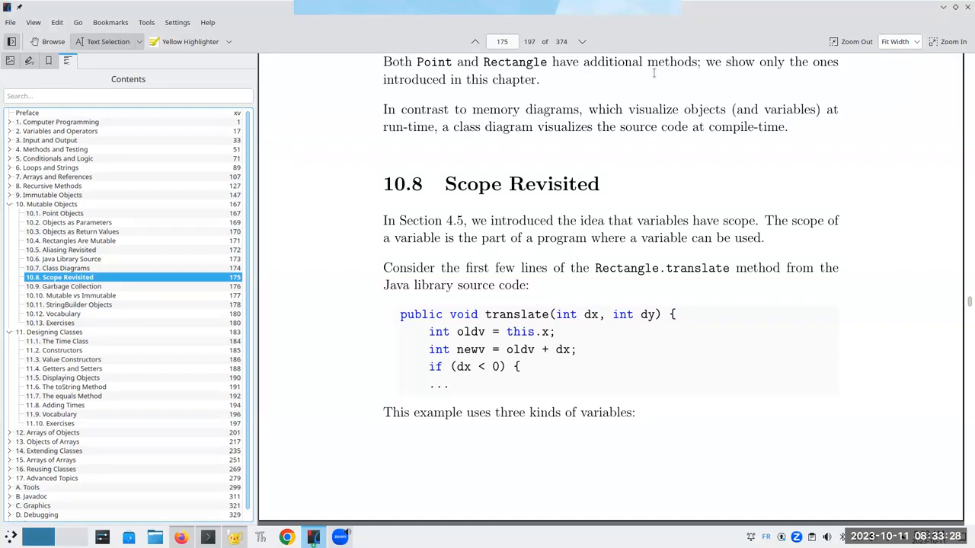
mouse_move(653, 29)
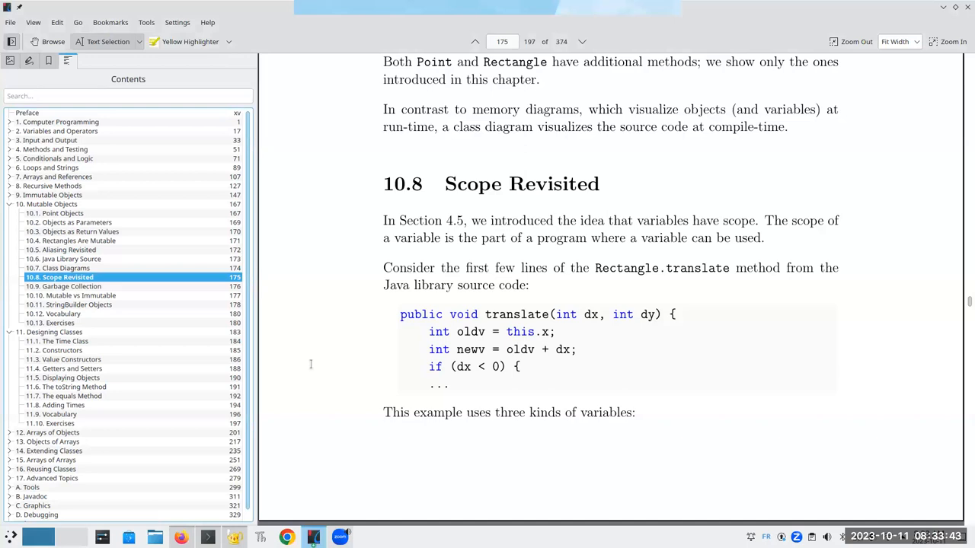
mouse_move(202, 514)
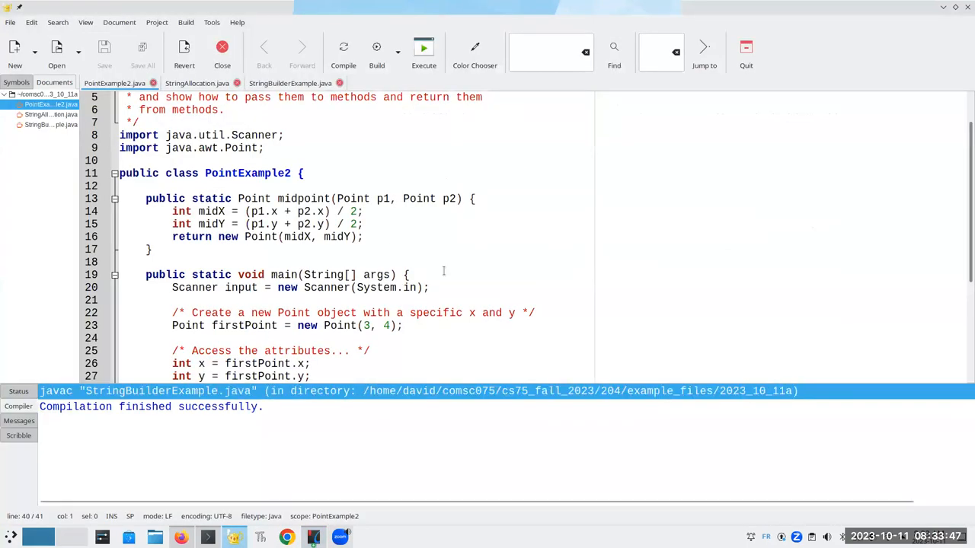
mouse_move(472, 457)
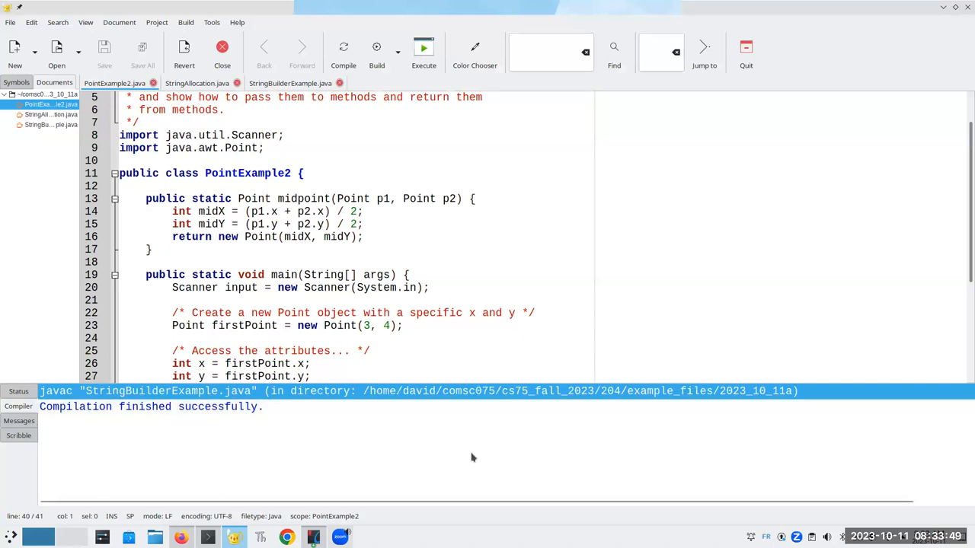
left_click(305, 173)
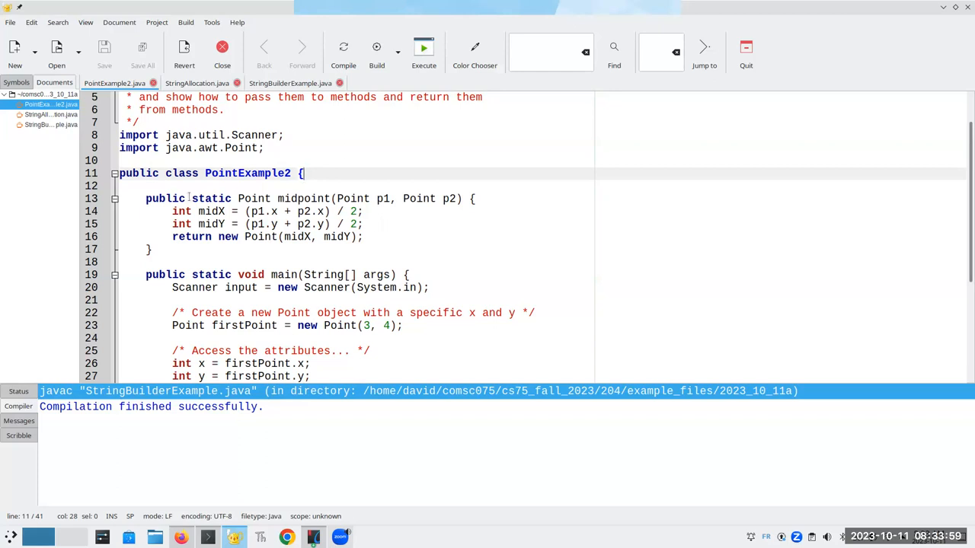
double_click(211, 211)
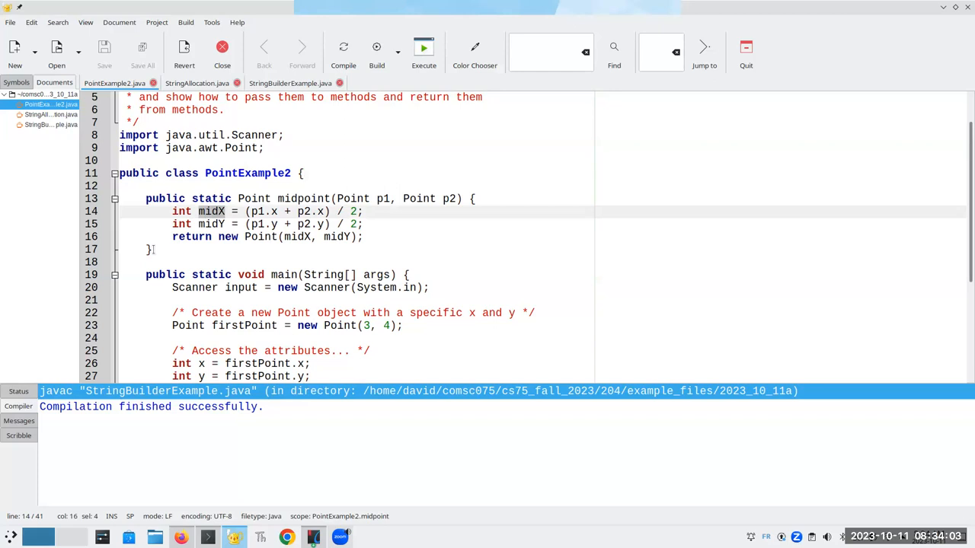
left_click(150, 249)
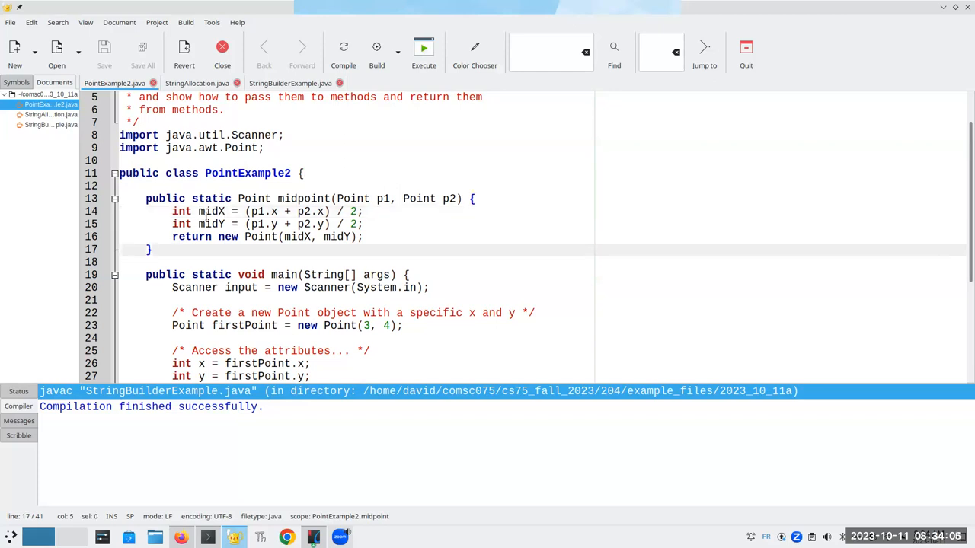
double_click(211, 211)
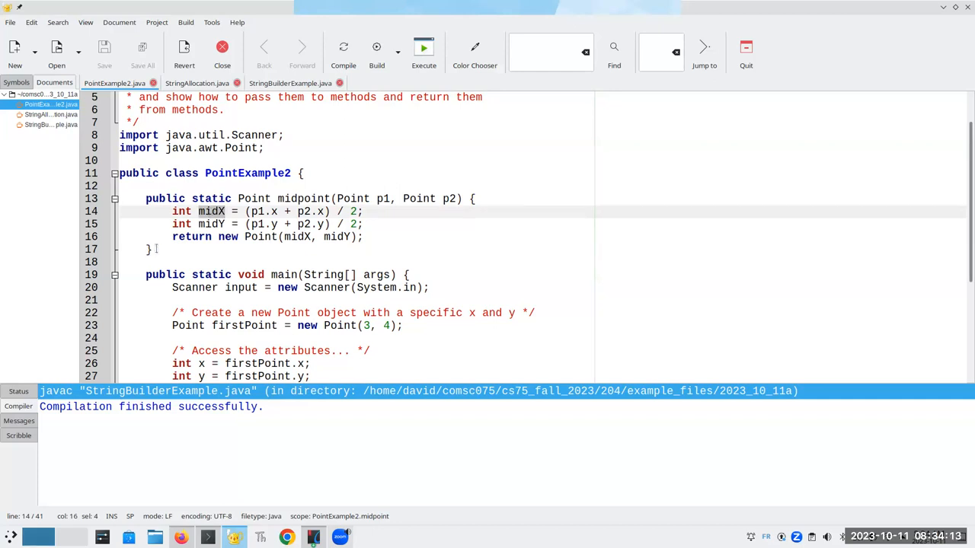
left_click(152, 249)
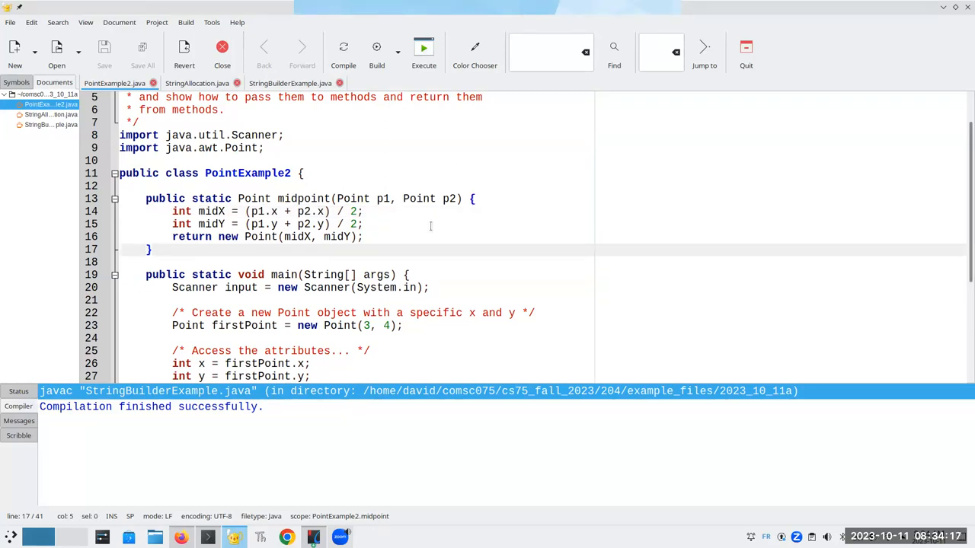
left_click(381, 199)
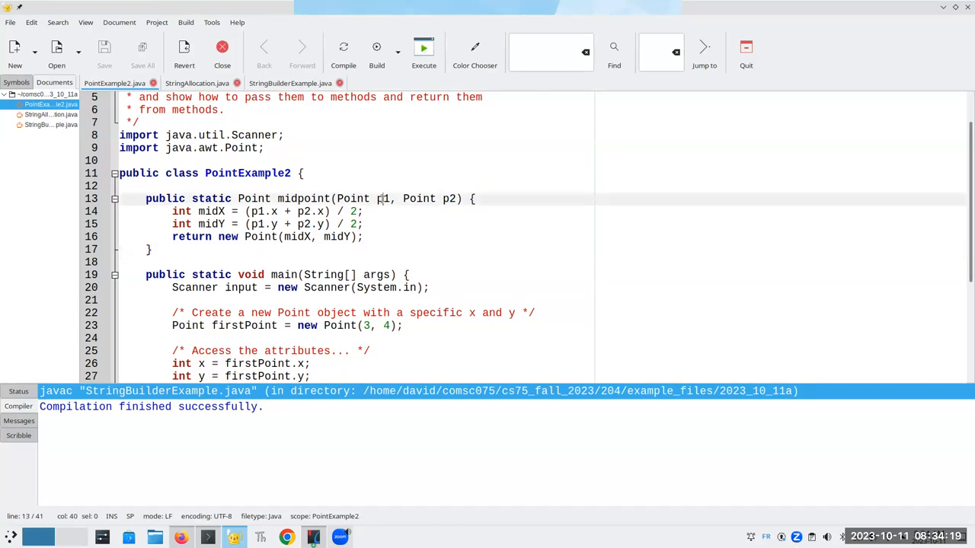
double_click(450, 199)
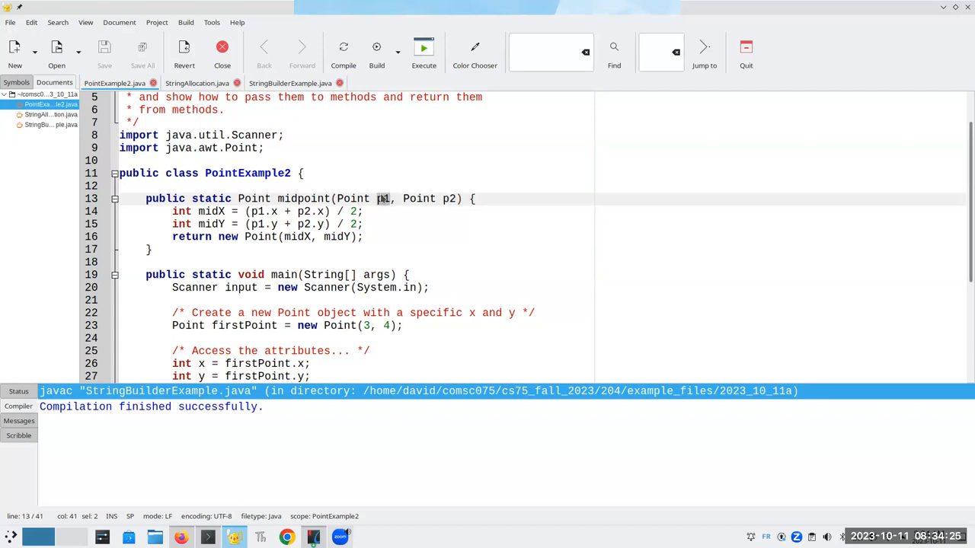
left_click(472, 198)
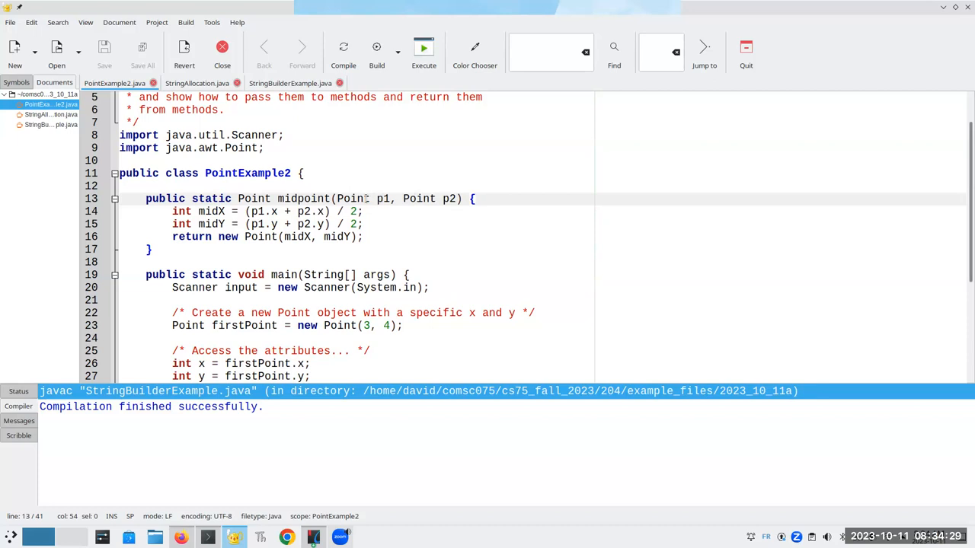
double_click(383, 199)
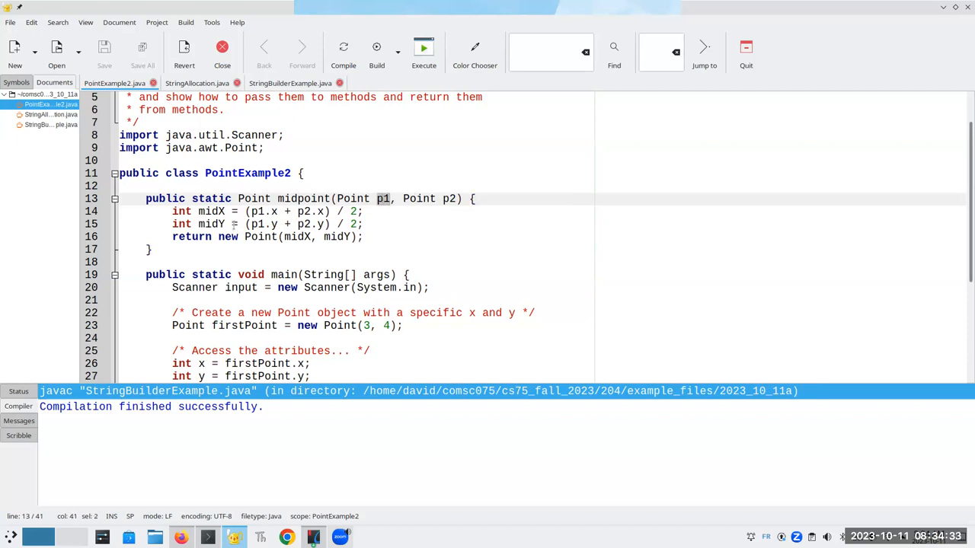
left_click(149, 249)
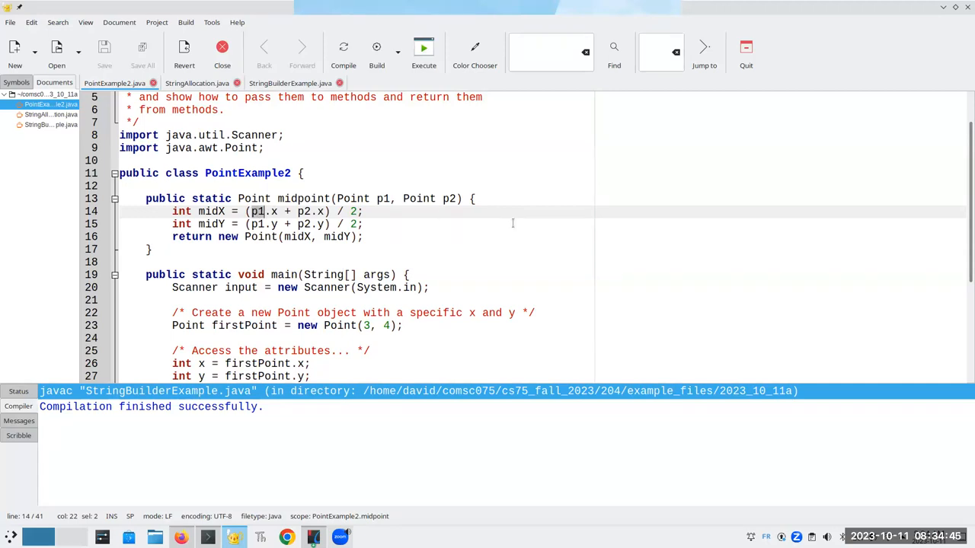
mouse_move(385, 211)
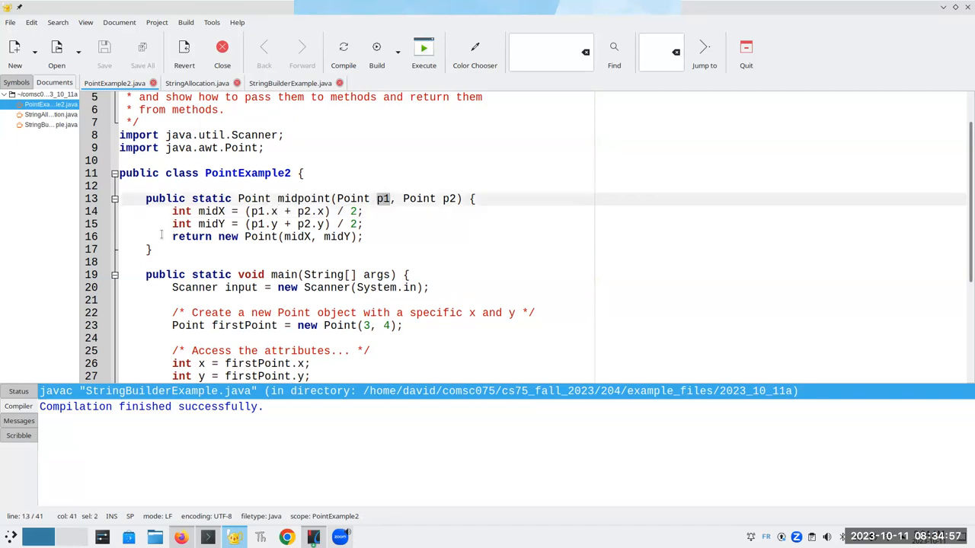
left_click(359, 249)
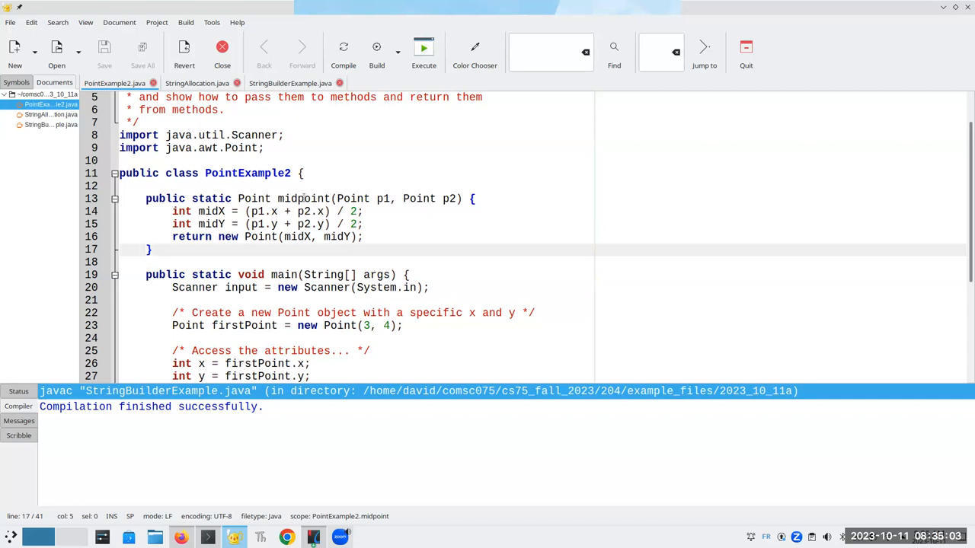
double_click(304, 199)
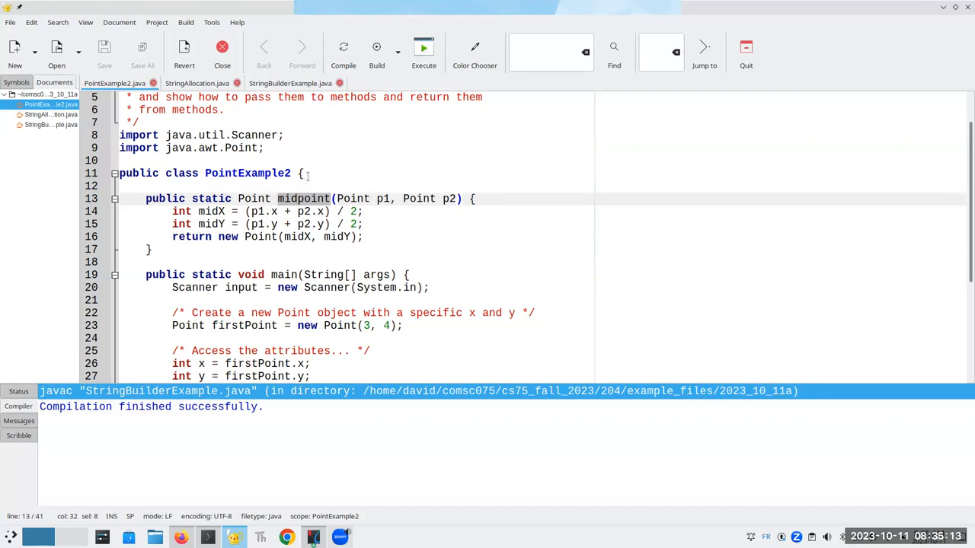
Scroll PointExample2's main, selecting midpoint, main and firstPoint, then return to Okular.
scroll("down", 3)
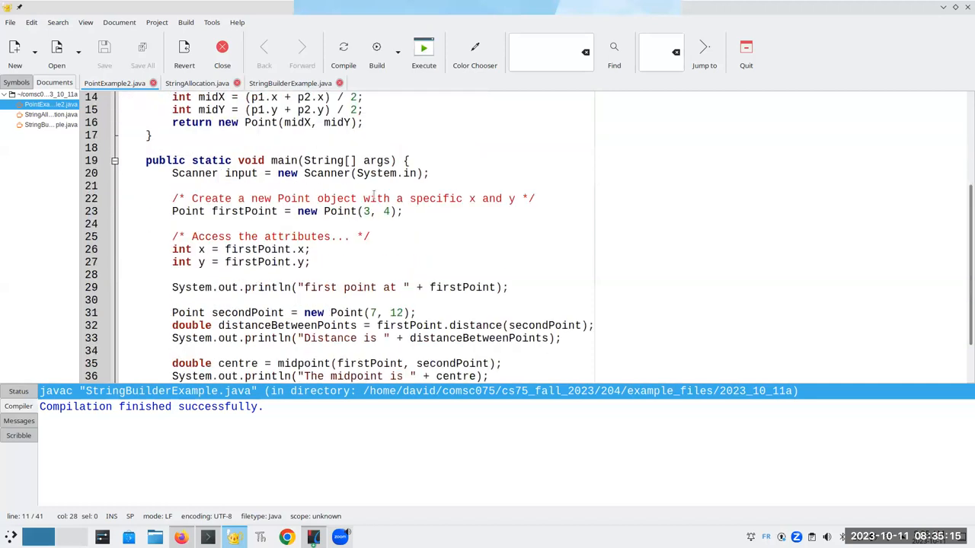
scroll("down", 3)
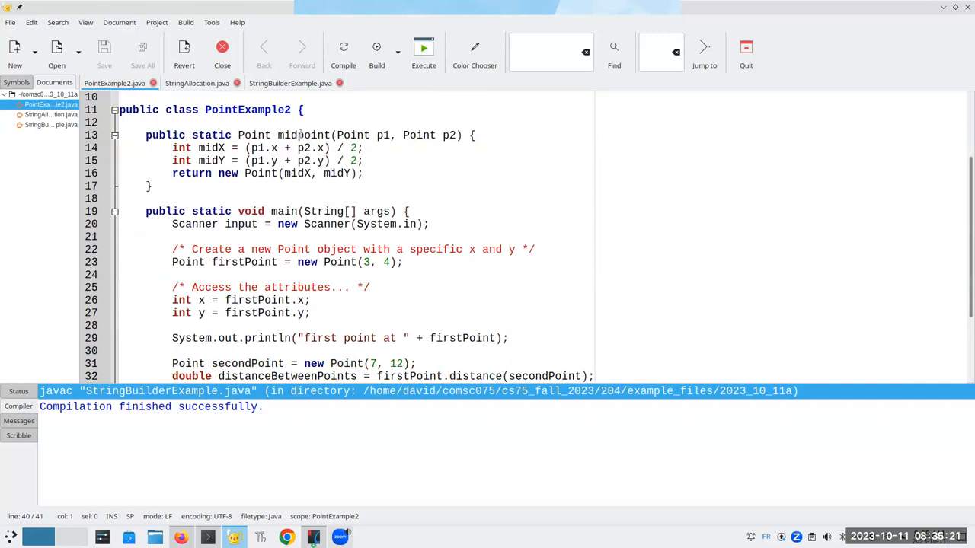
double_click(304, 135)
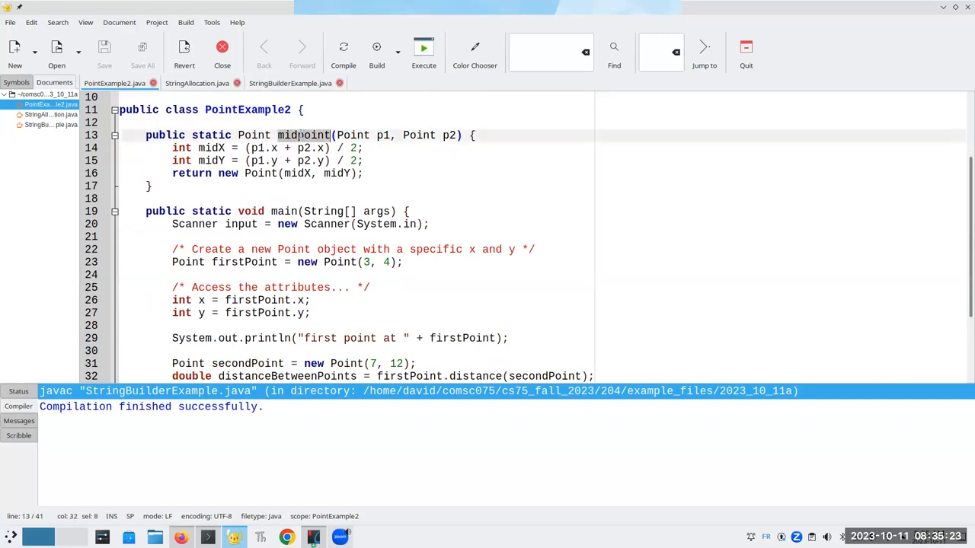
left_click(281, 211)
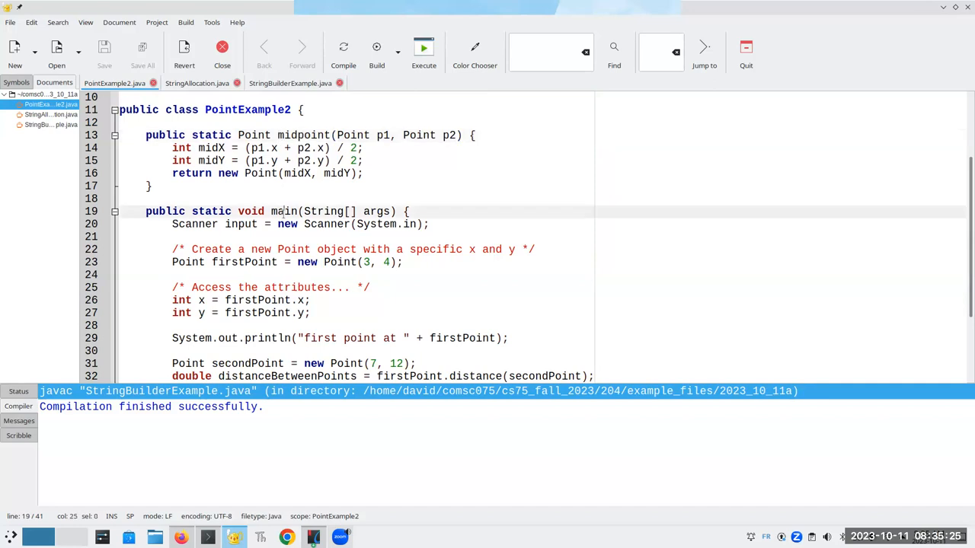
double_click(283, 211)
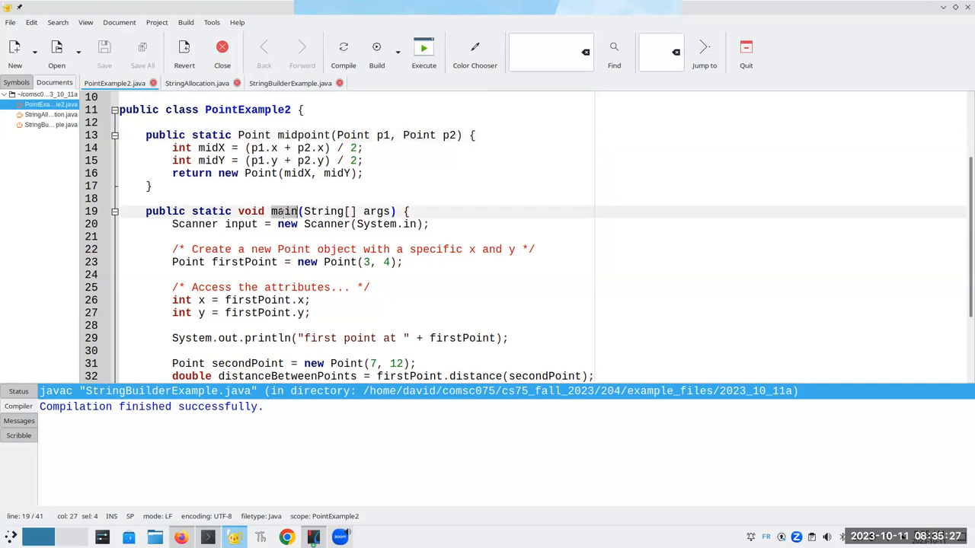
scroll("down", 3)
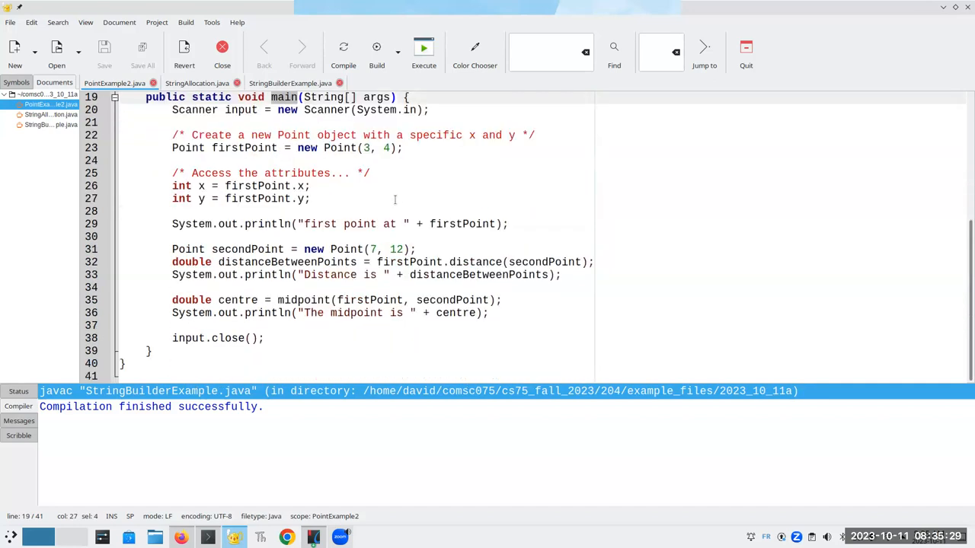
double_click(244, 148)
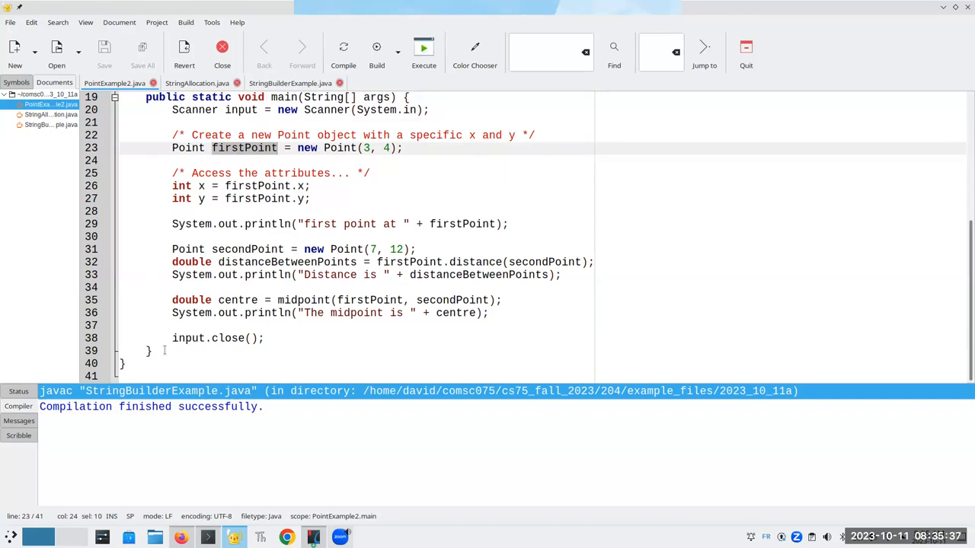
left_click(150, 350)
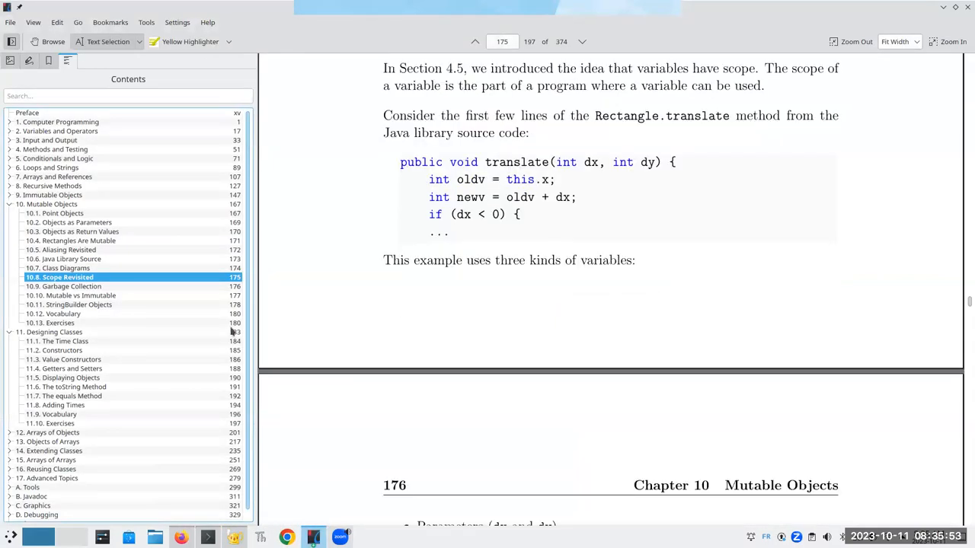
Jump to Garbage Collection, read to page 177, and mark the sentence about reclaiming space.
left_click(64, 285)
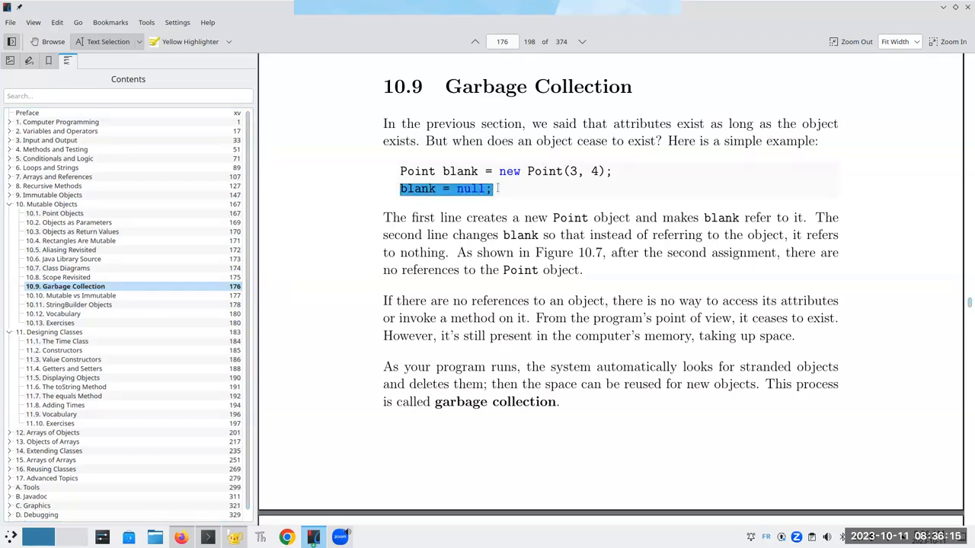
scroll("down", 3)
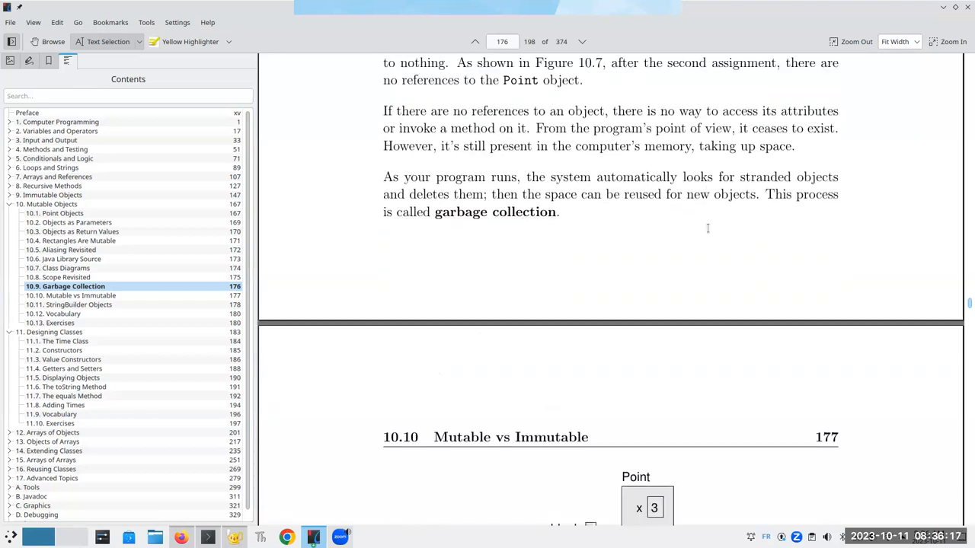
scroll("down", 3)
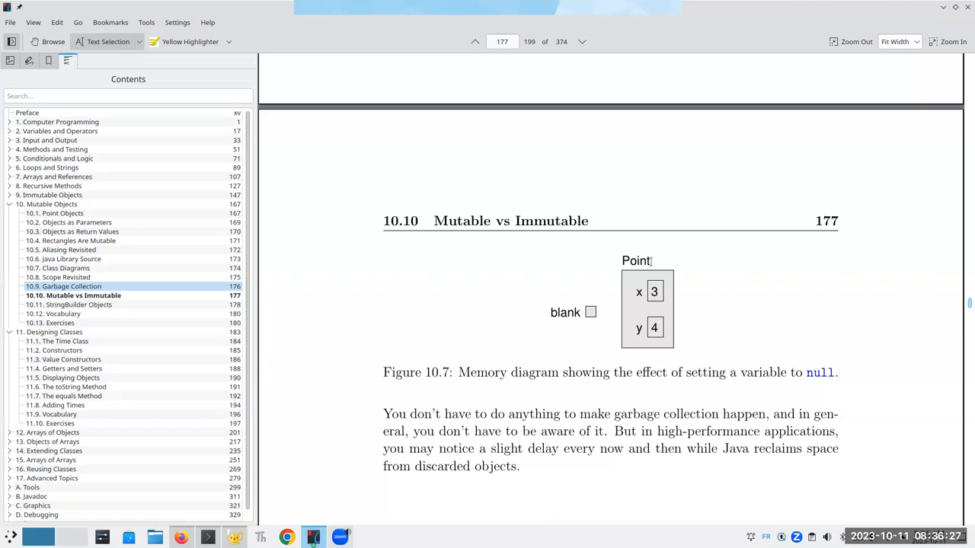
mouse_move(660, 251)
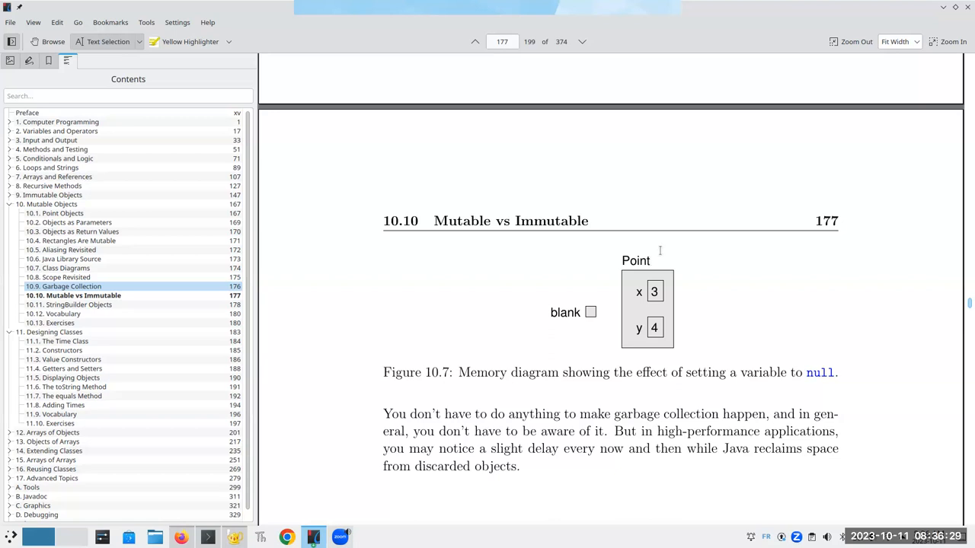
scroll("up", 3)
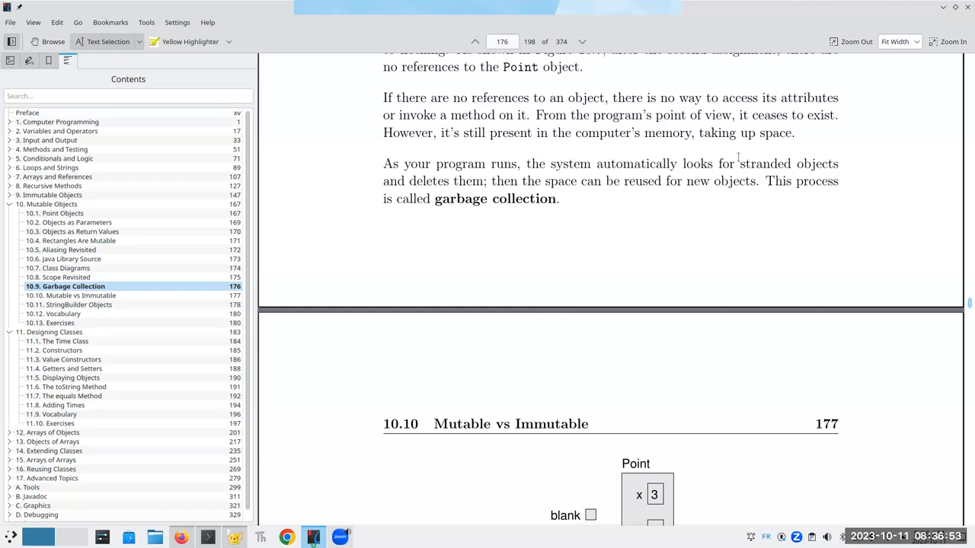
mouse_move(864, 99)
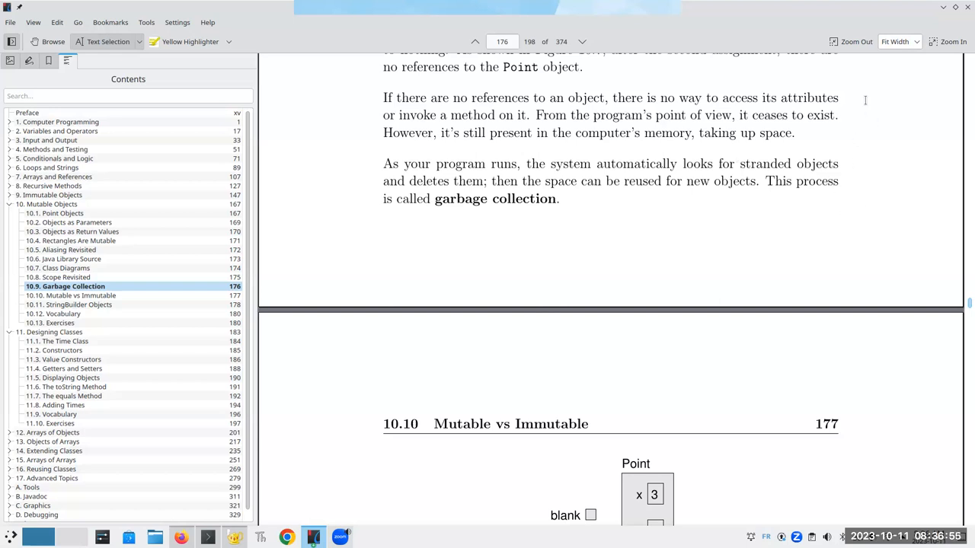
scroll("down", 3)
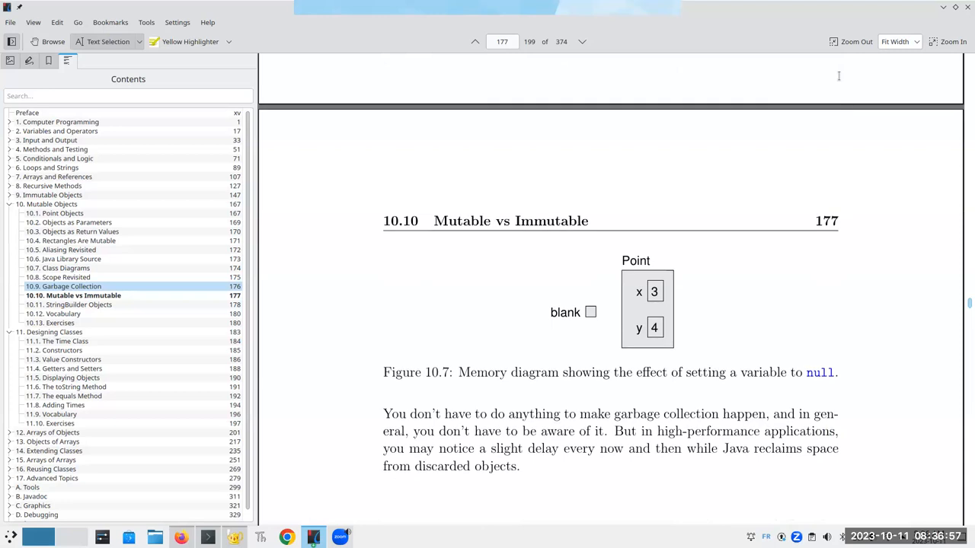
scroll("down", 3)
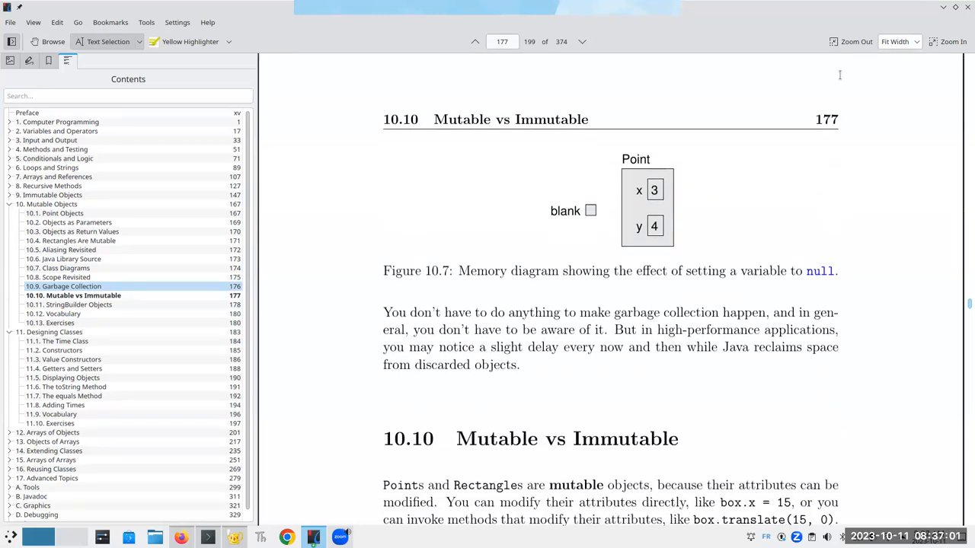
mouse_move(889, 199)
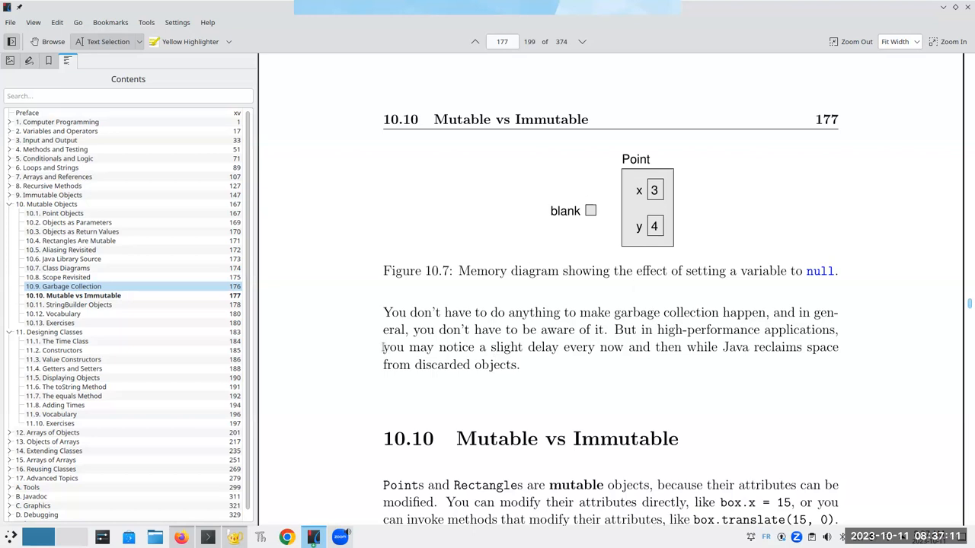
left_click_drag(383, 347, 520, 365)
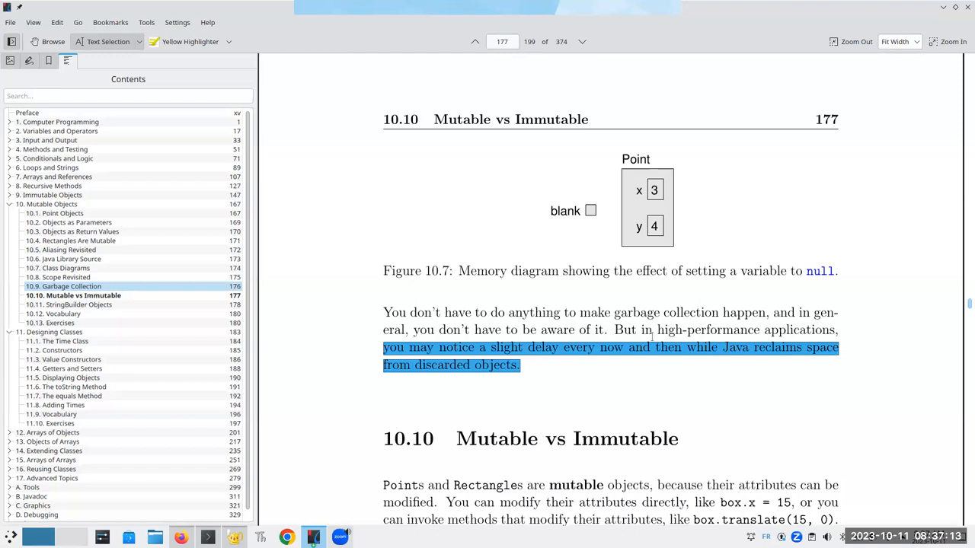
mouse_move(716, 258)
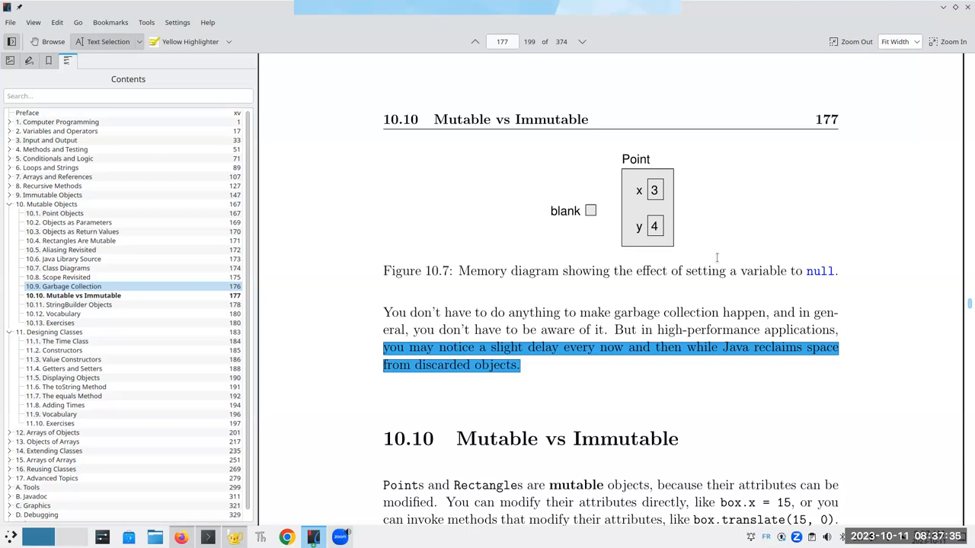
scroll("down", 3)
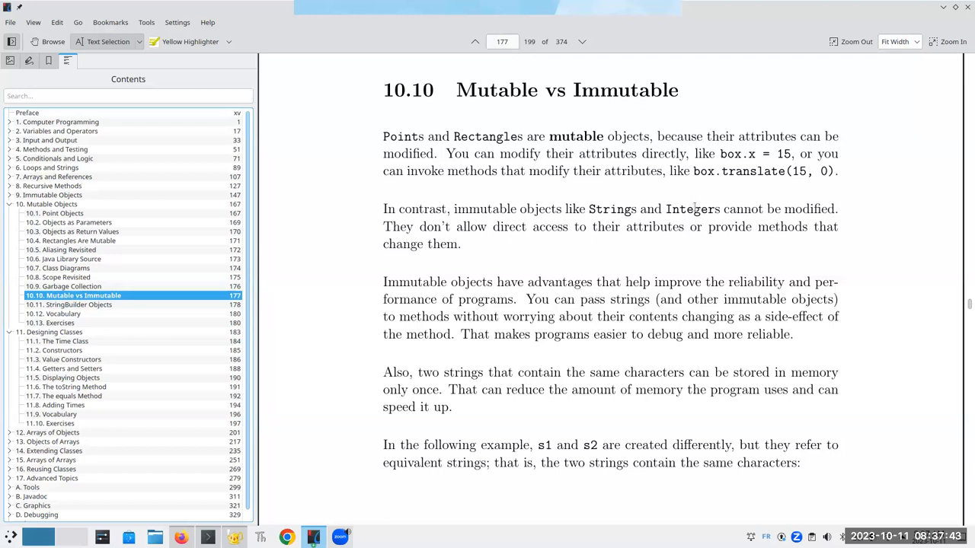
mouse_move(587, 245)
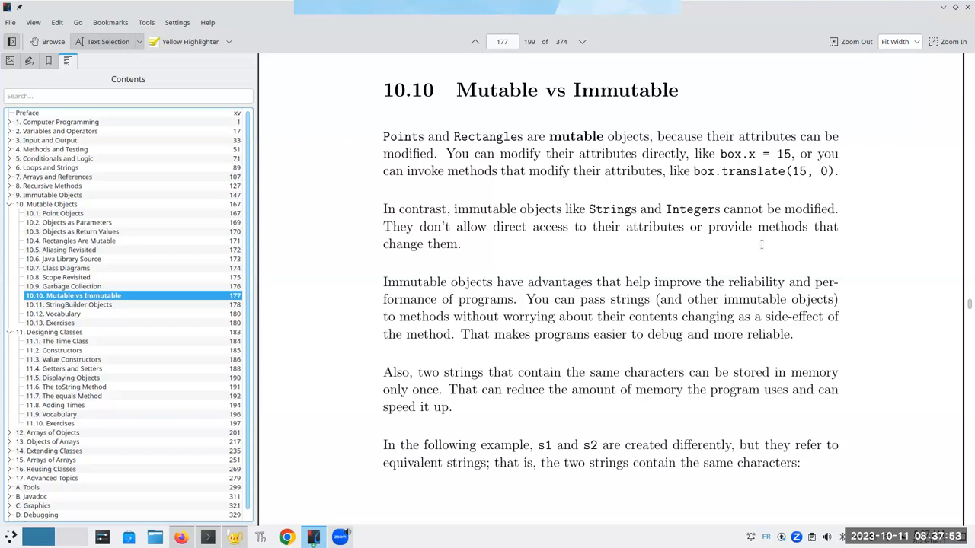
mouse_move(534, 248)
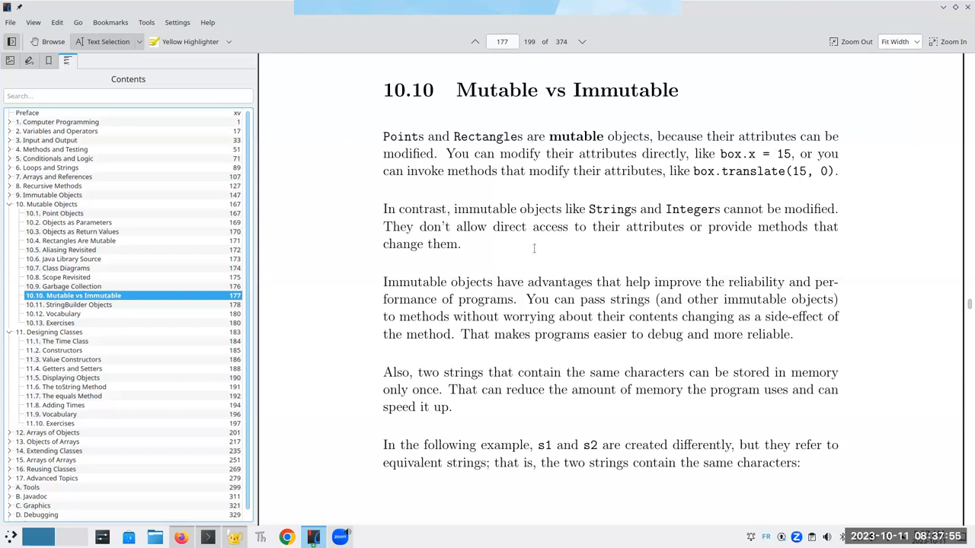
mouse_move(99, 304)
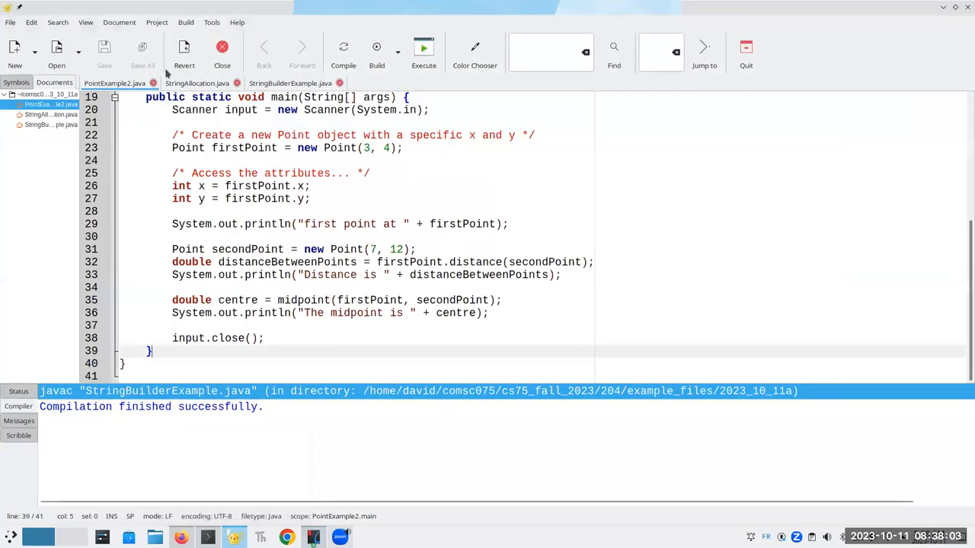
mouse_move(197, 83)
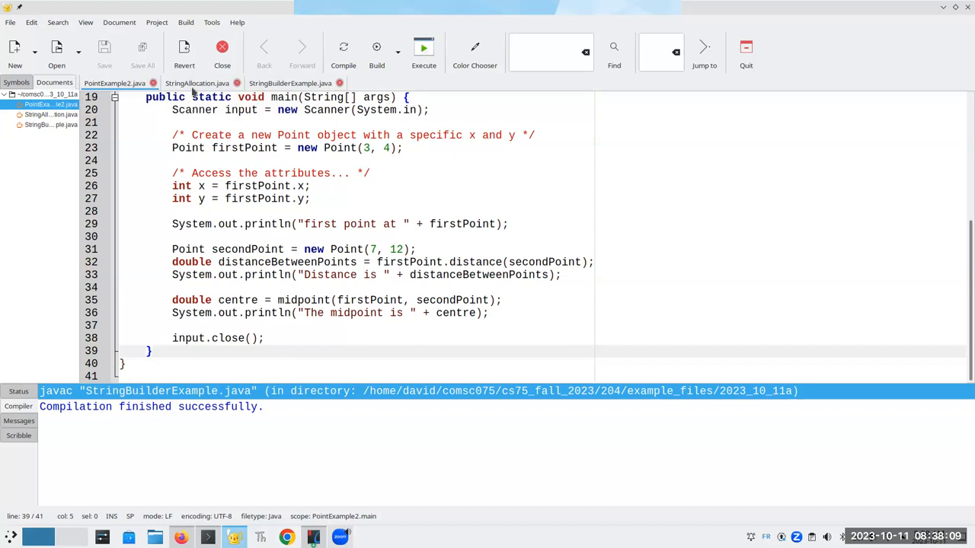
Switch to StringAllocation.java, review repeat's parameters and result variable, then compile it.
left_click(197, 83)
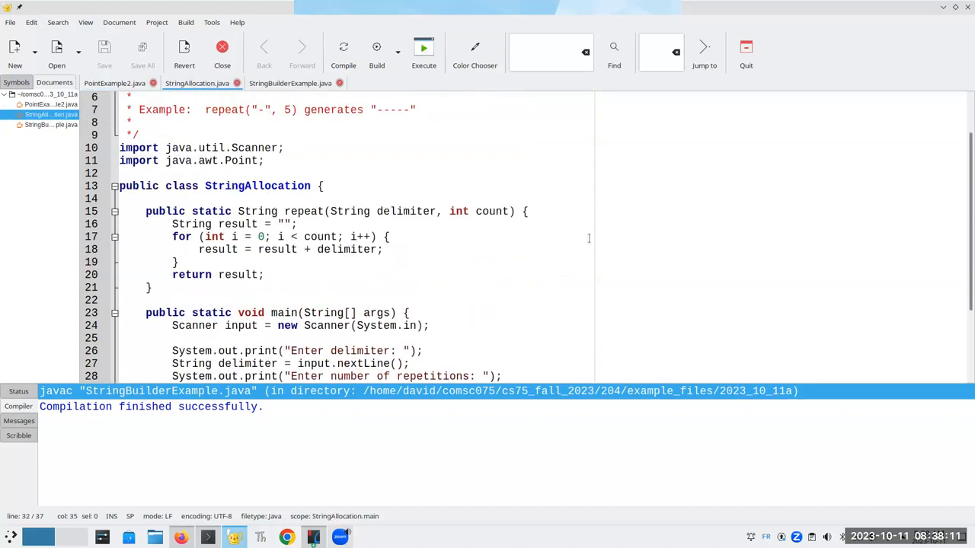
scroll("up", 3)
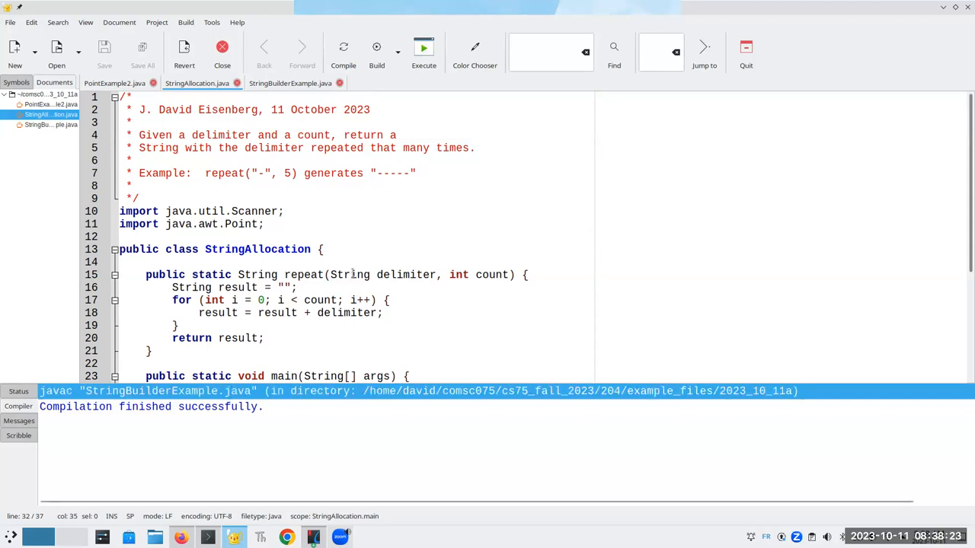
double_click(303, 275)
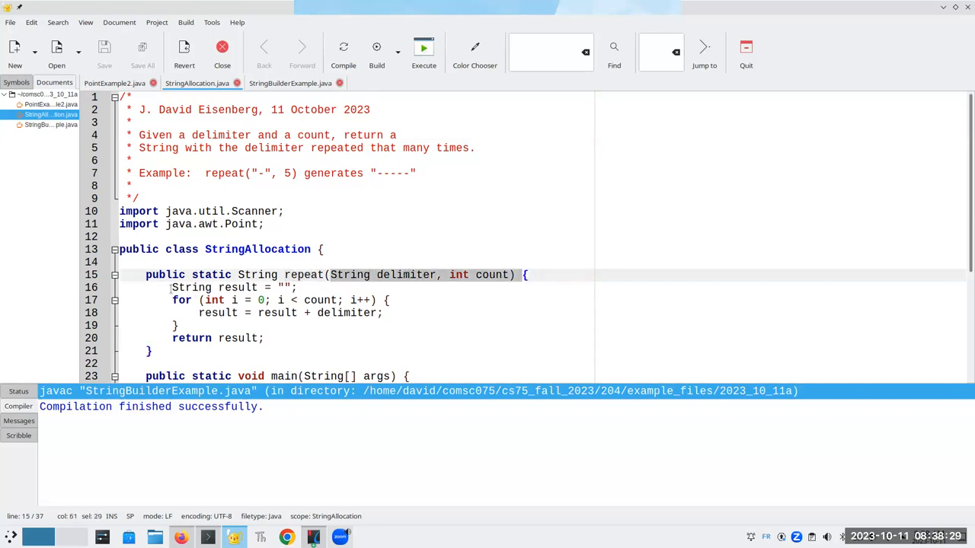
left_click(254, 287)
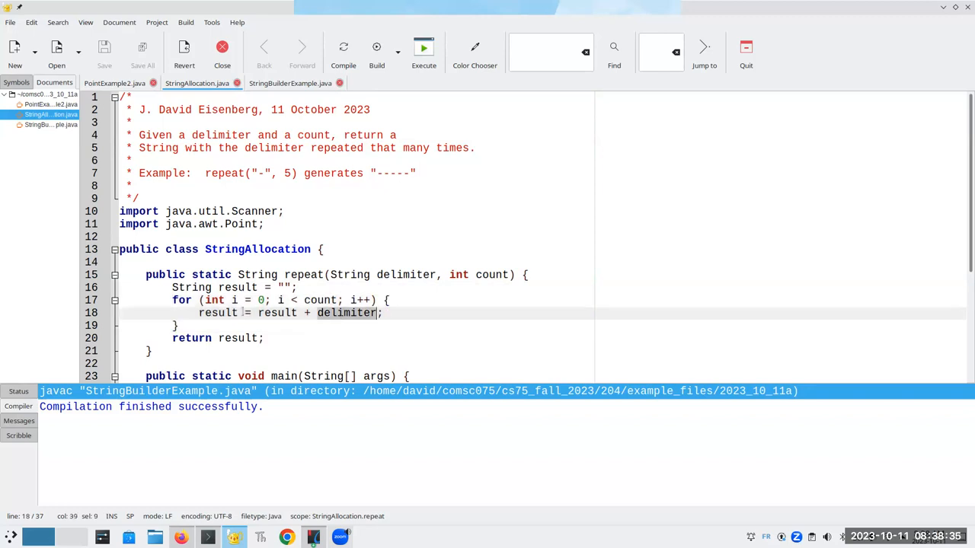
double_click(217, 313)
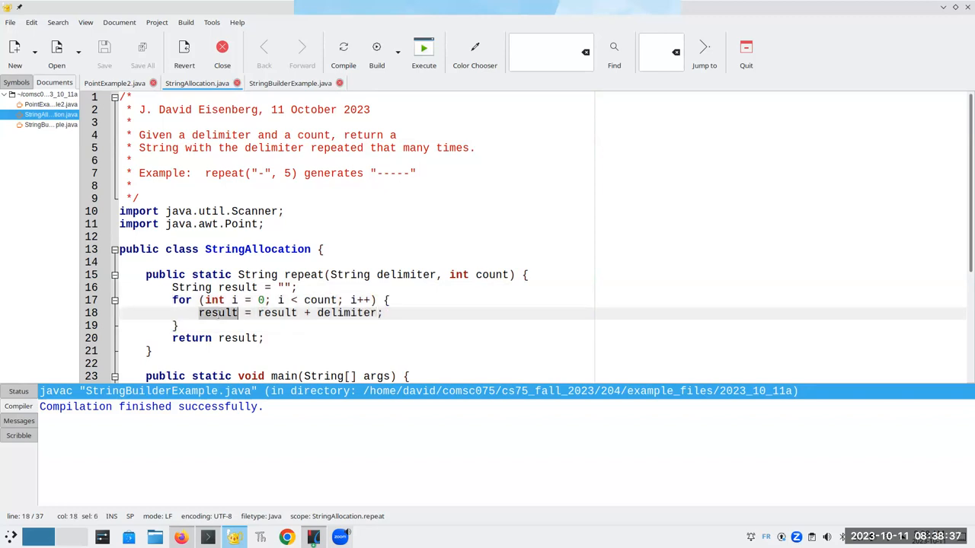
scroll("down", 3)
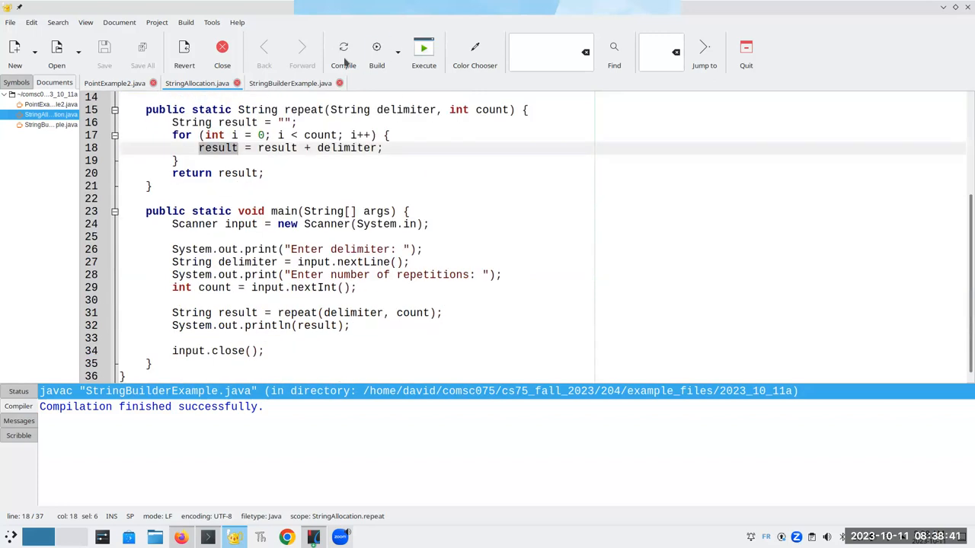
left_click(343, 48)
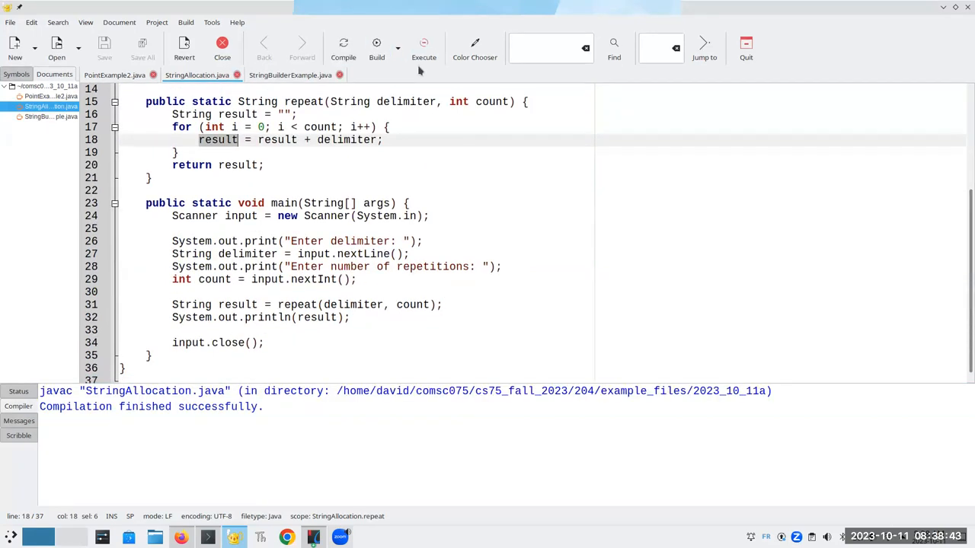
Run StringAllocation with delimiter |-| and 20 repetitions, then close the terminal.
left_click(424, 47)
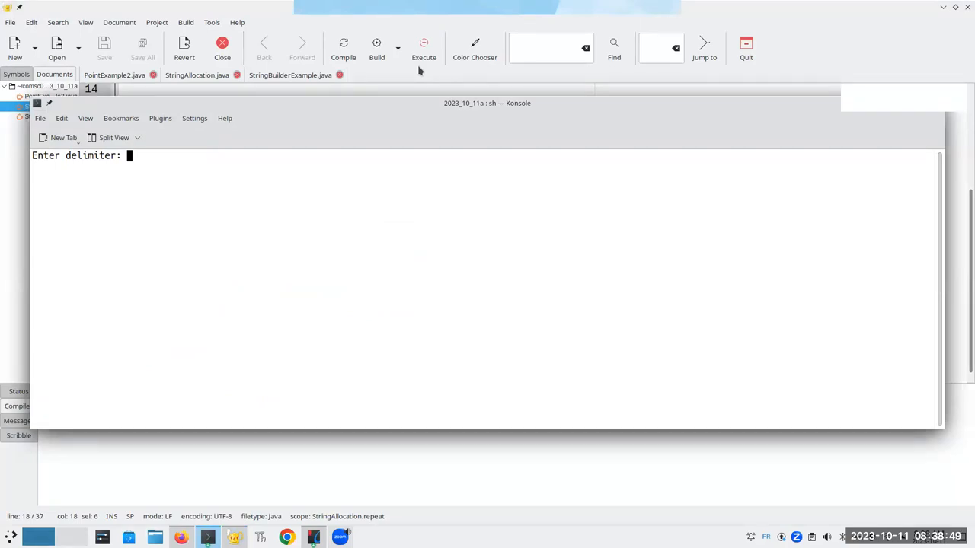
type("|-")
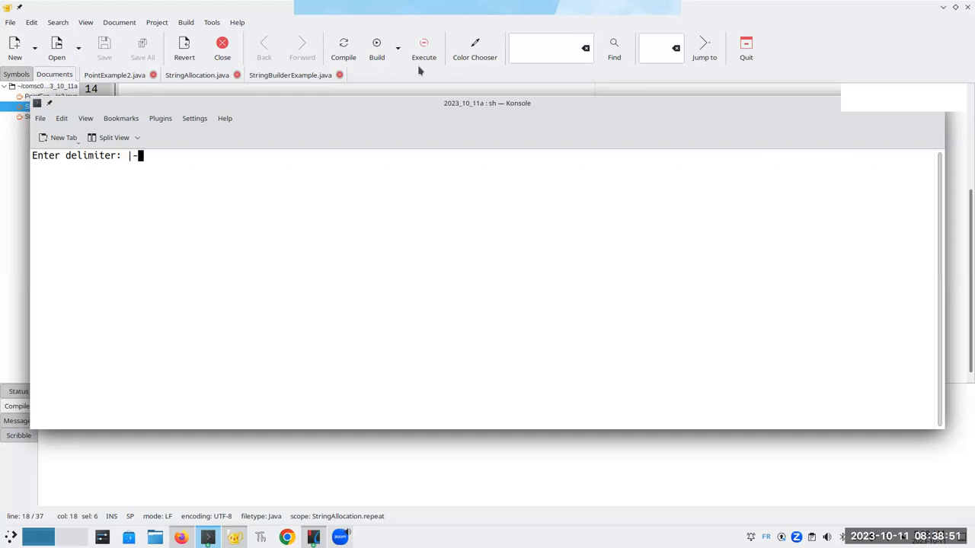
type("|")
type("20")
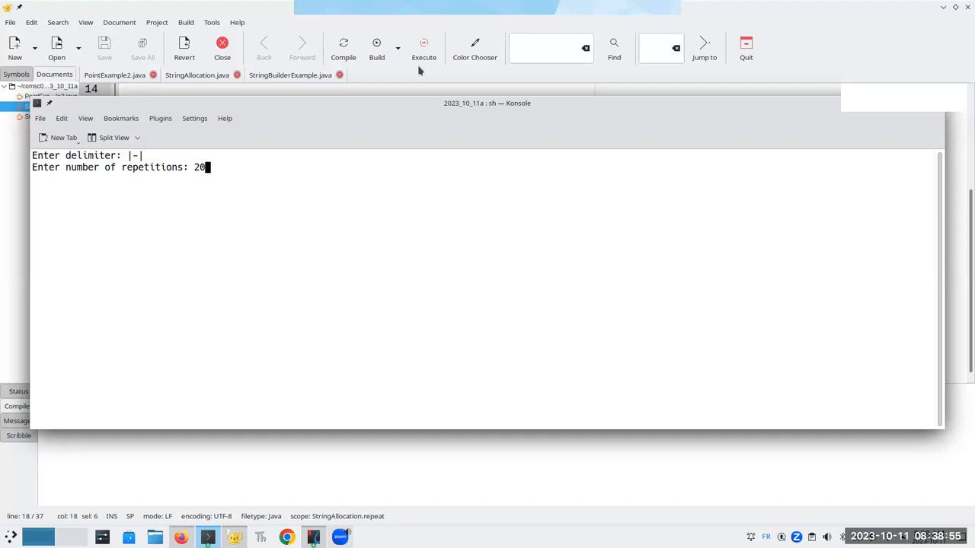
key("Return")
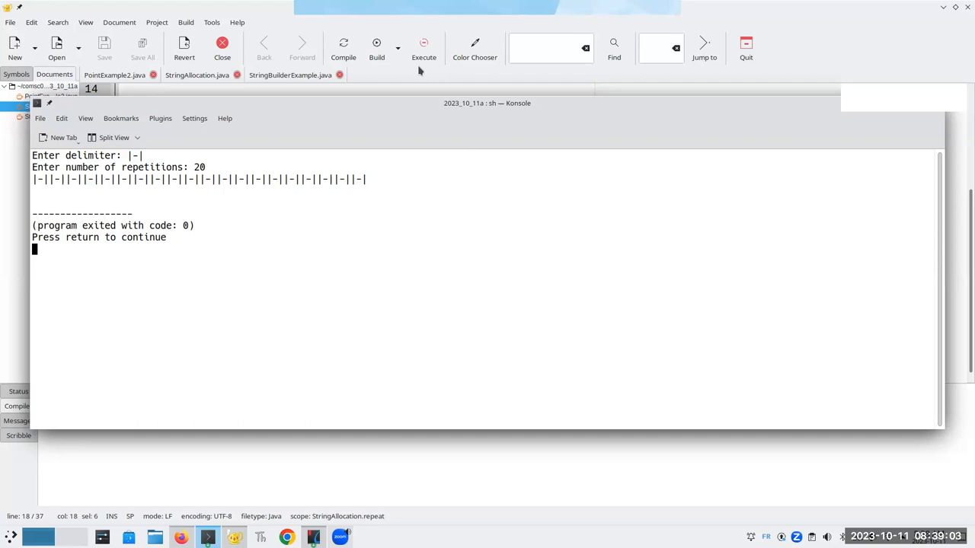
left_click(423, 48)
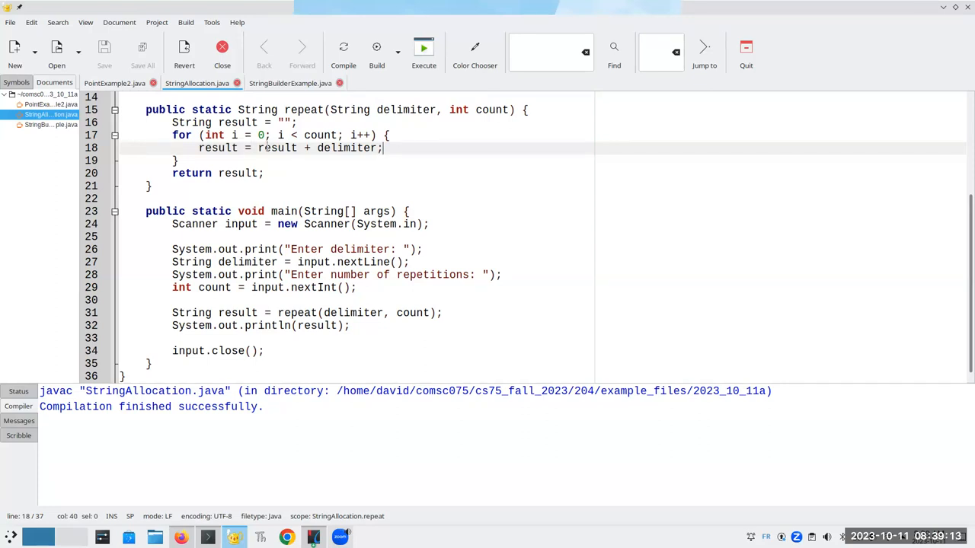
double_click(276, 148)
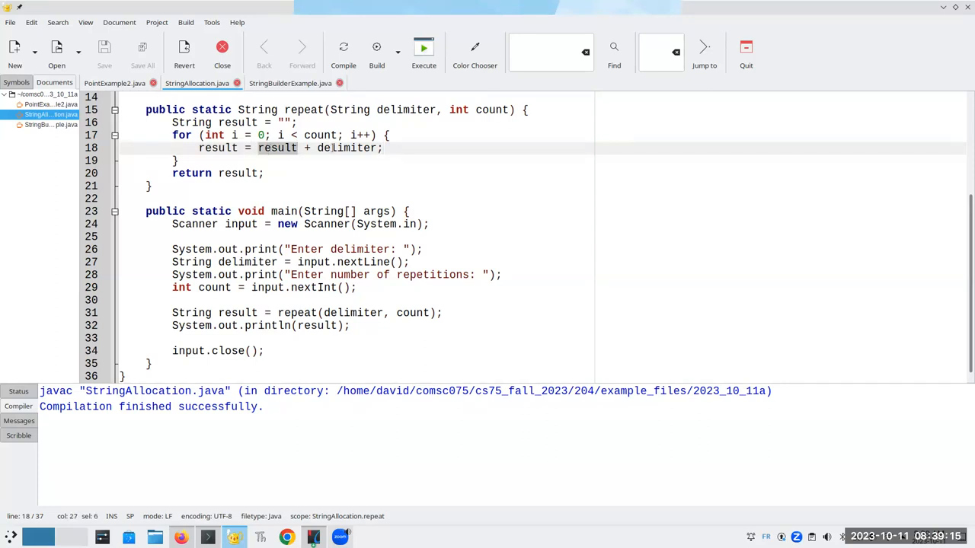
double_click(346, 147)
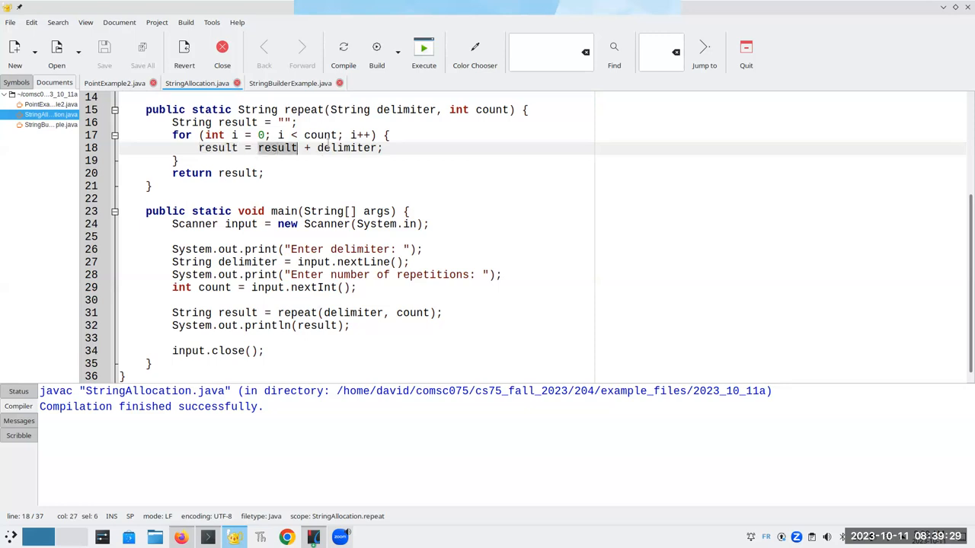
double_click(347, 148)
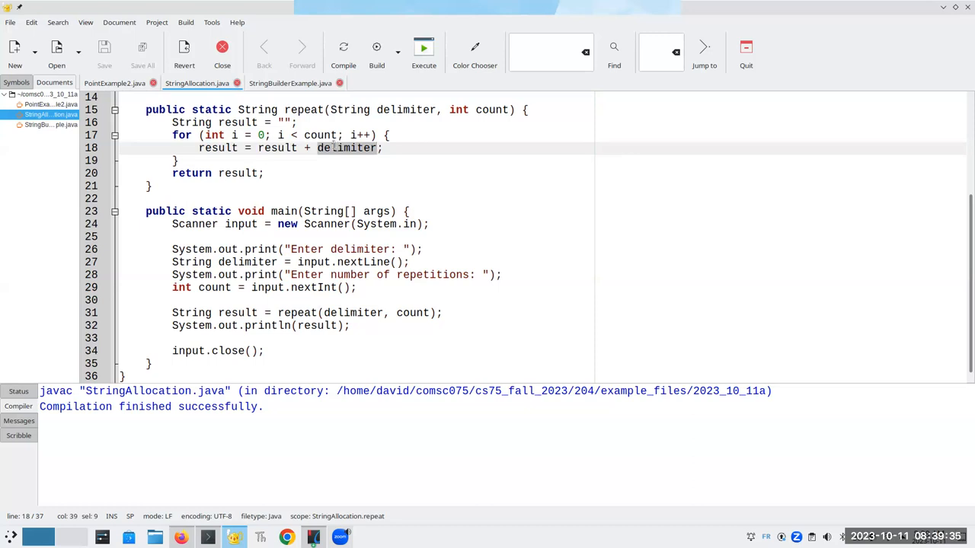
double_click(217, 148)
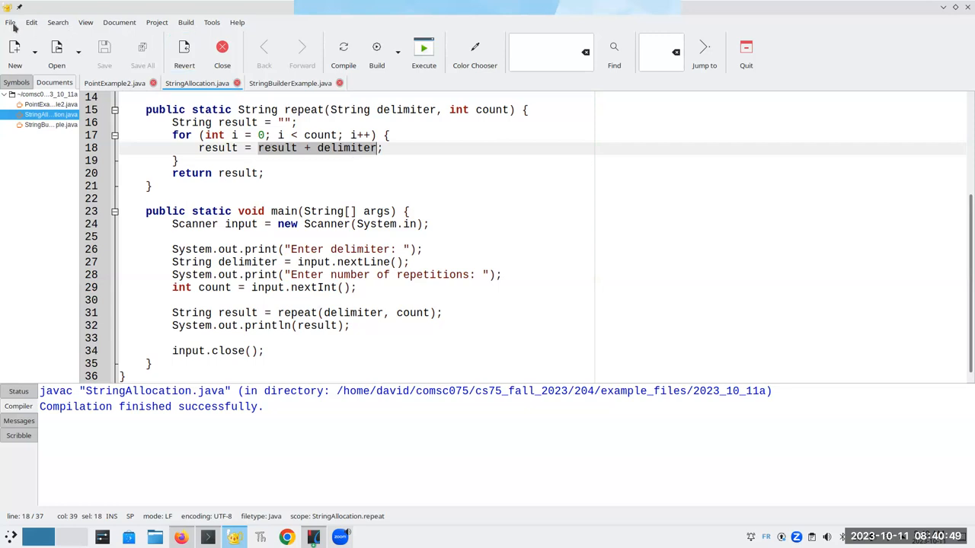
Save the code as StringRepeater.java in the 2023_10_11a folder.
left_click(11, 22)
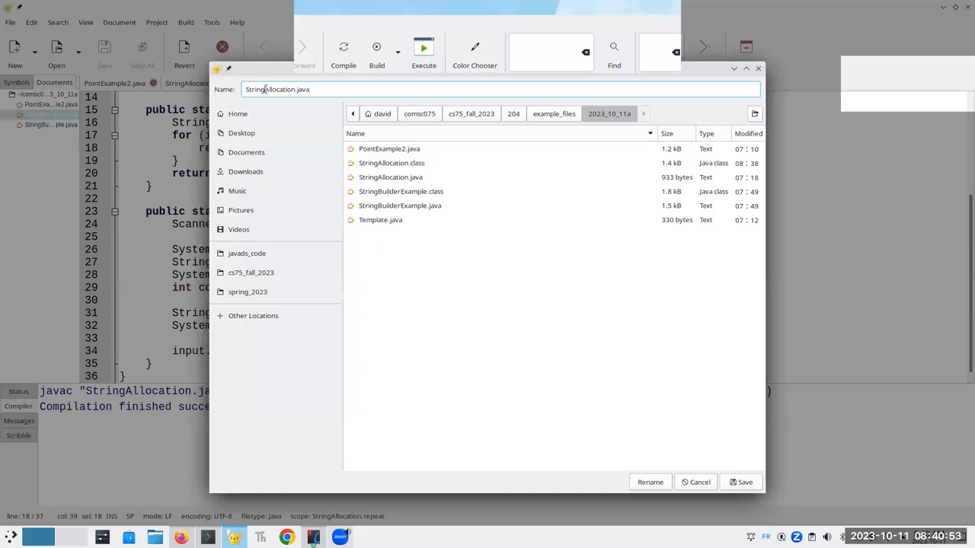
double_click(278, 89)
type("Repeater")
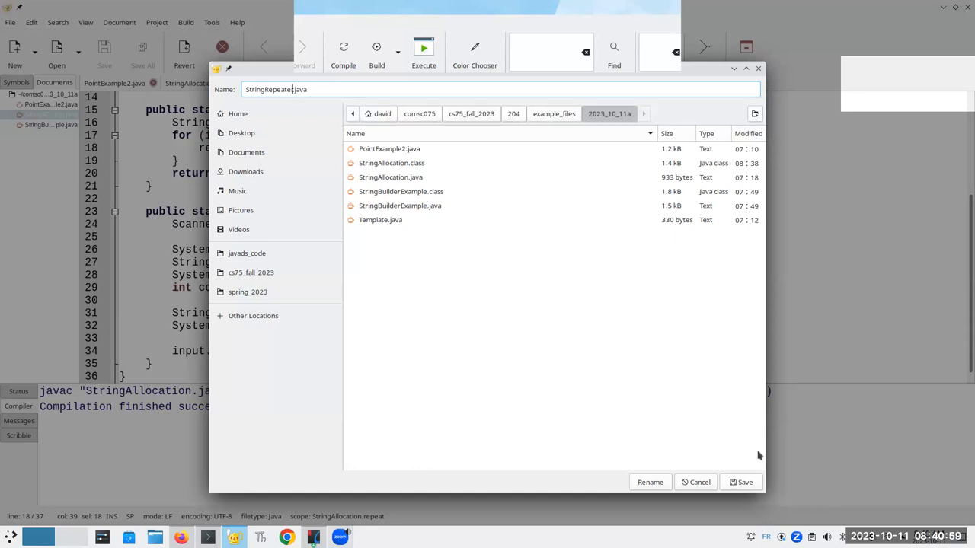
left_click(740, 482)
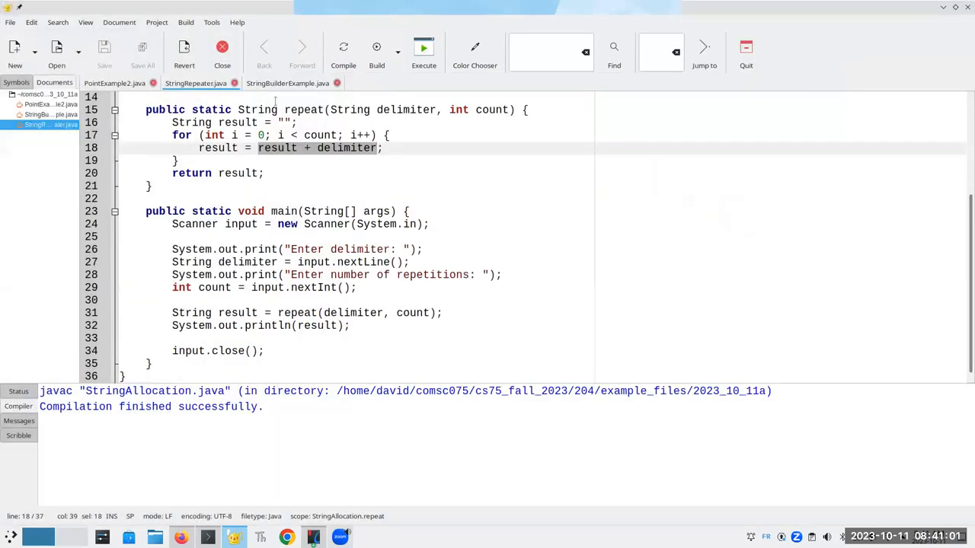
Declare result as new StringBuilder("") and replace the concatenation with result.append(delimiter).
scroll("up", 3)
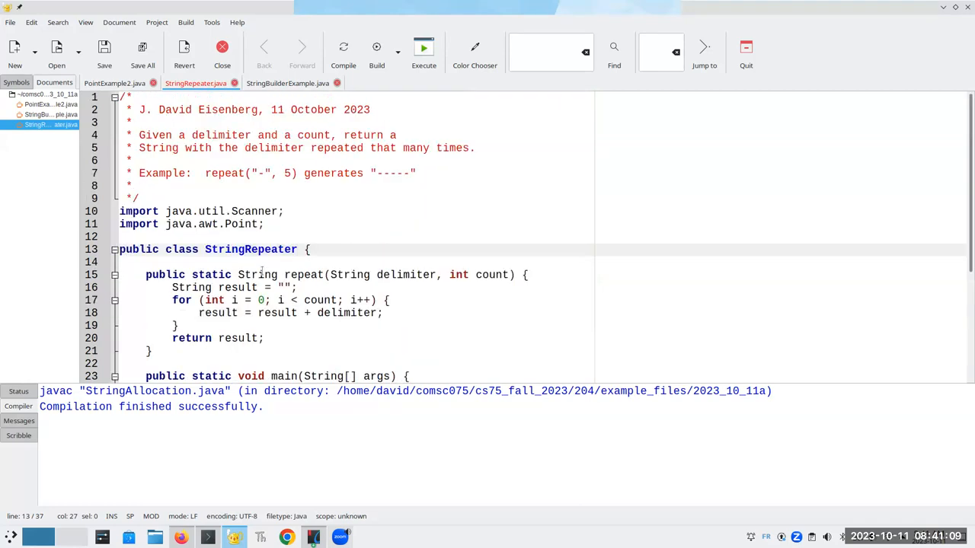
scroll("down", 3)
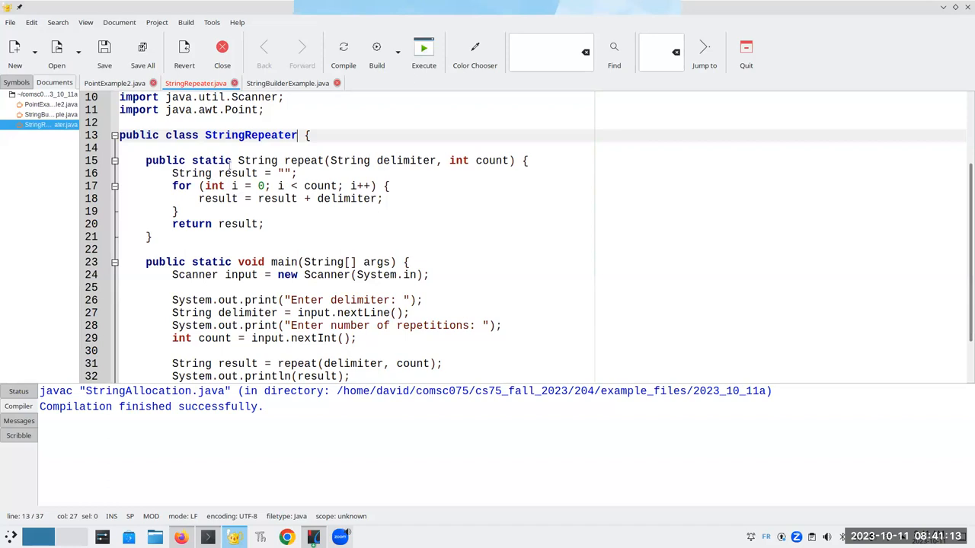
left_click(216, 173)
type("Builder")
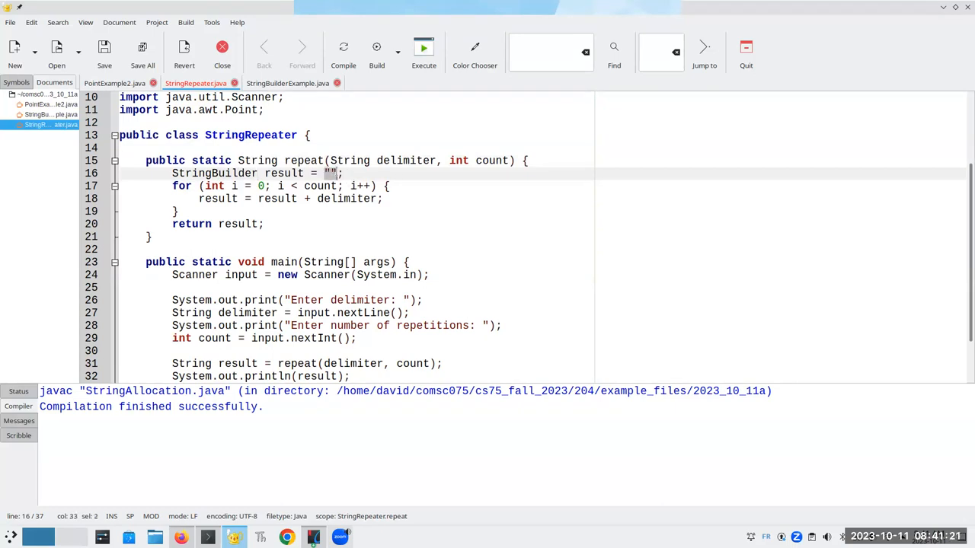
type("new StringBuilder(")
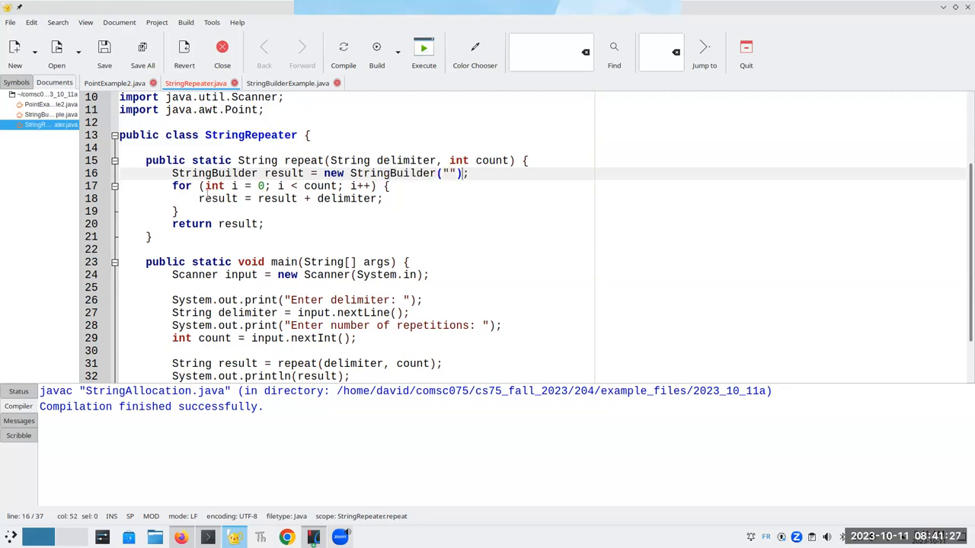
left_click(312, 199)
type(".")
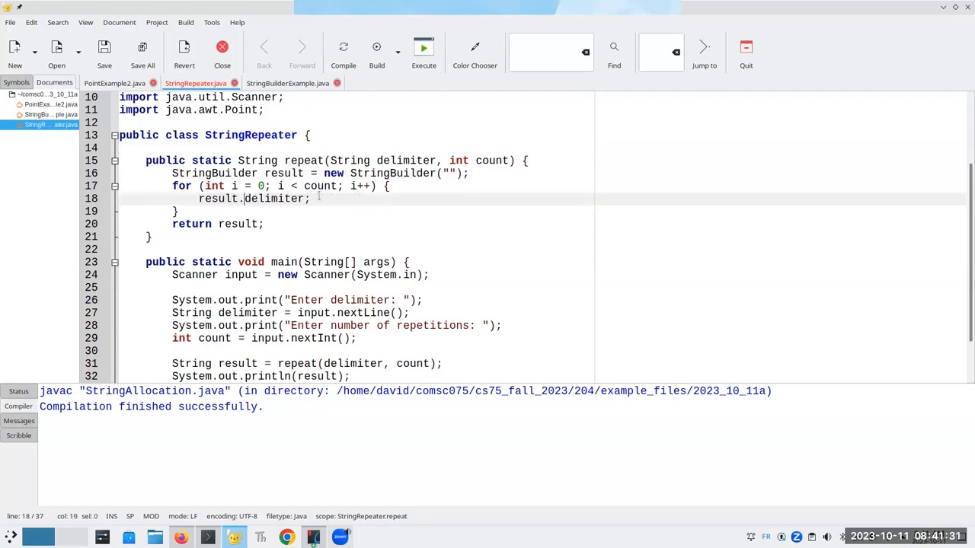
type("append(")
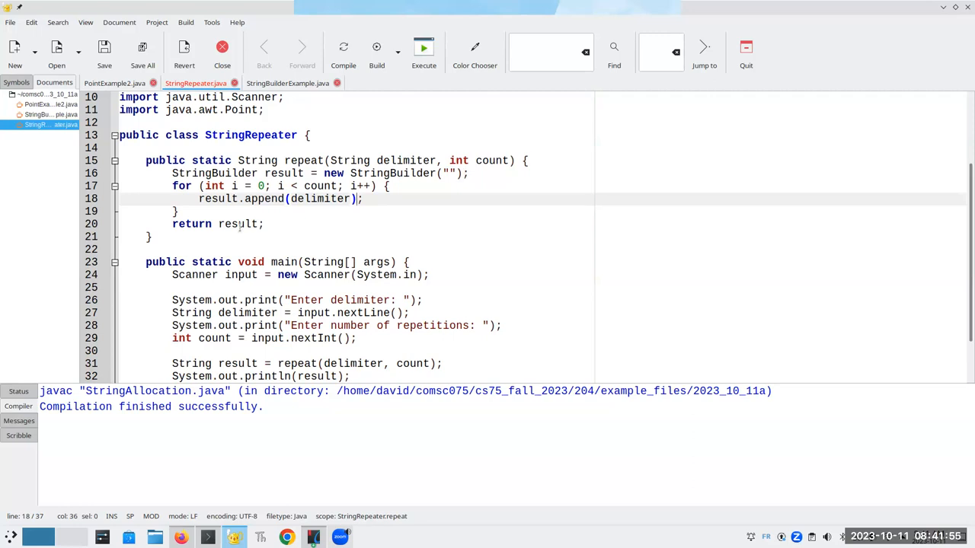
Make repeat return result.toString() and compile StringRepeater.java.
left_click(248, 160)
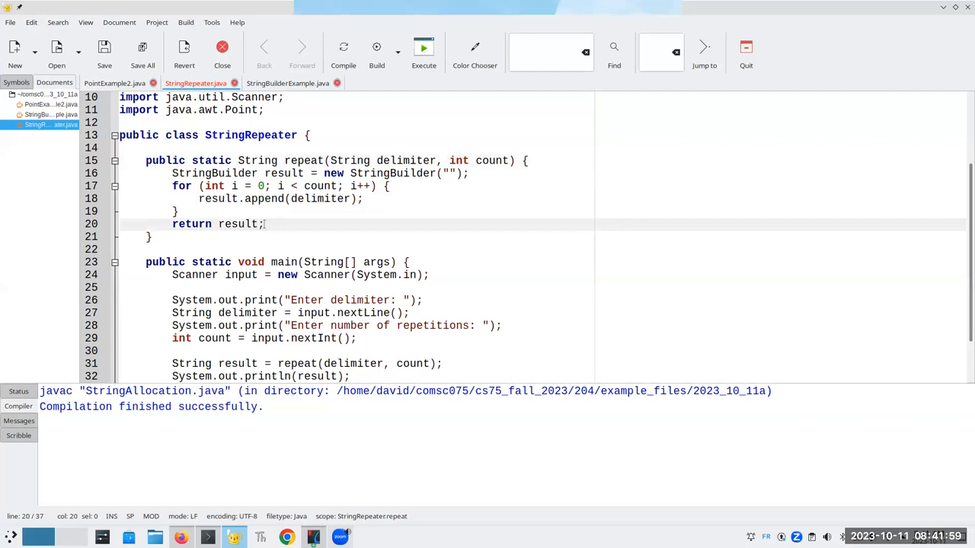
type(".toString(")
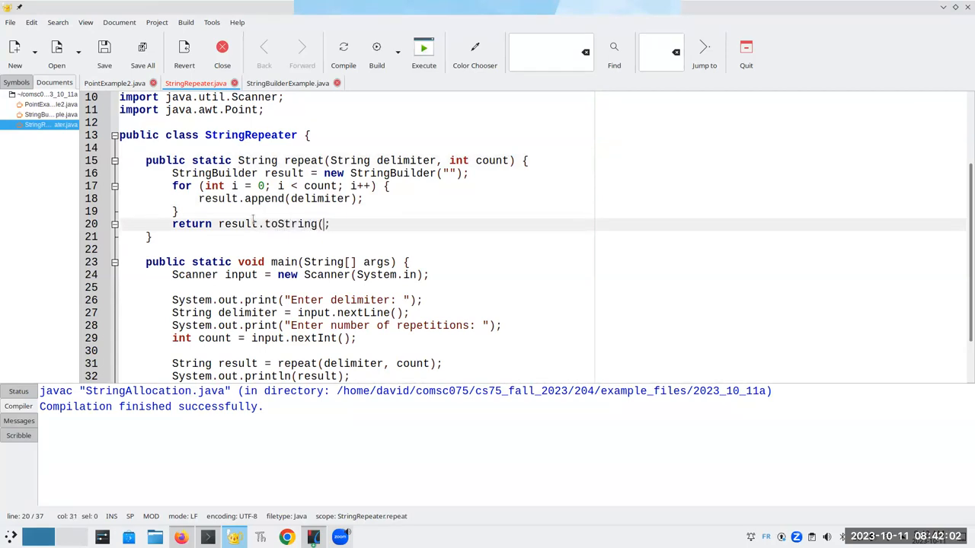
type(")")
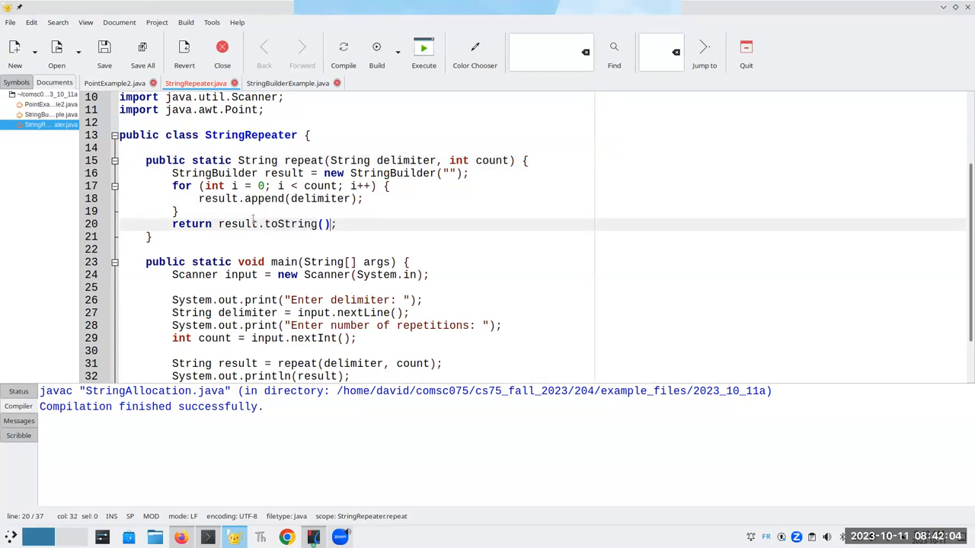
left_click(344, 52)
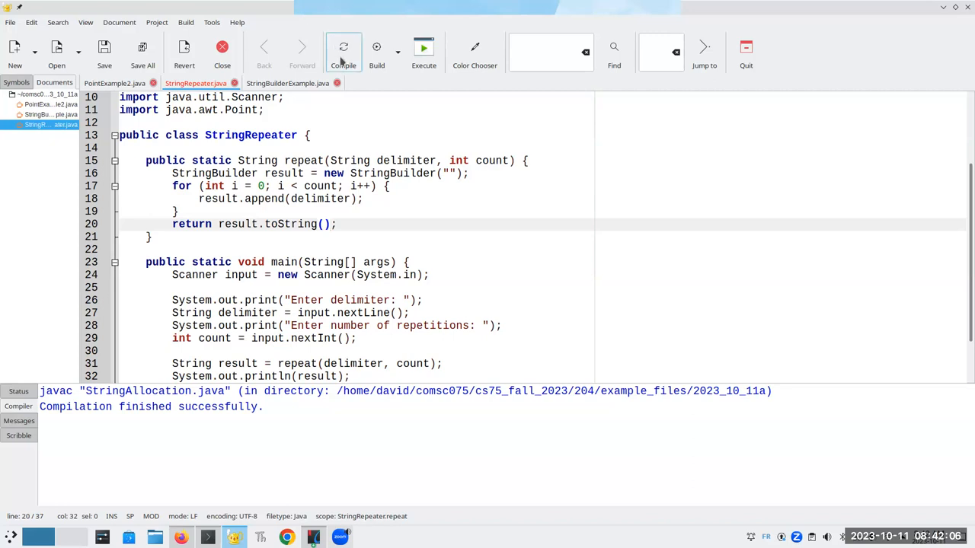
mouse_move(343, 47)
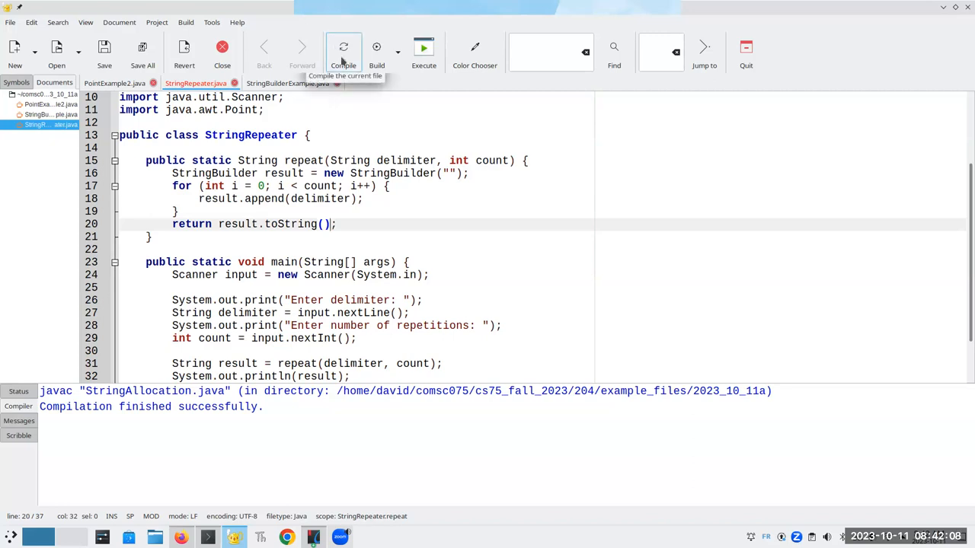
left_click(342, 51)
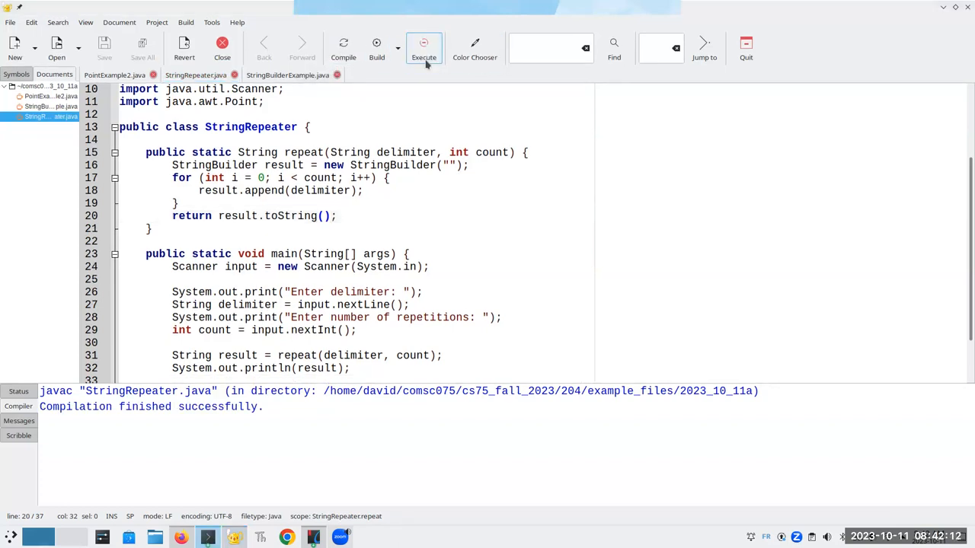
Run StringRepeater and enter |-| as the delimiter.
left_click(423, 47)
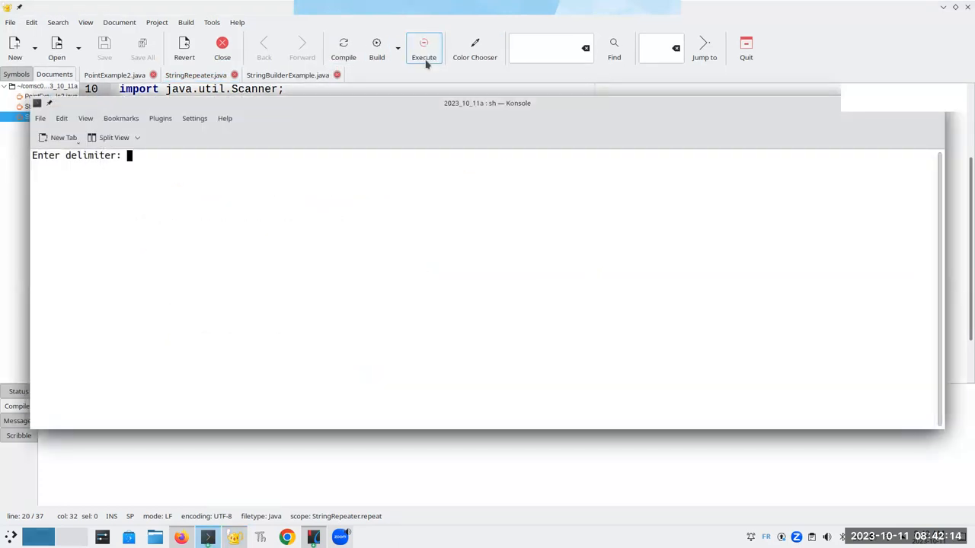
type("|-|")
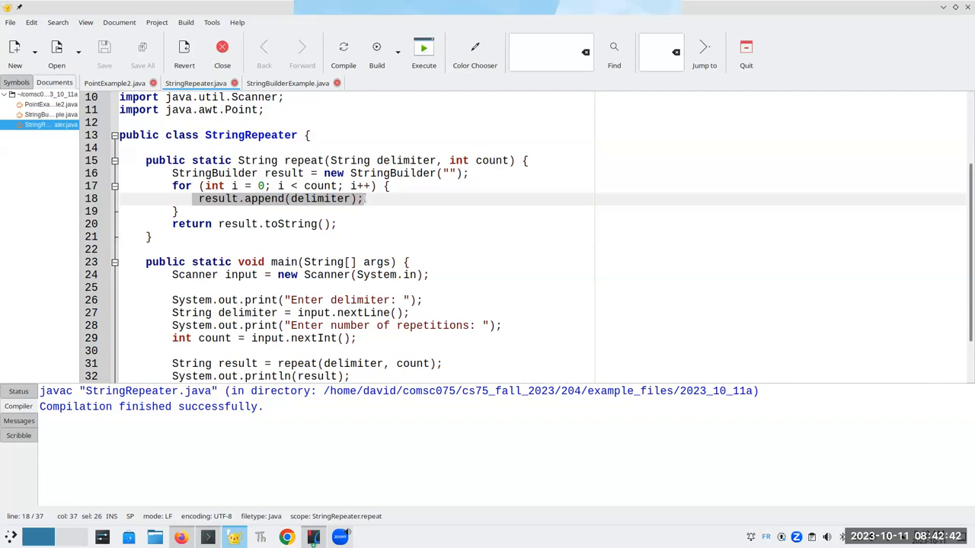
mouse_move(272, 77)
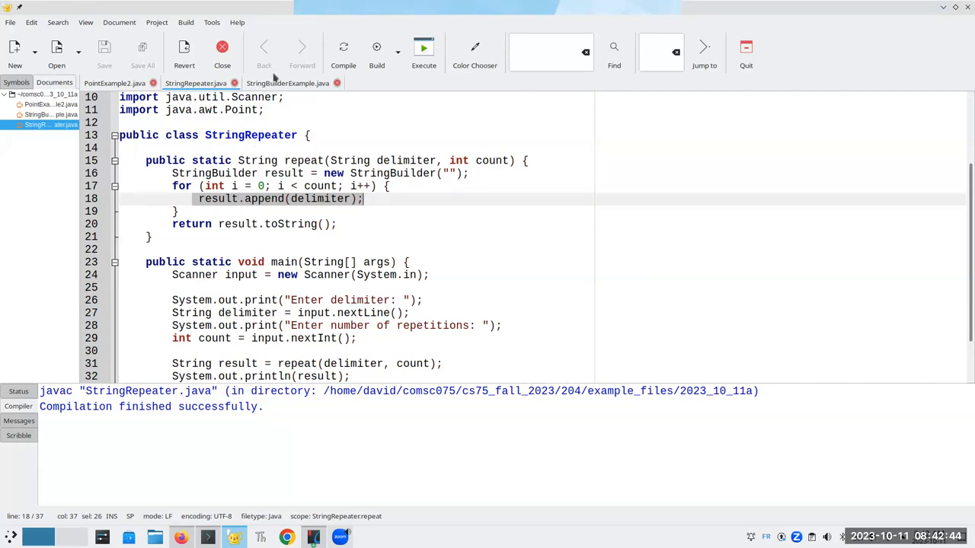
Bring up the StringBuilderExample.java tab in the editor.
left_click(287, 83)
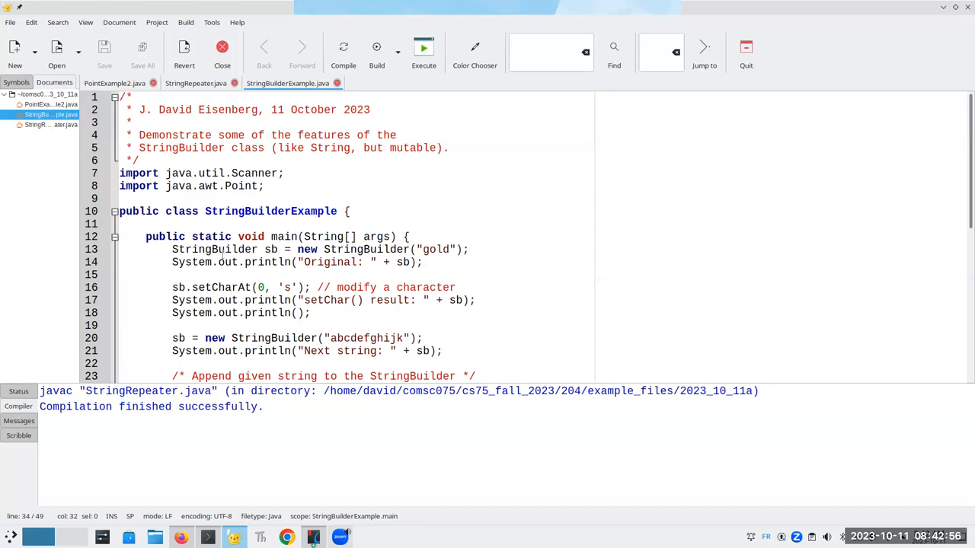
Walk through the gold StringBuilder and setCharAt lines, then compile StringBuilderExample.java.
double_click(214, 249)
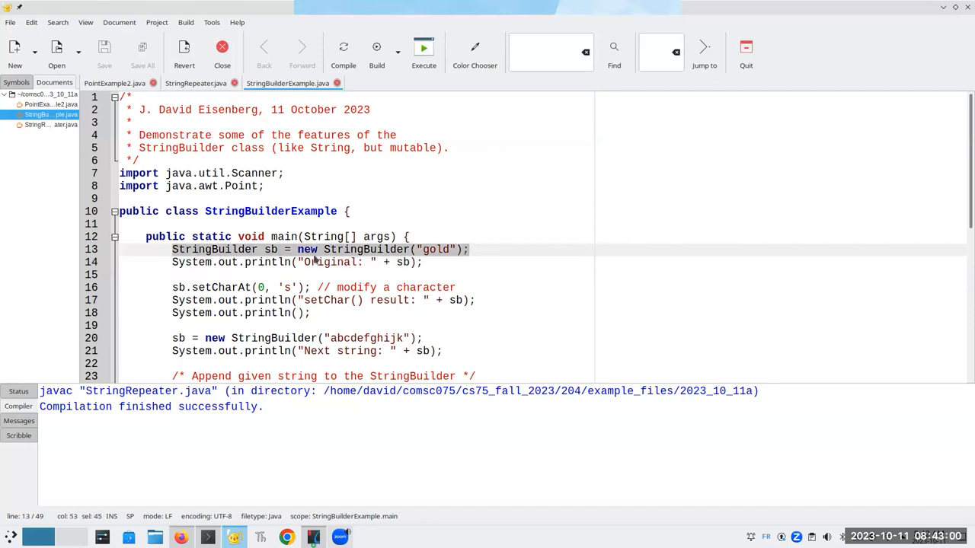
left_click(183, 262)
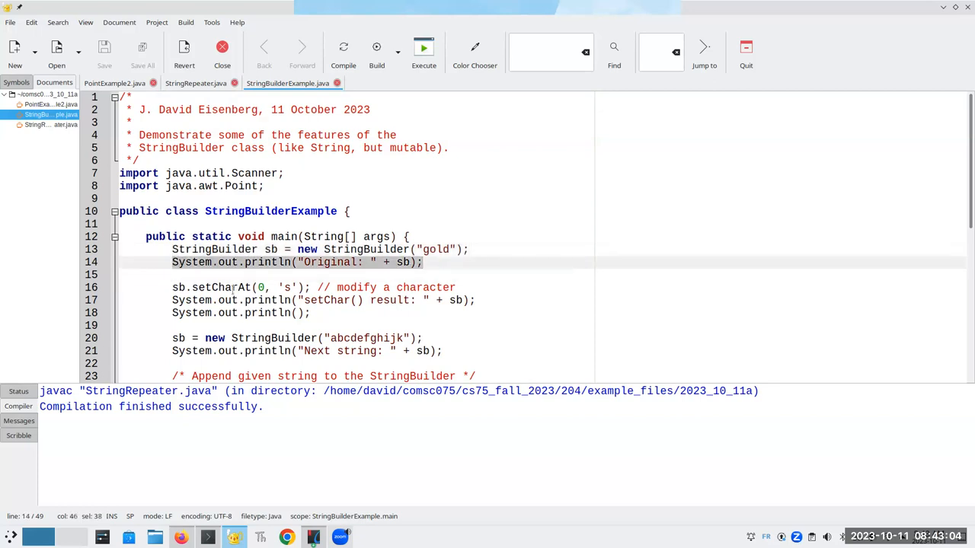
left_click(260, 287)
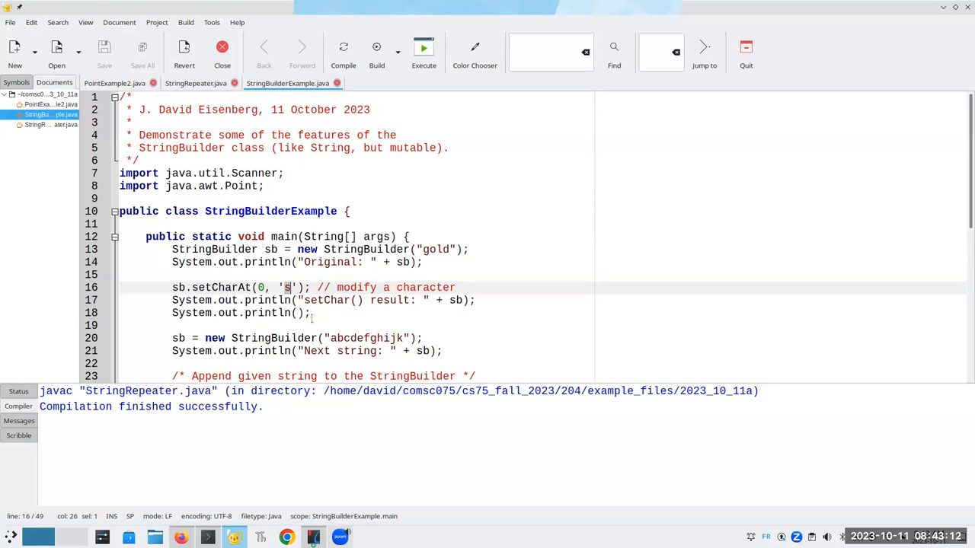
left_click(312, 313)
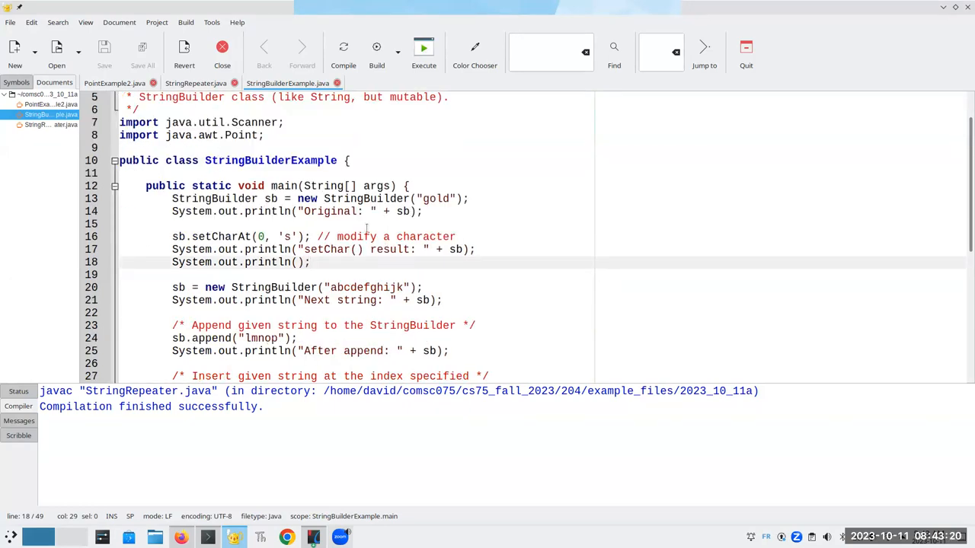
scroll("up", 3)
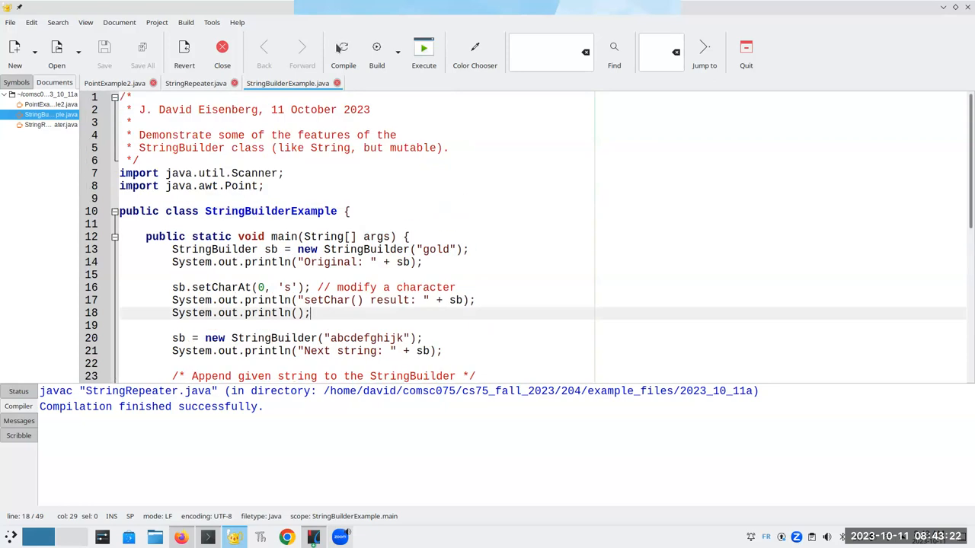
mouse_move(344, 48)
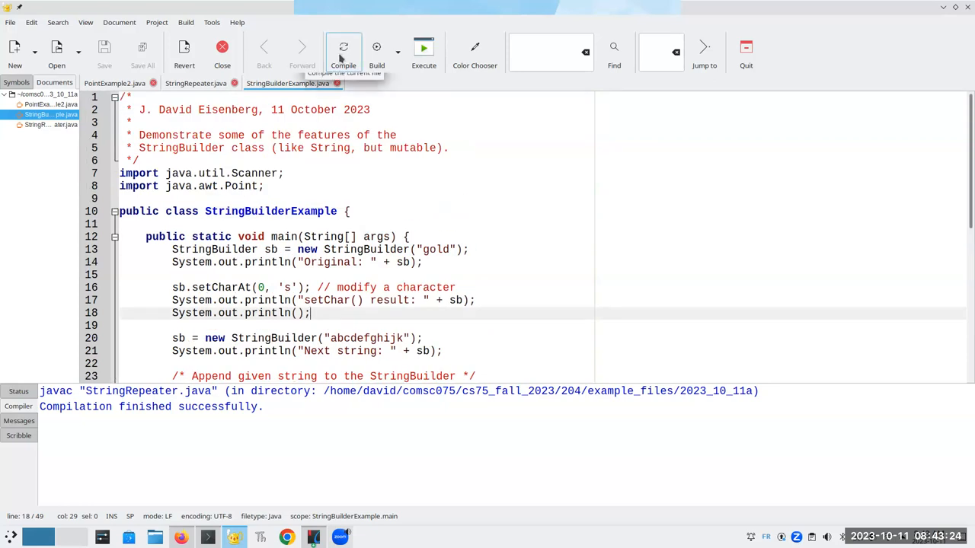
left_click(344, 47)
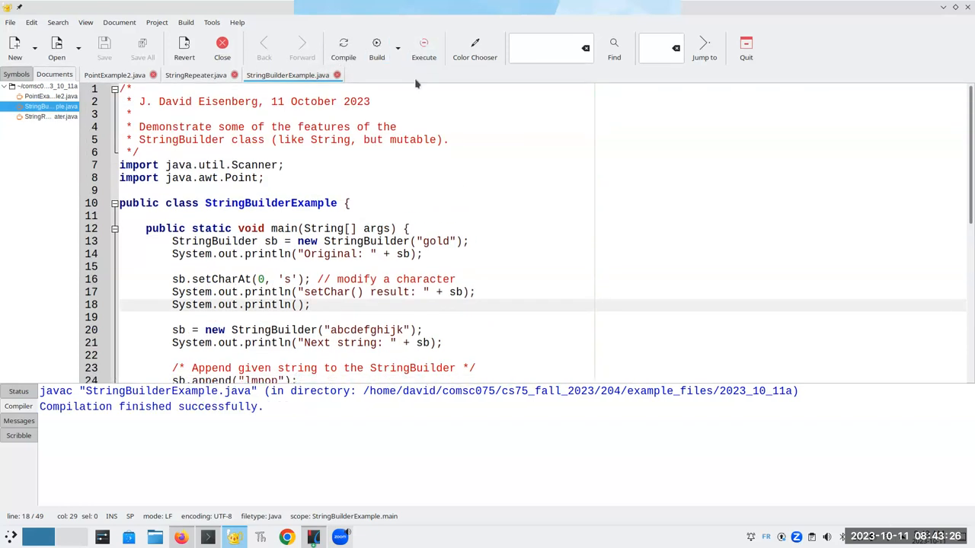
left_click(423, 48)
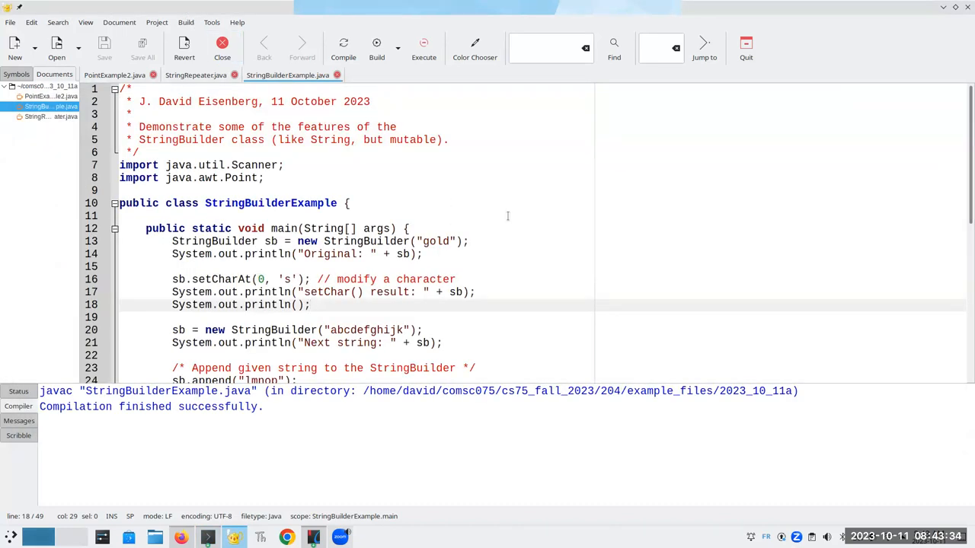
scroll("down", 3)
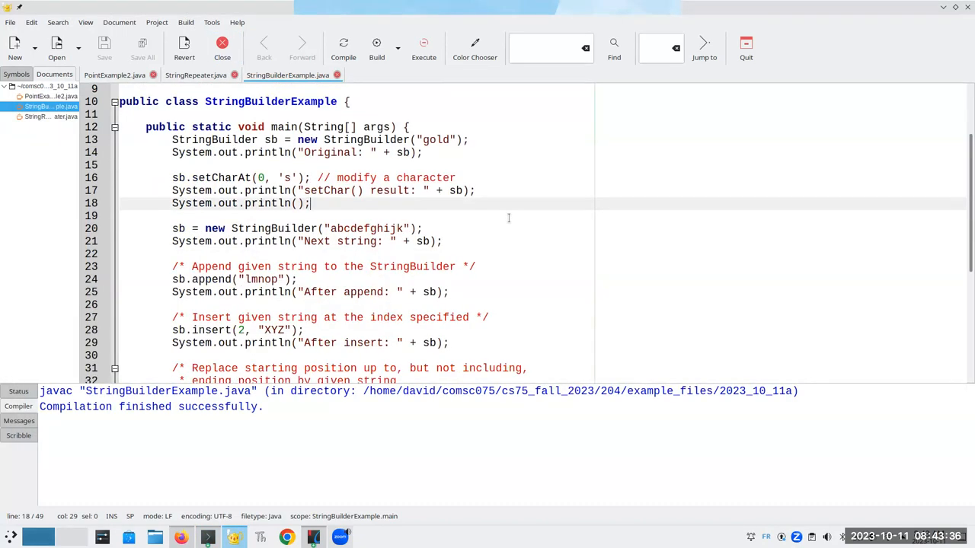
scroll("down", 3)
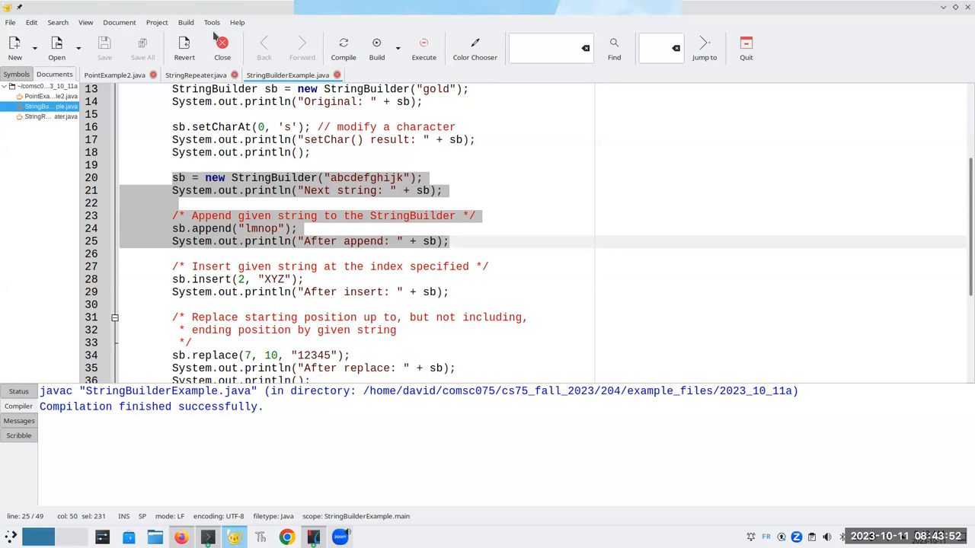
mouse_move(212, 22)
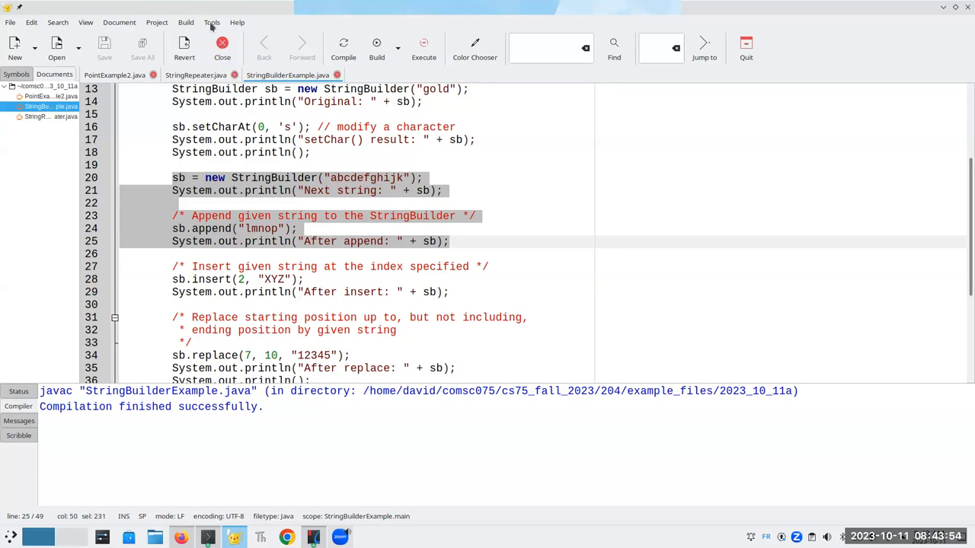
Split the editor side by side and open a new untitled document in the right pane.
left_click(211, 21)
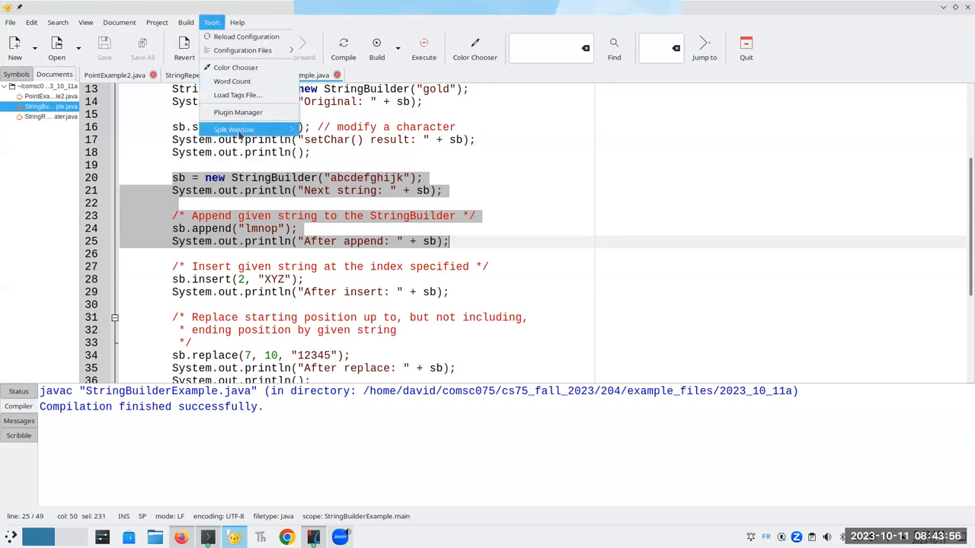
left_click(234, 128)
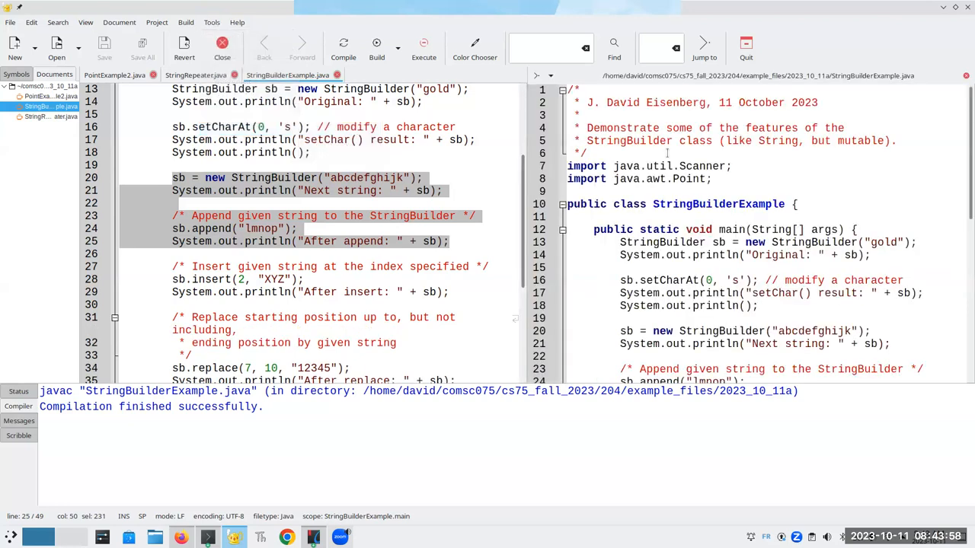
left_click(551, 76)
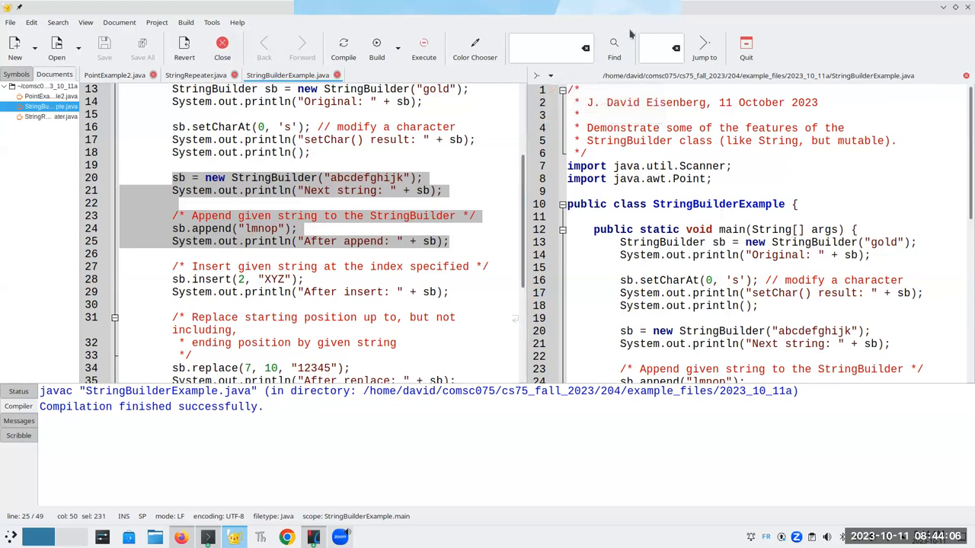
mouse_move(646, 97)
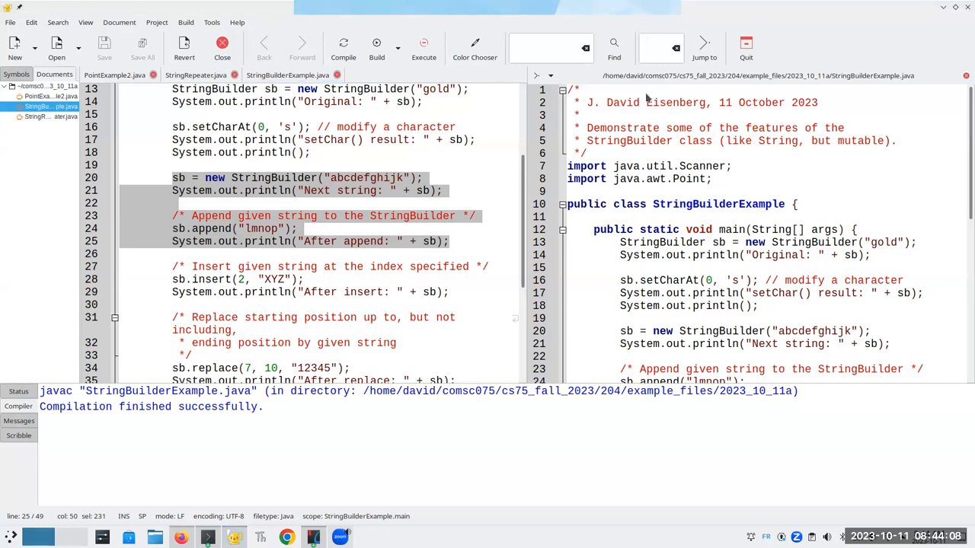
left_click(15, 47)
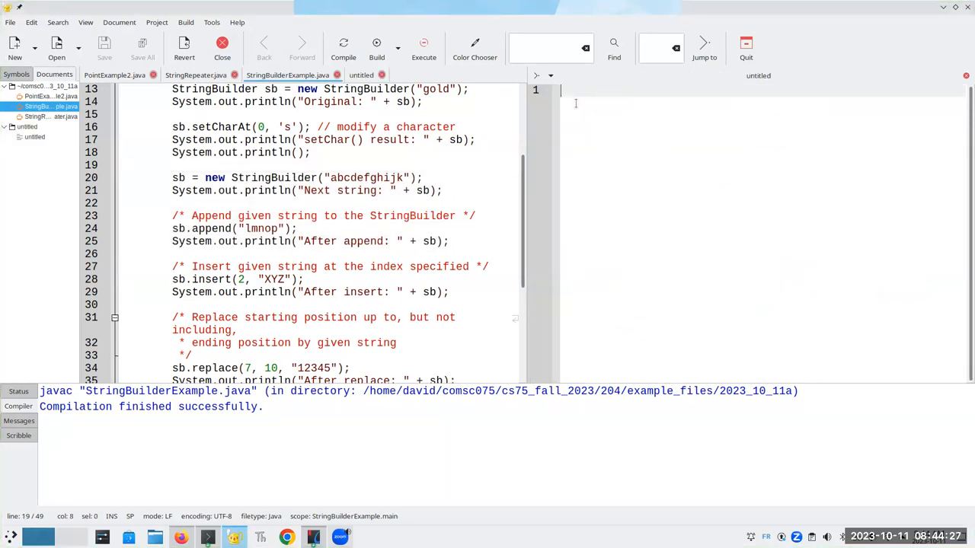
type("abcd")
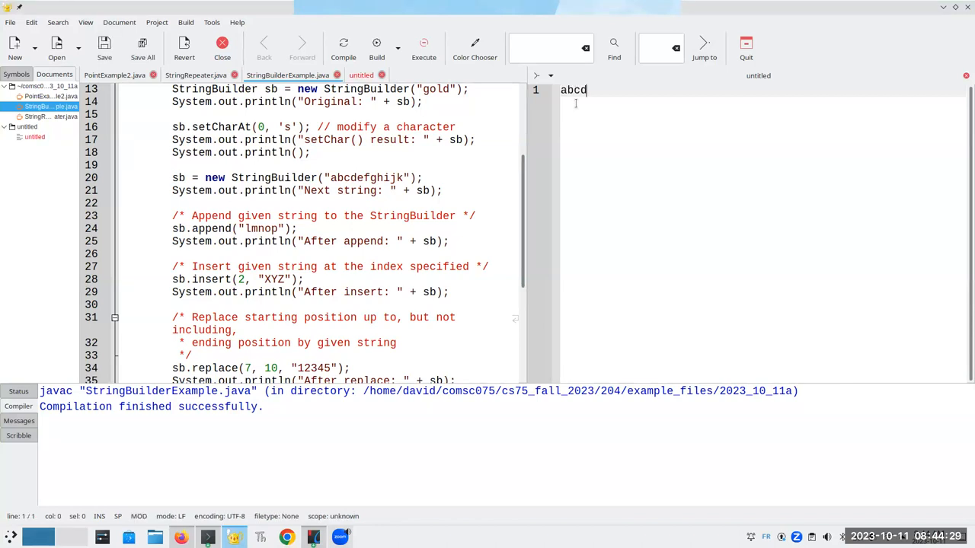
type("efghijk")
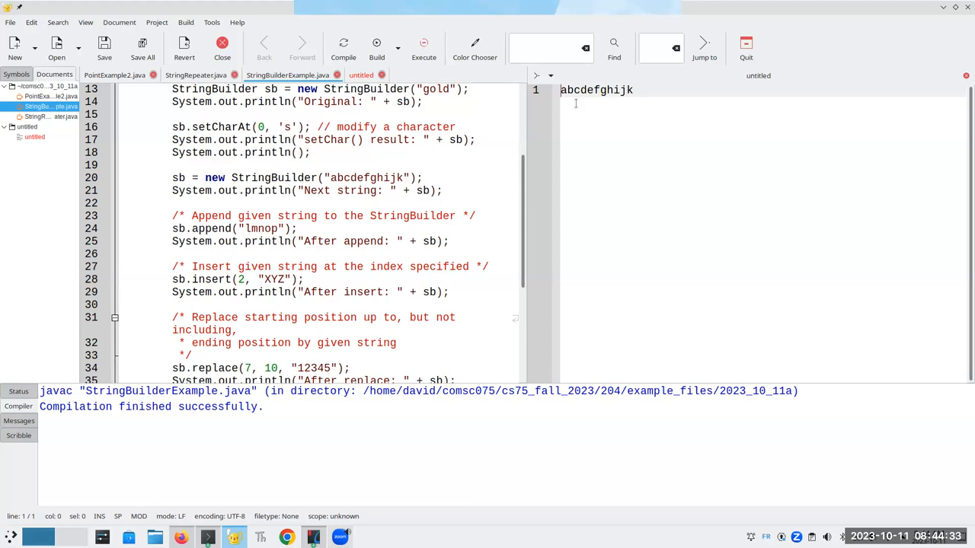
type("0")
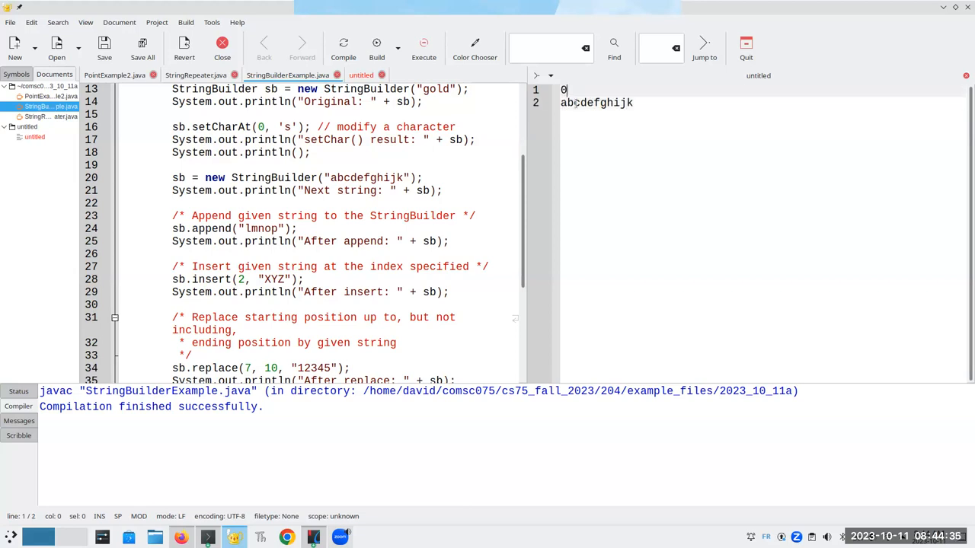
type("12345")
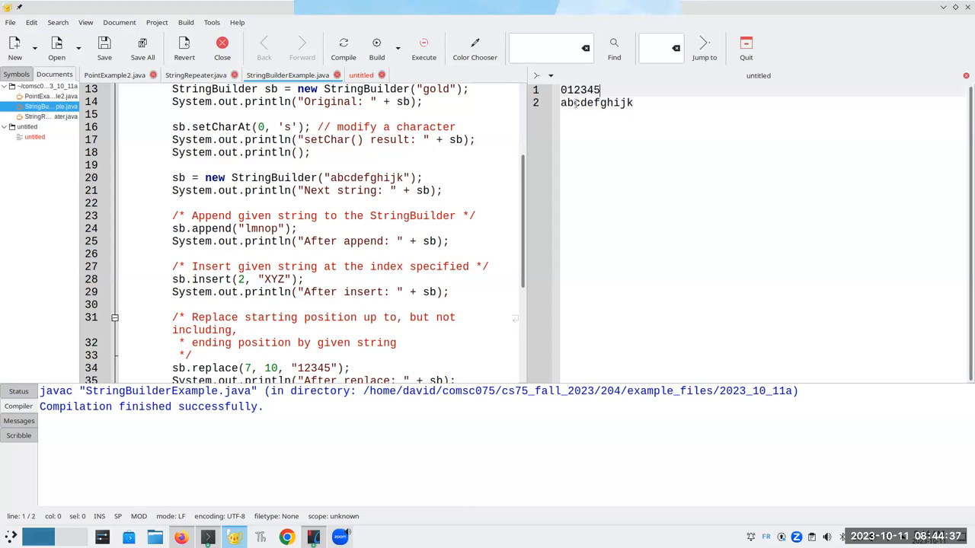
type("6789")
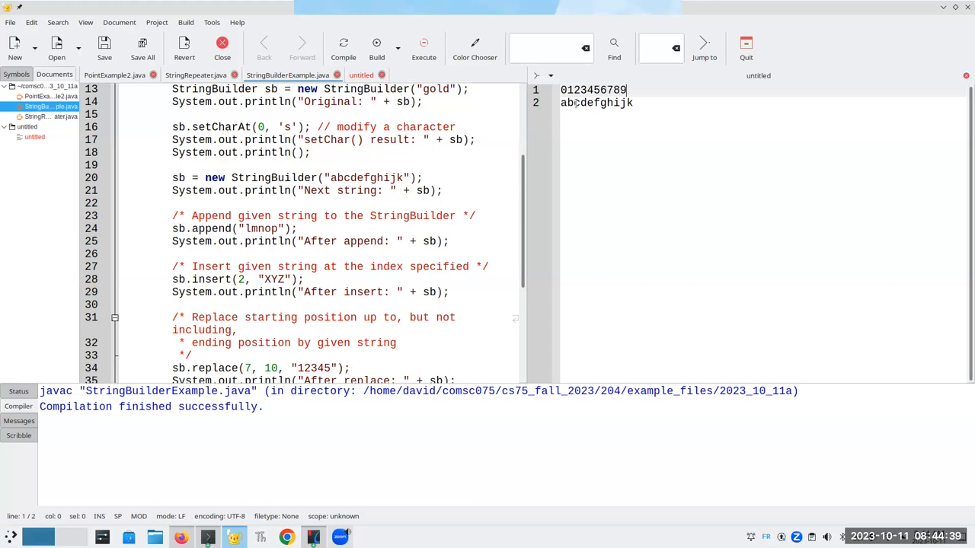
type("0")
type("1")
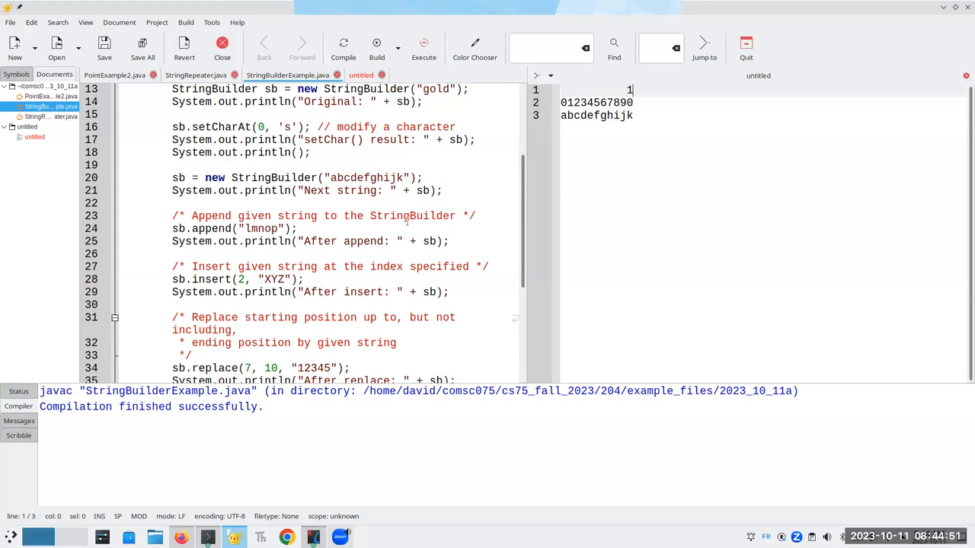
scroll("down", 3)
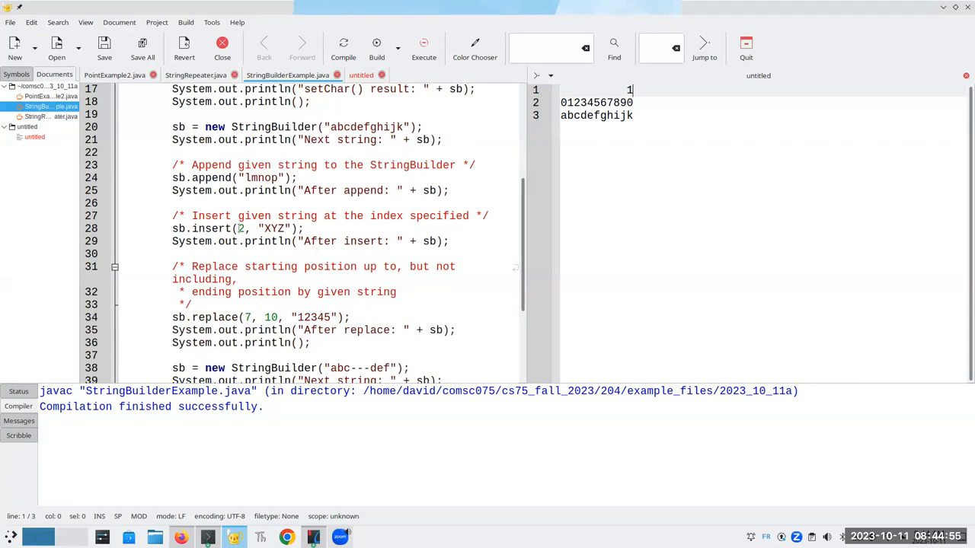
double_click(273, 229)
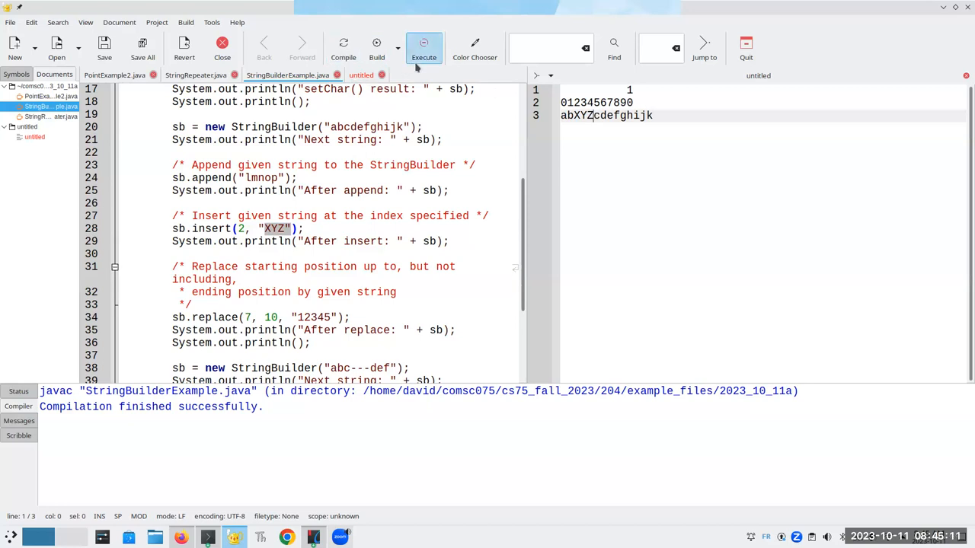
Run StringBuilderExample and bring its Konsole output window forward.
left_click(423, 47)
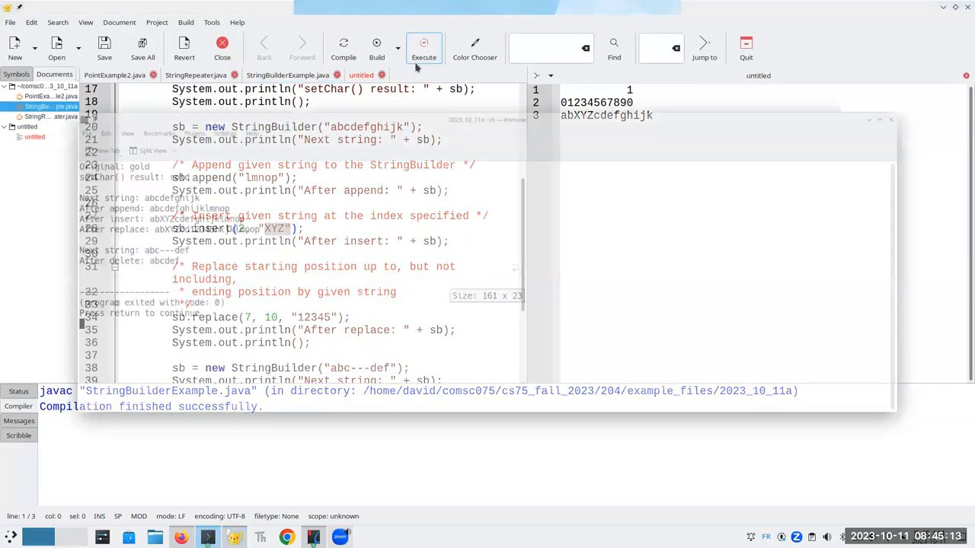
left_click(423, 47)
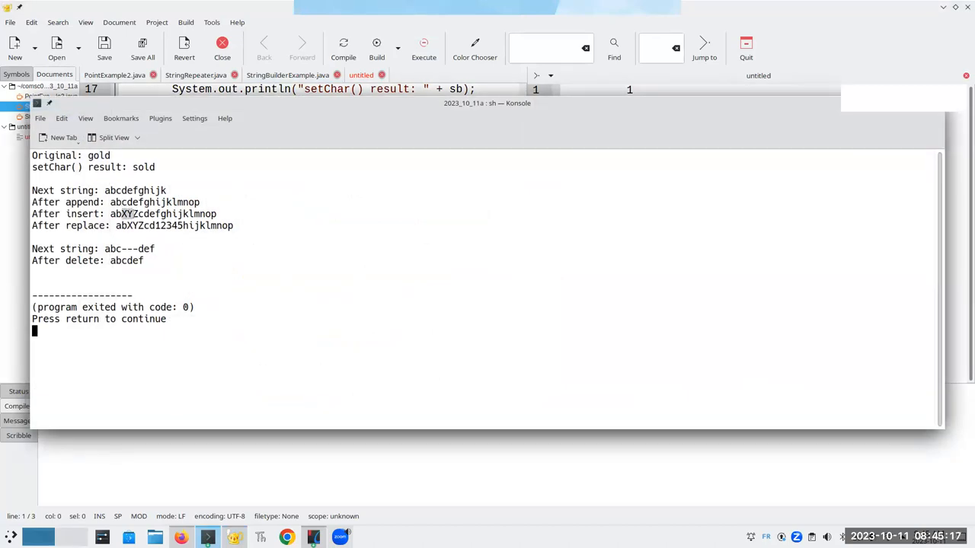
mouse_move(277, 268)
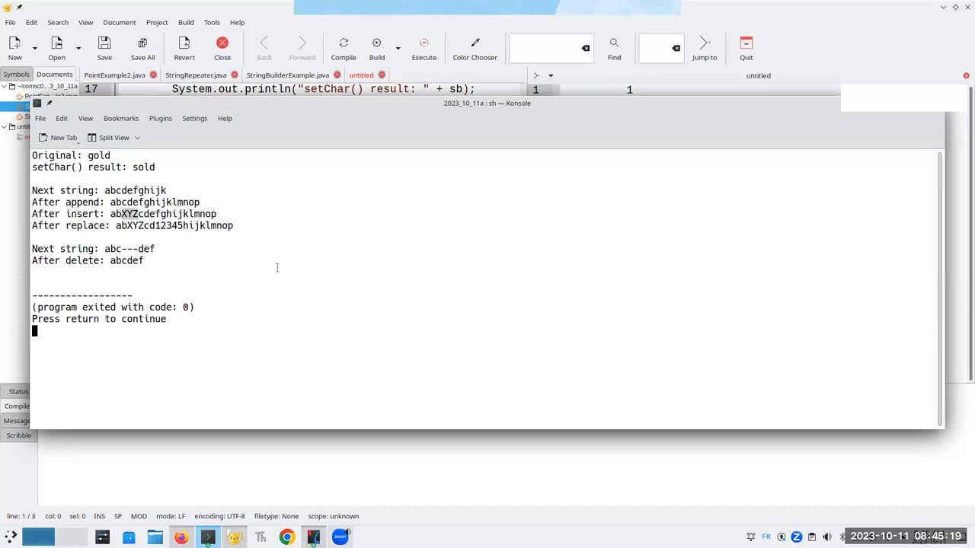
mouse_move(271, 6)
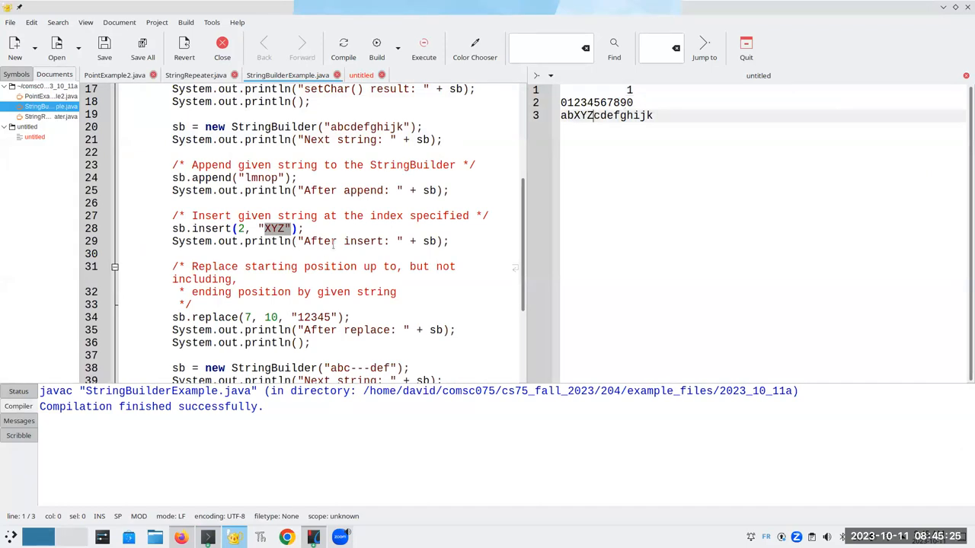
Replace defg with 12345 and append lmnop on the scratch document's third line.
scroll("down", 3)
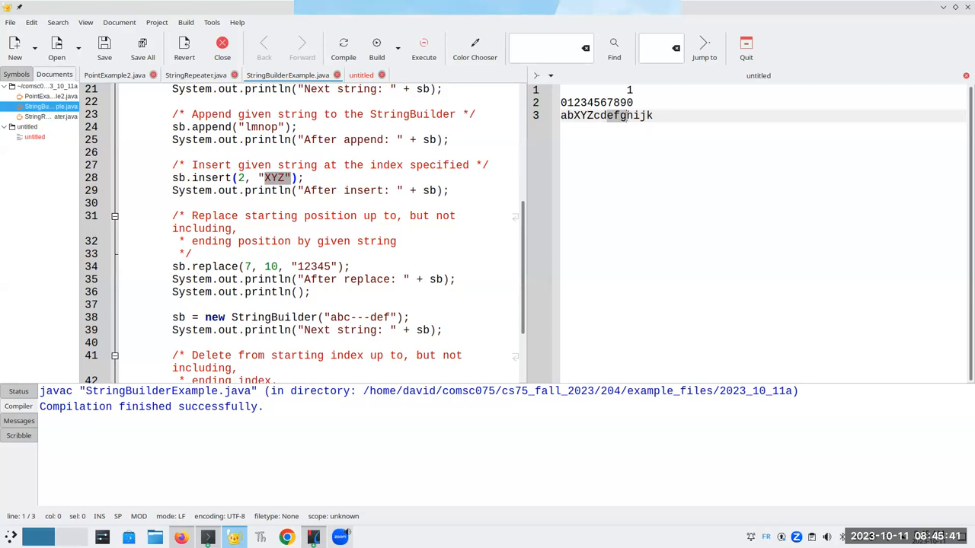
mouse_move(684, 140)
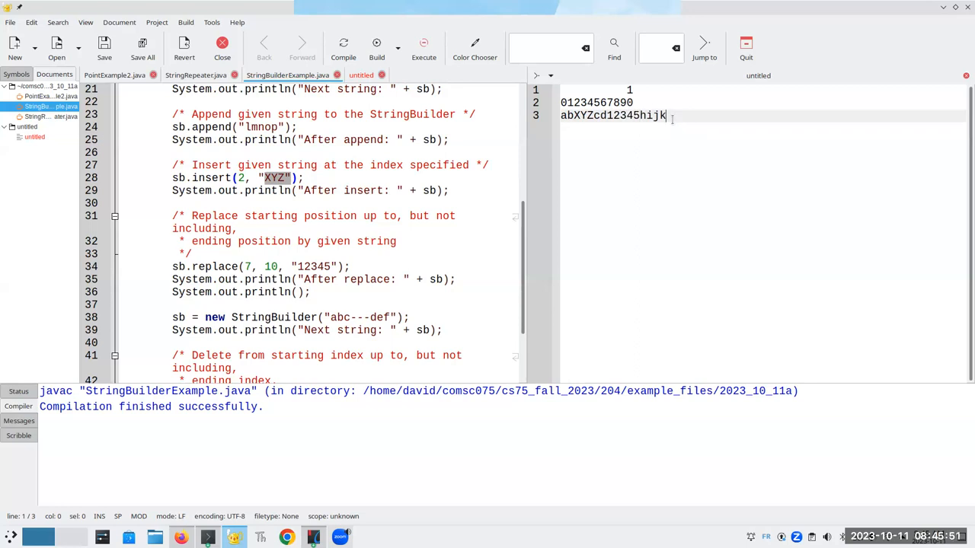
type("lmnop")
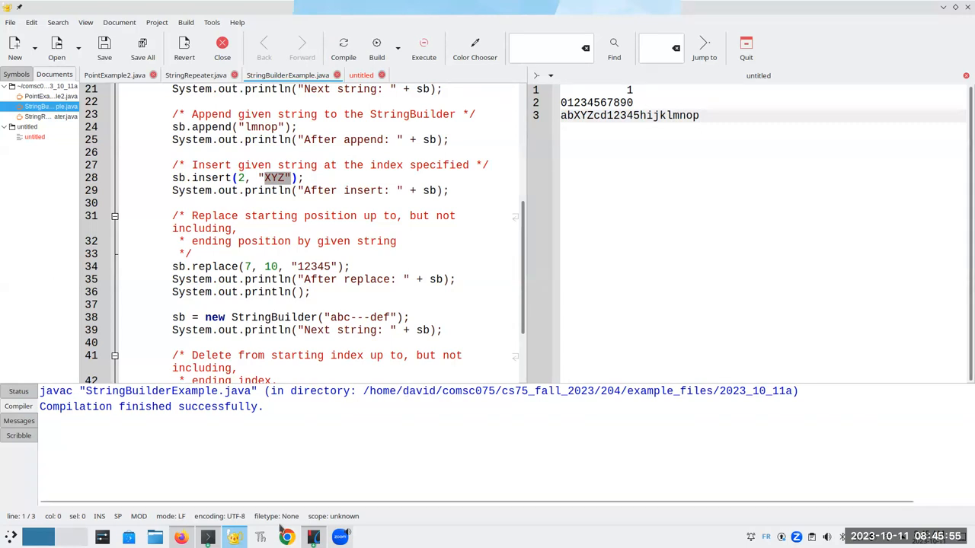
left_click(423, 47)
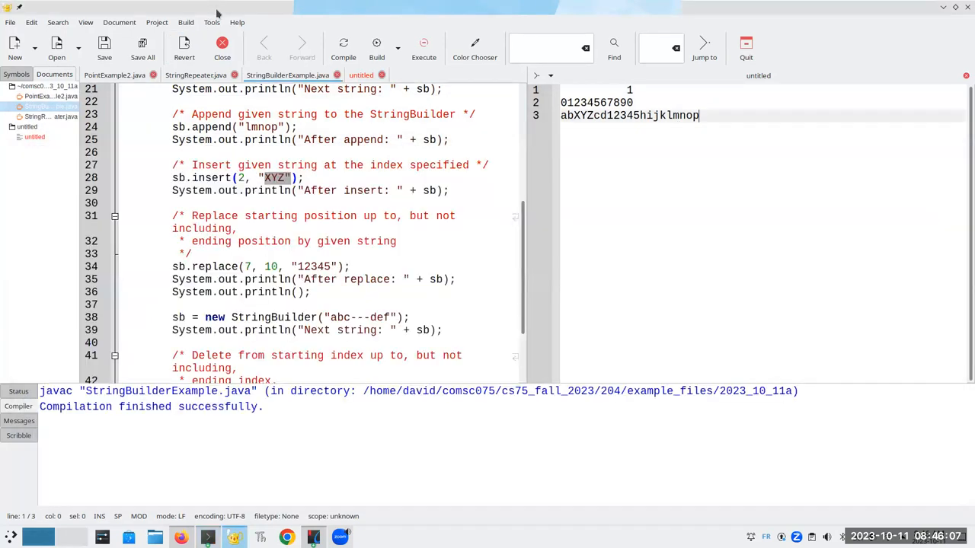
Point out the end index in delete(3, 6) and rewrite line 3 as abc---def.
scroll("down", 3)
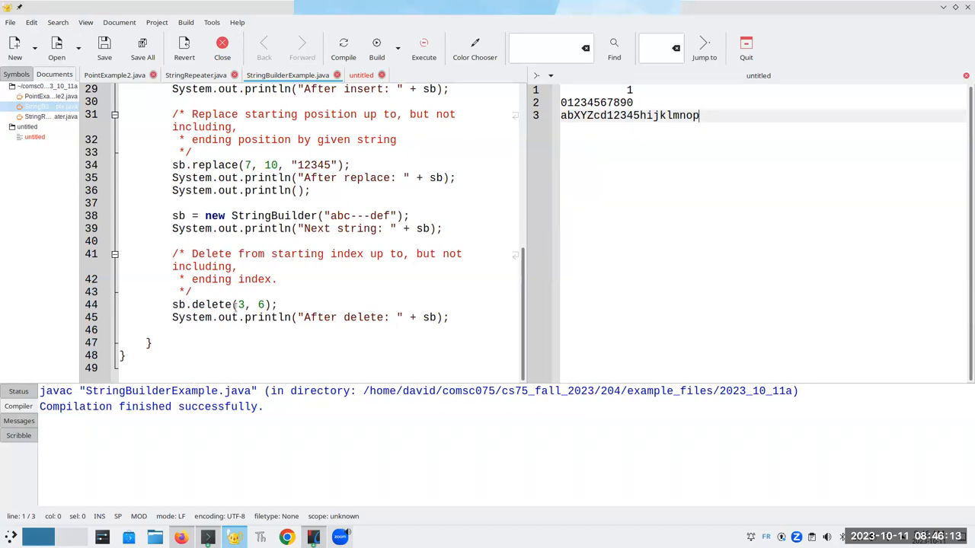
left_click(262, 305)
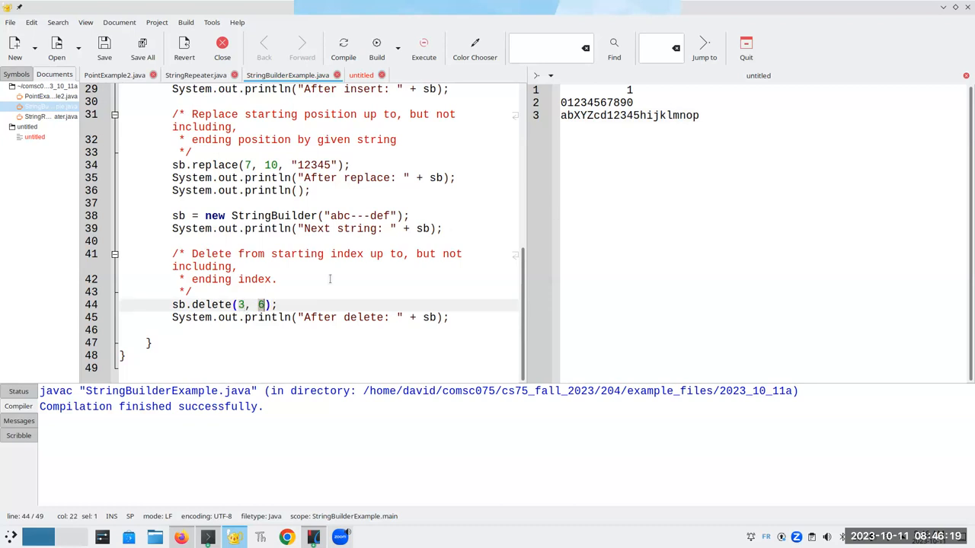
mouse_move(310, 295)
type("abc--")
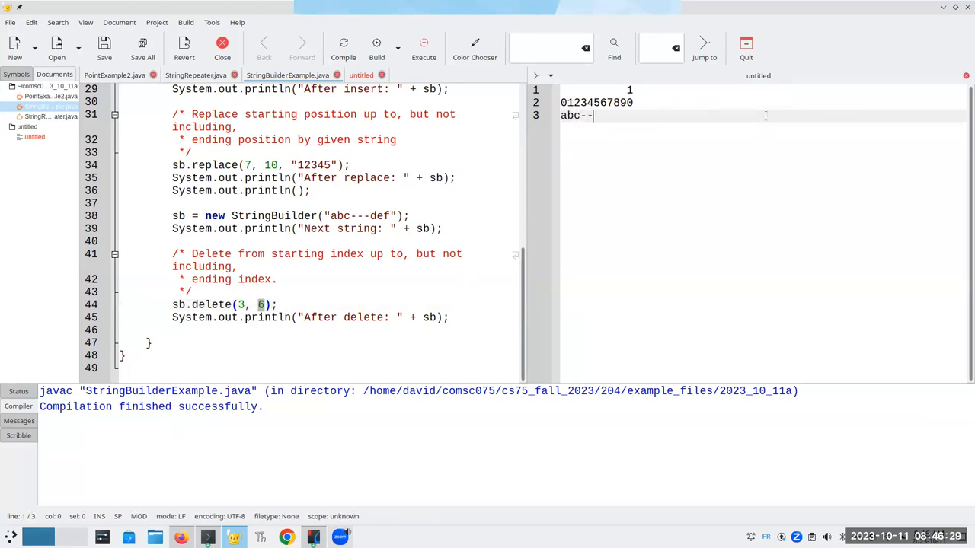
type("def")
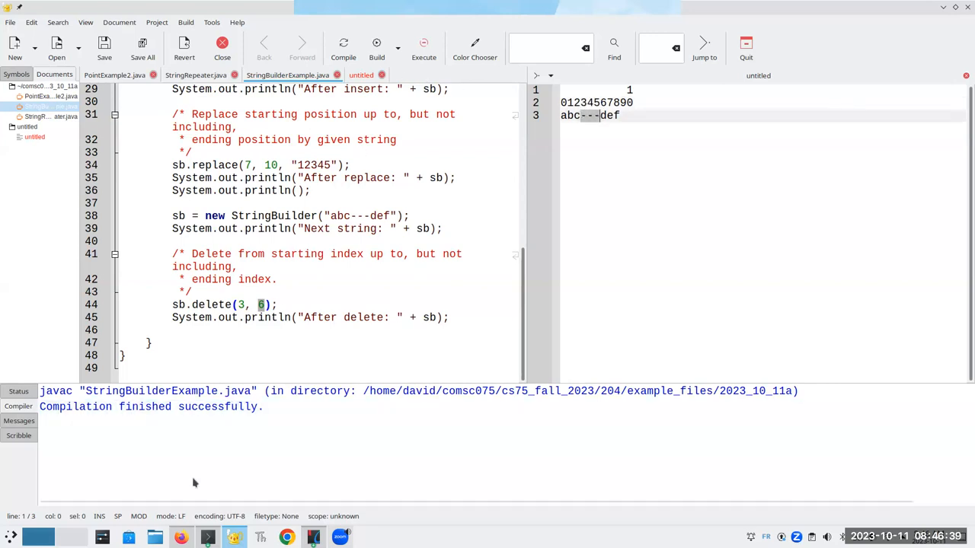
left_click(423, 48)
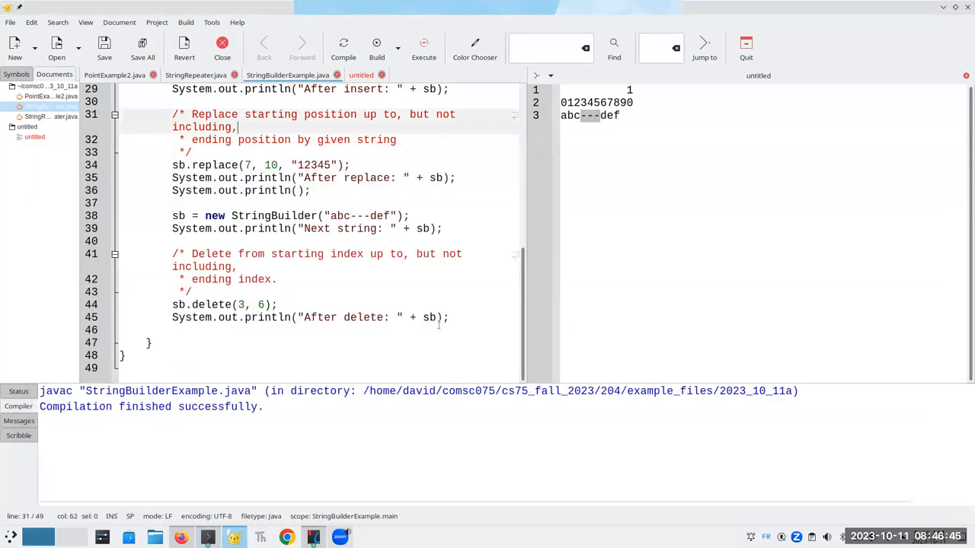
Add the comment 'indexOf() and lastIndexOf() still work great' below the delete demo.
left_click(453, 317)
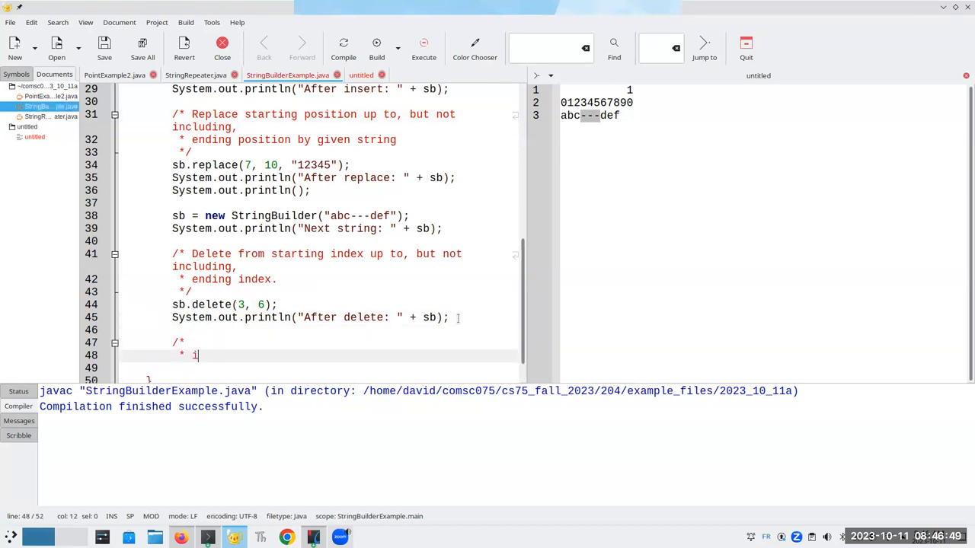
type("ndexOf() and l")
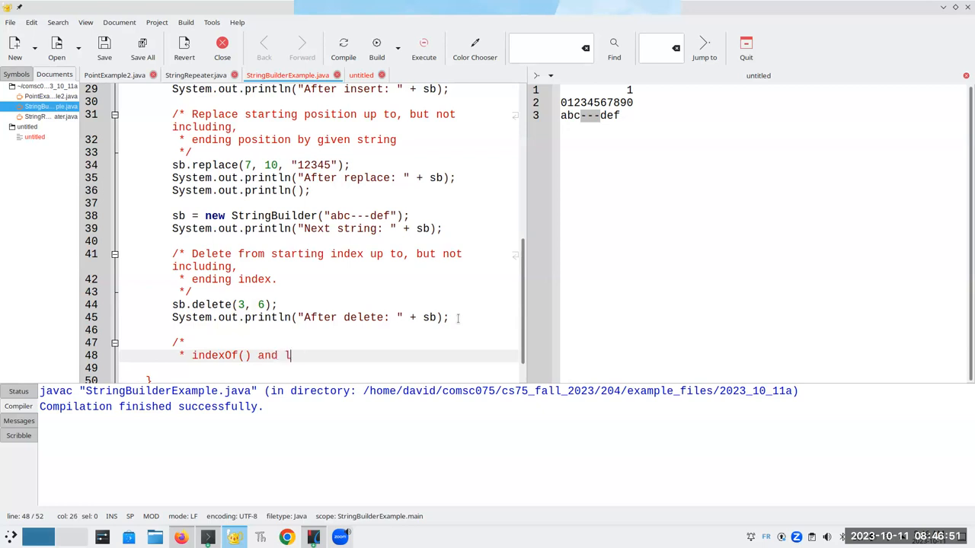
type("astIndexOf() s")
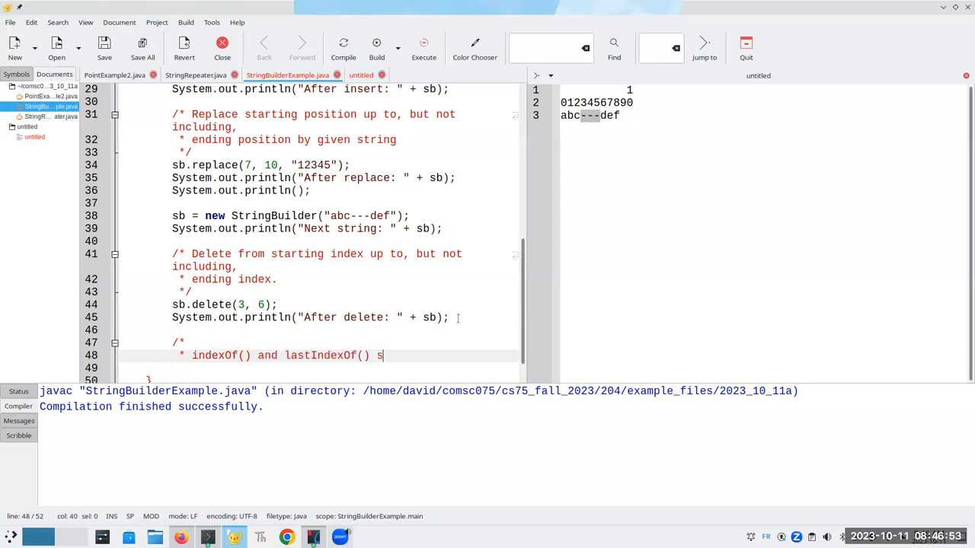
type("till work great")
left_click(317, 368)
type("* with StringBuilders")
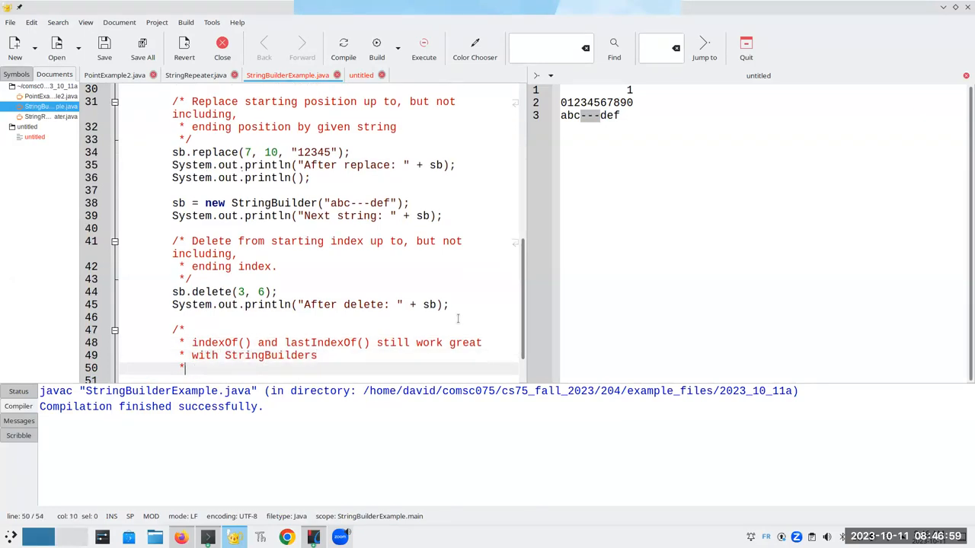
Add a println reporting index of "bc" using sb.indexOf("bc").
scroll("down", 3)
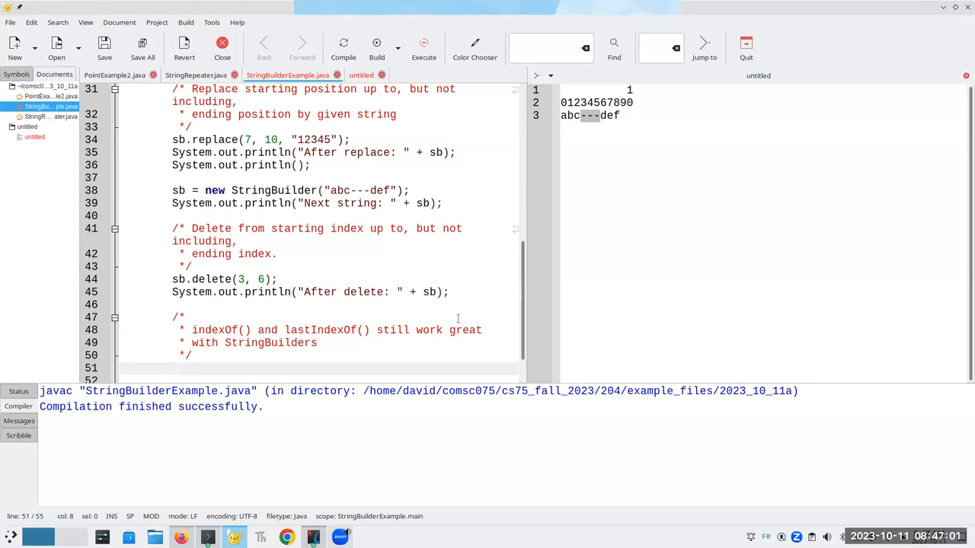
left_click(172, 368)
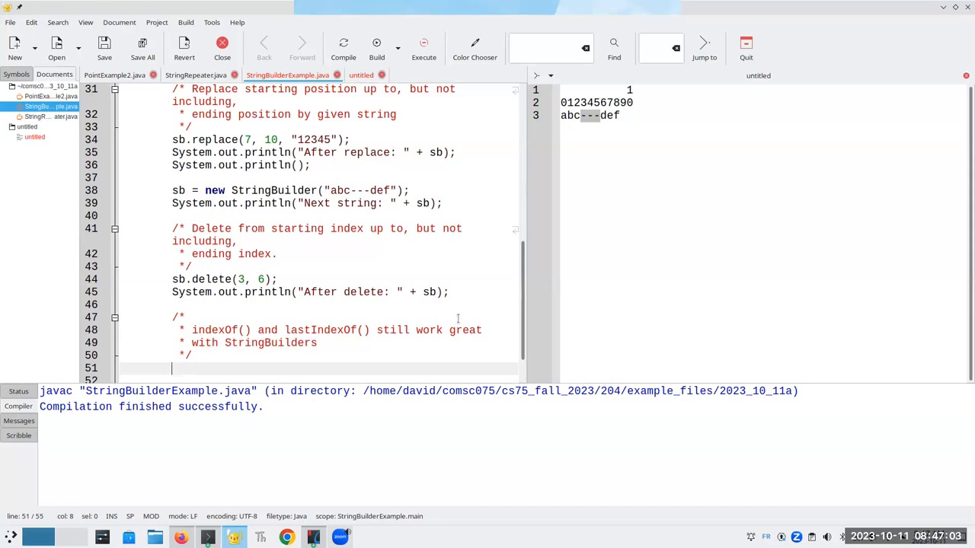
type("sb")
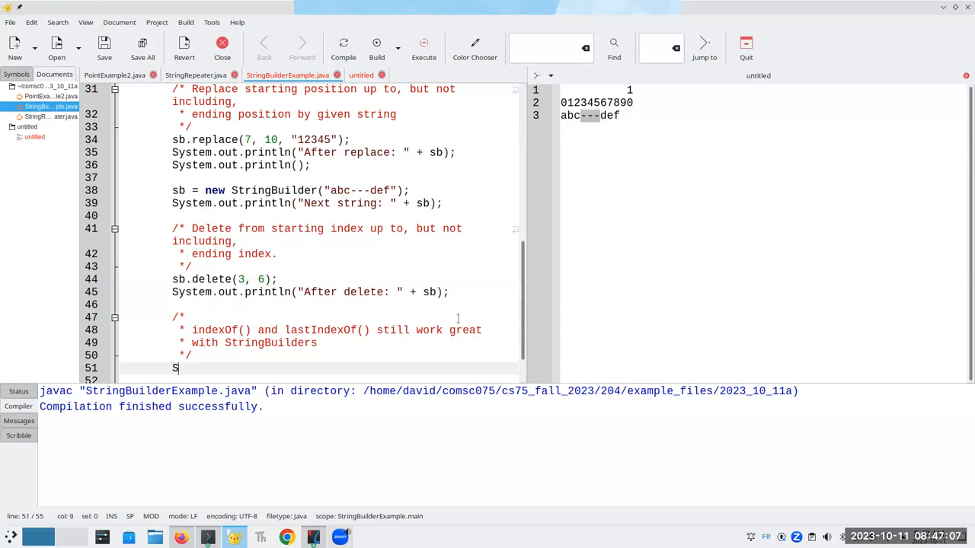
type("ystem.out.")
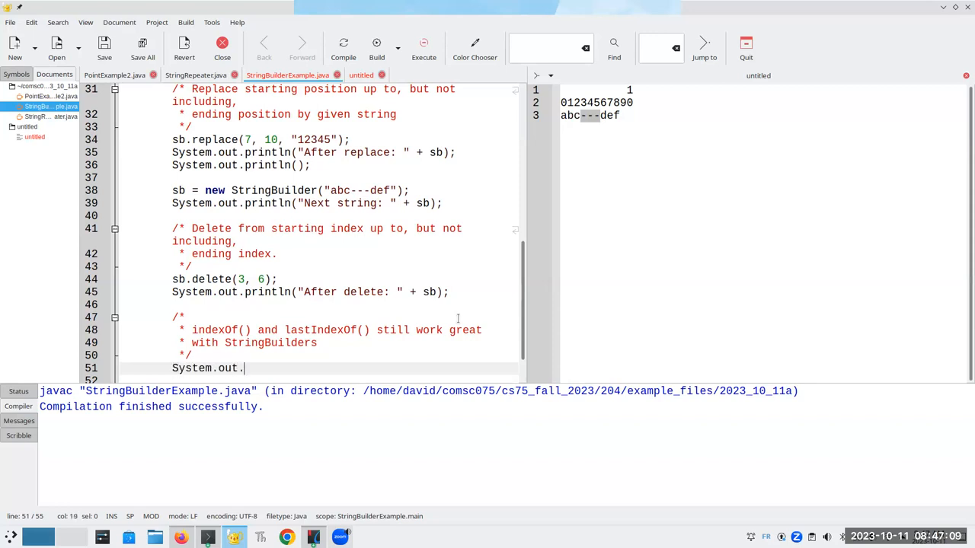
type("println(\"index of")
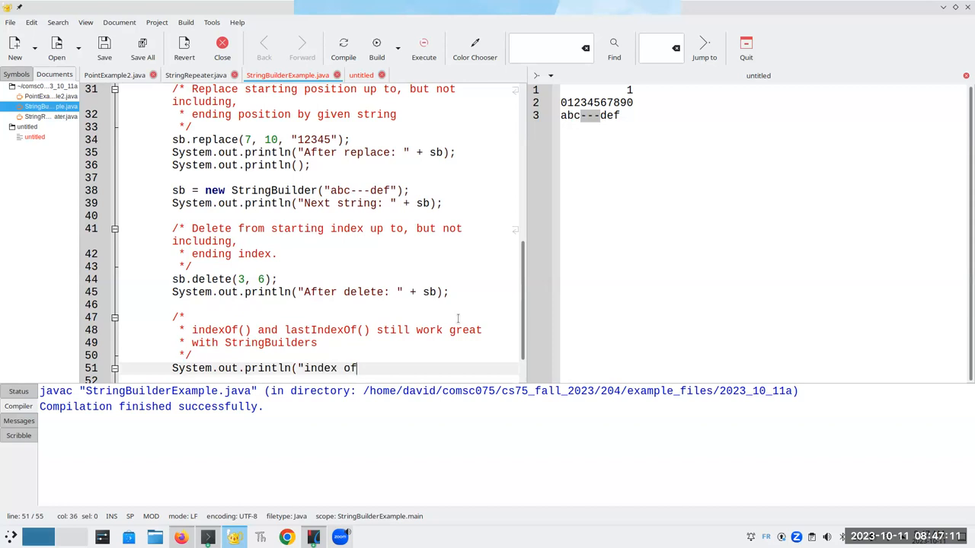
type("'b")
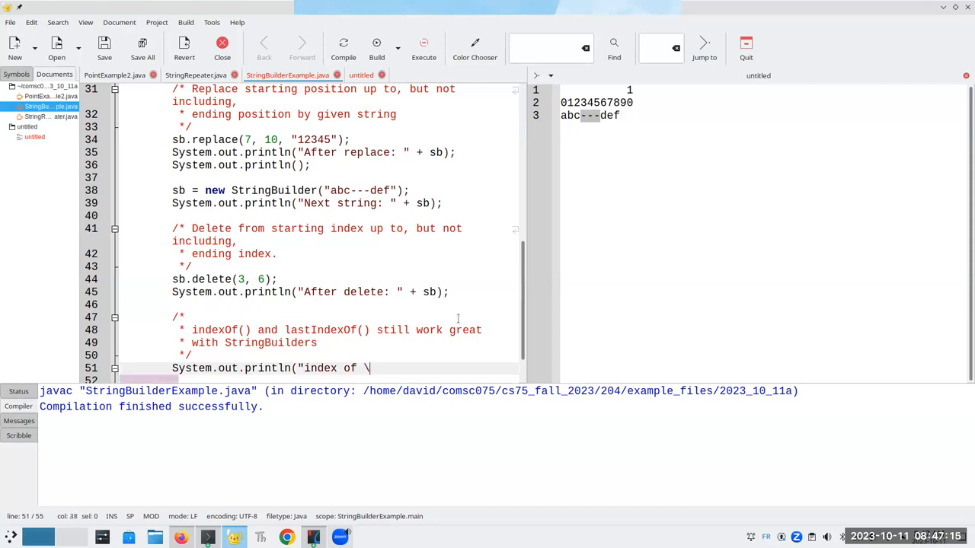
type("\"bc\\")
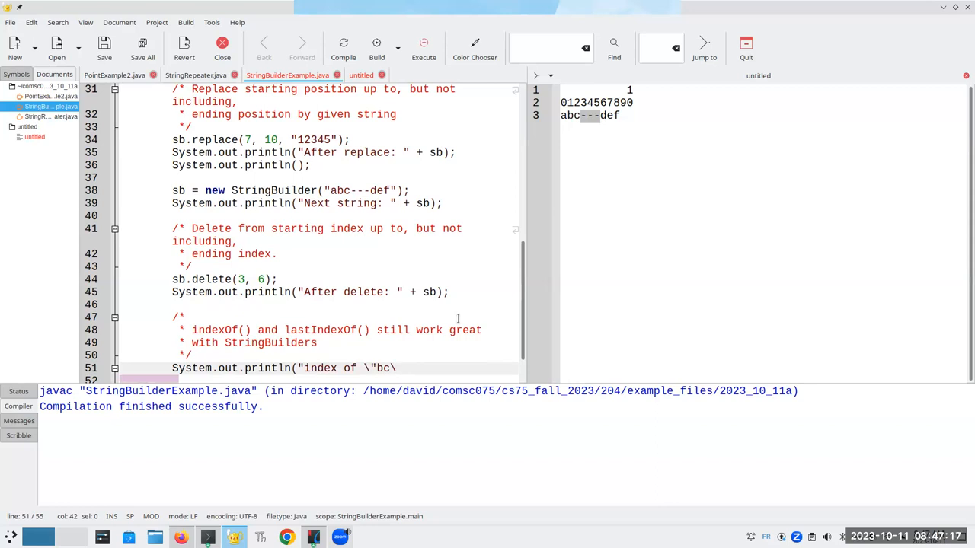
type("is \" +")
type("sb.ind")
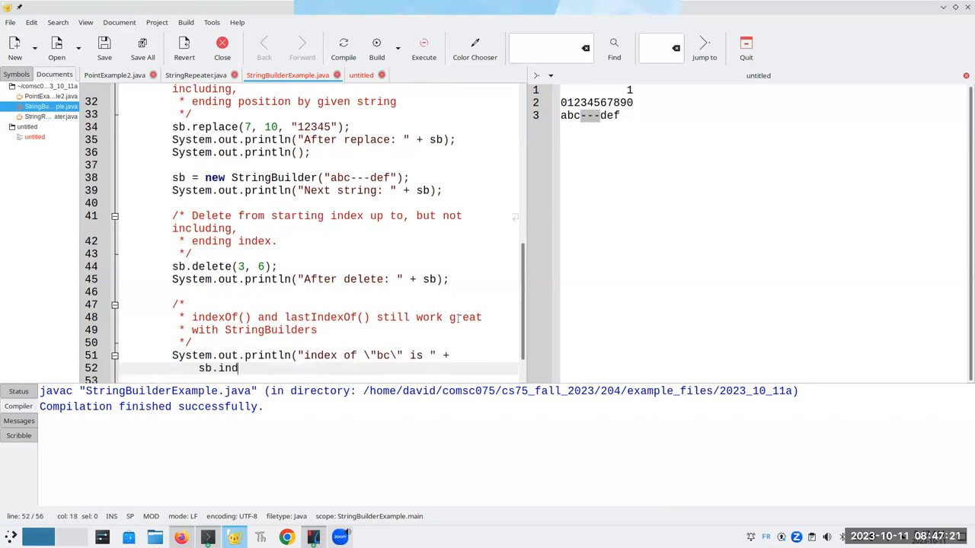
type("exOf(\"")
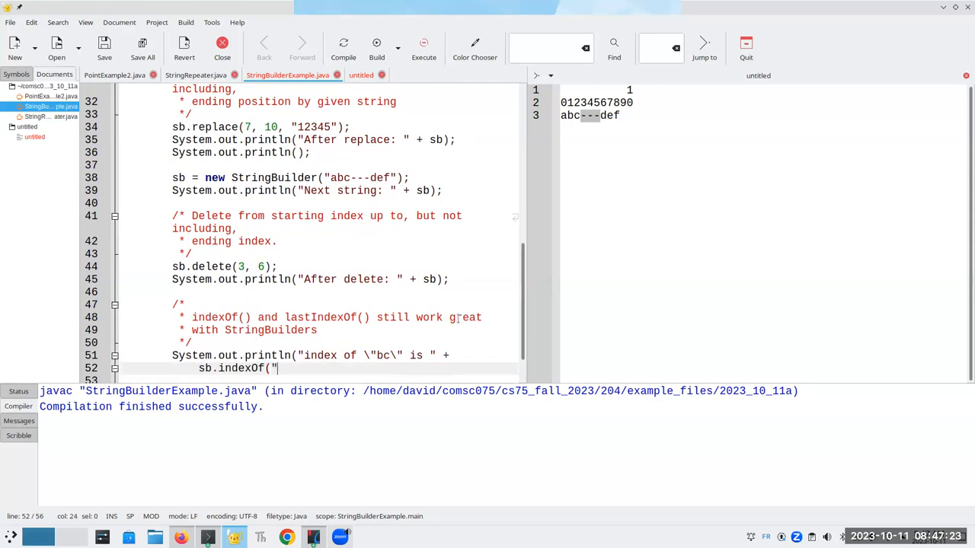
type("bc\")")
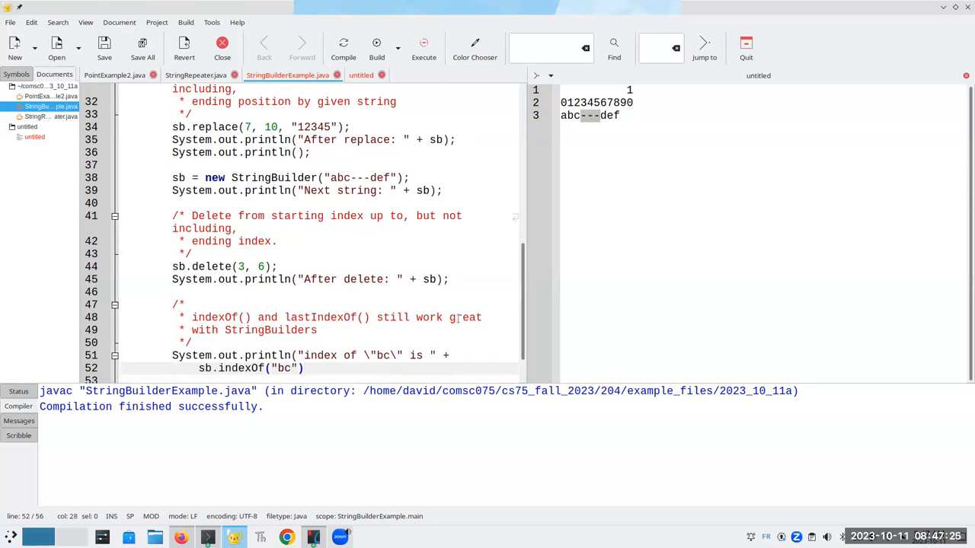
type(")")
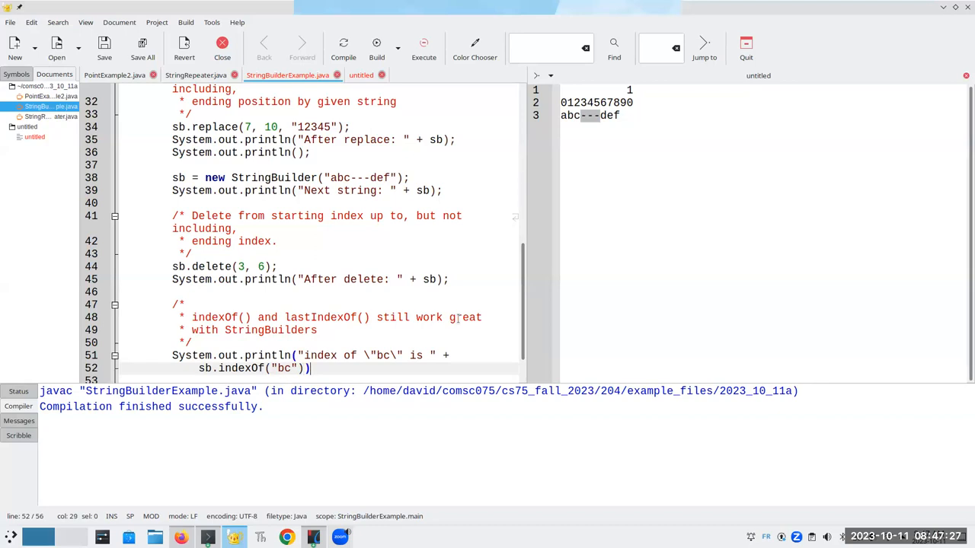
Add a println reporting last index of "de" using sb.lastIndexOf.
type("System.")
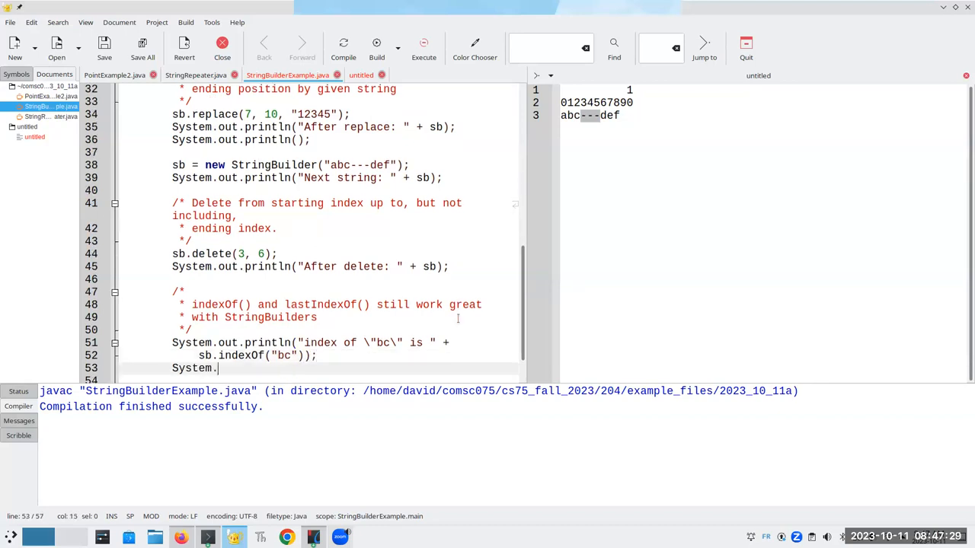
type("out.println(\"")
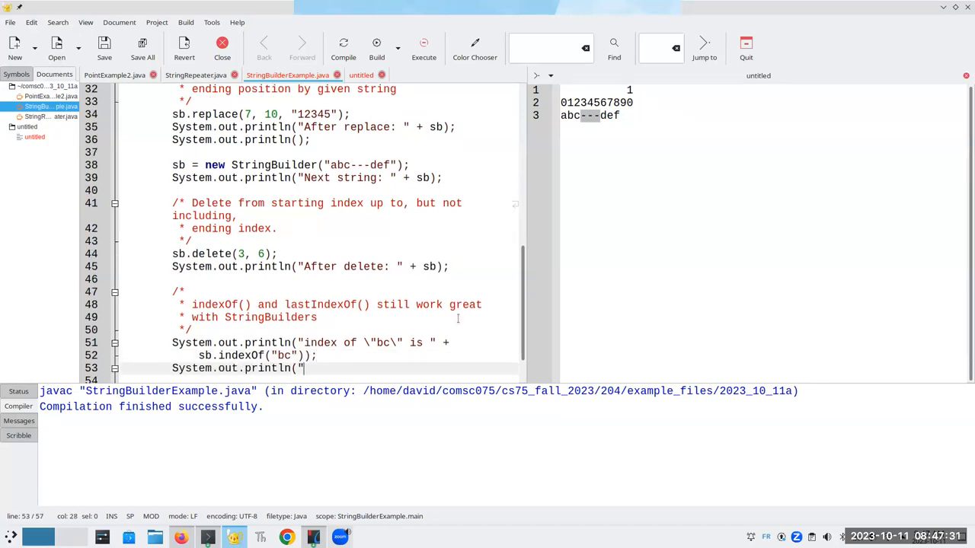
type("last ind")
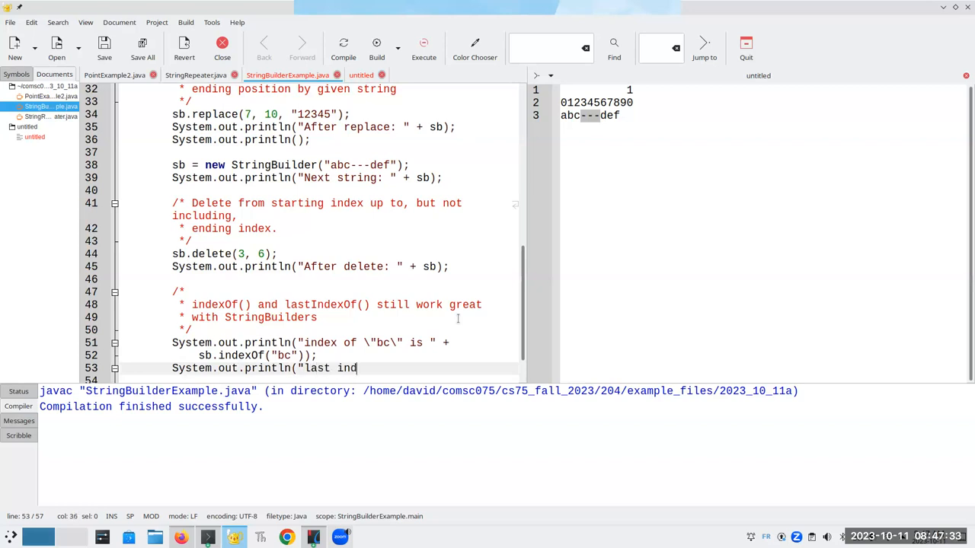
type("ex of \\\"de\\\" is \" +")
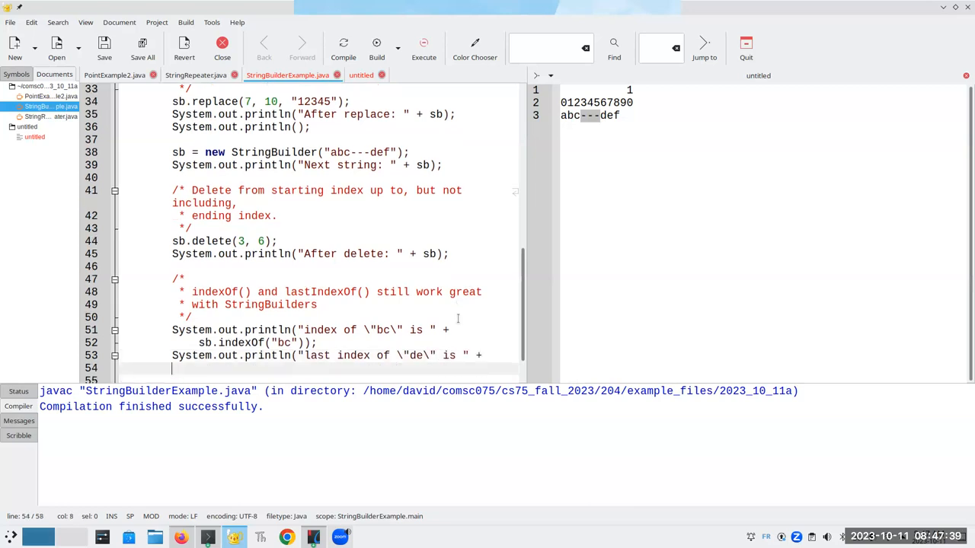
type("sb.lastIndexOf(\"de\"));")
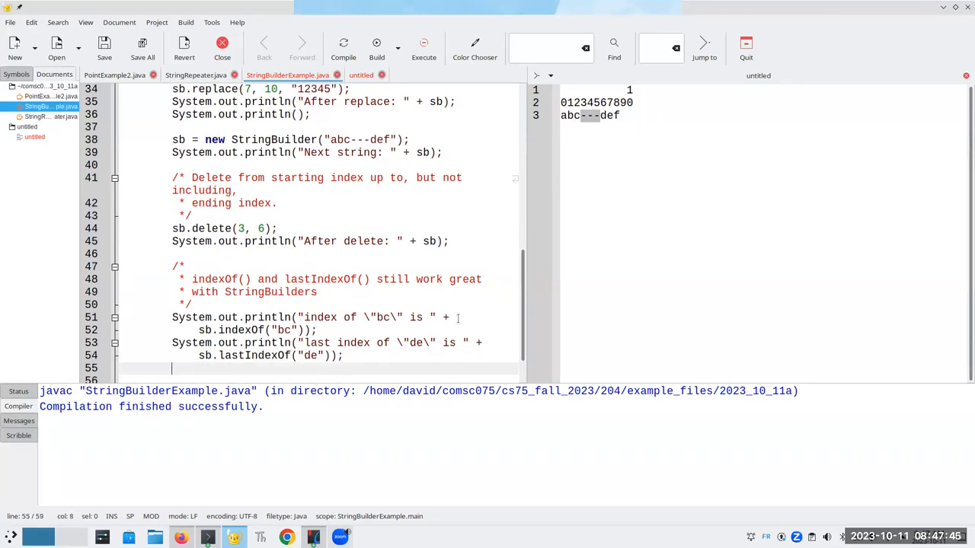
Add a println reporting index of "blah" using sb.indexOf("blah").
type("System.l")
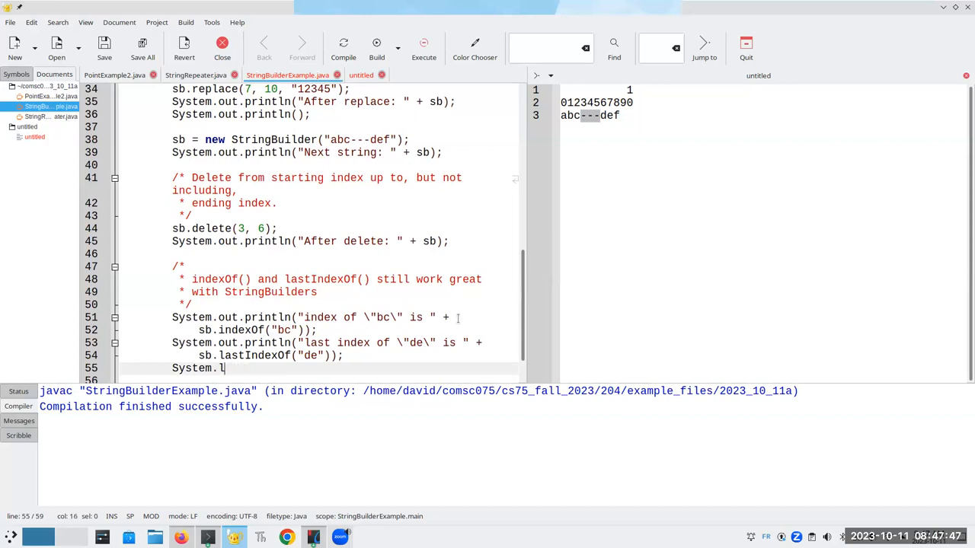
type("out.println(\"")
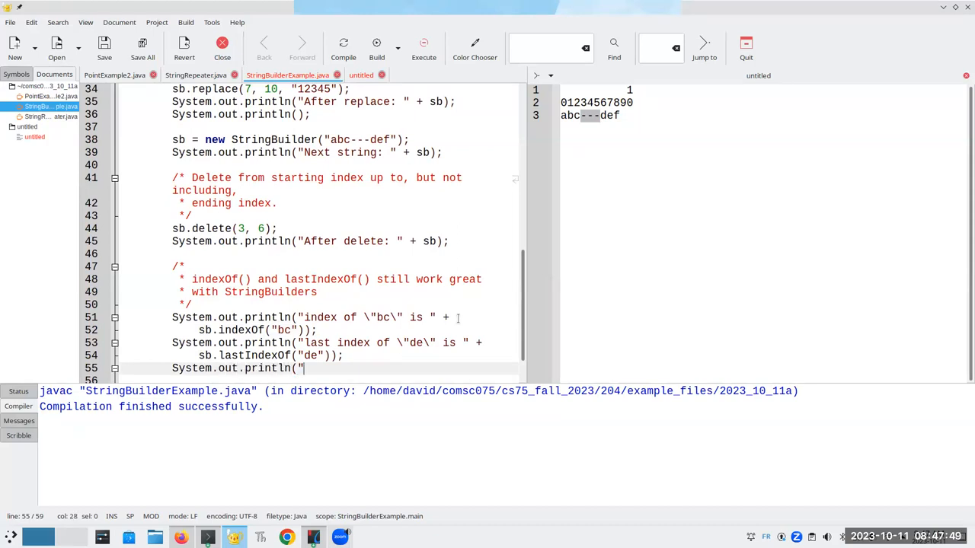
type("index of")
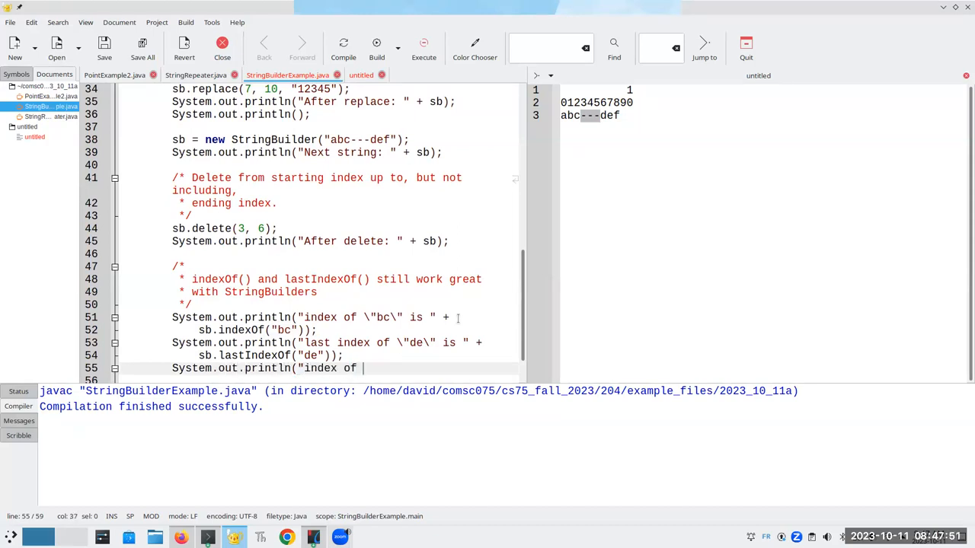
type("\"blah")
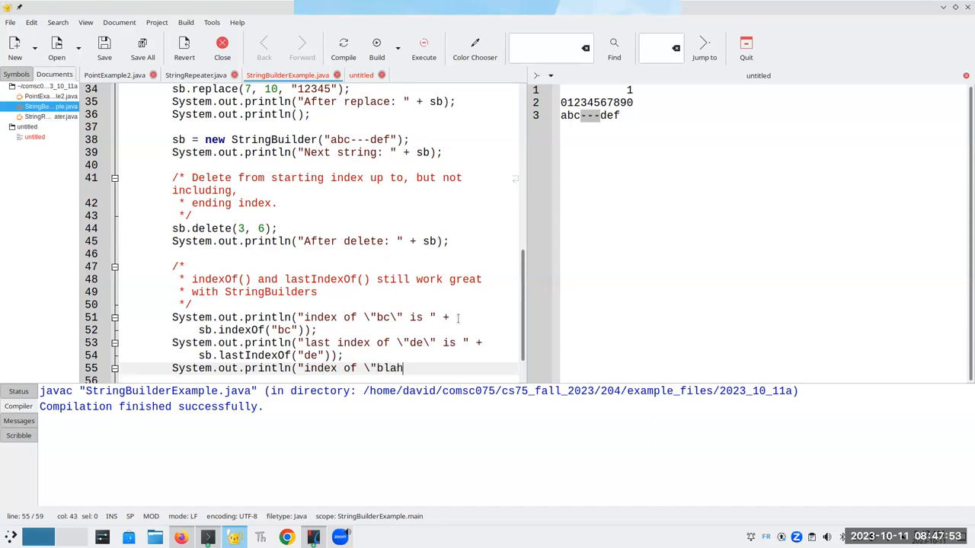
type("\\\" is \" +")
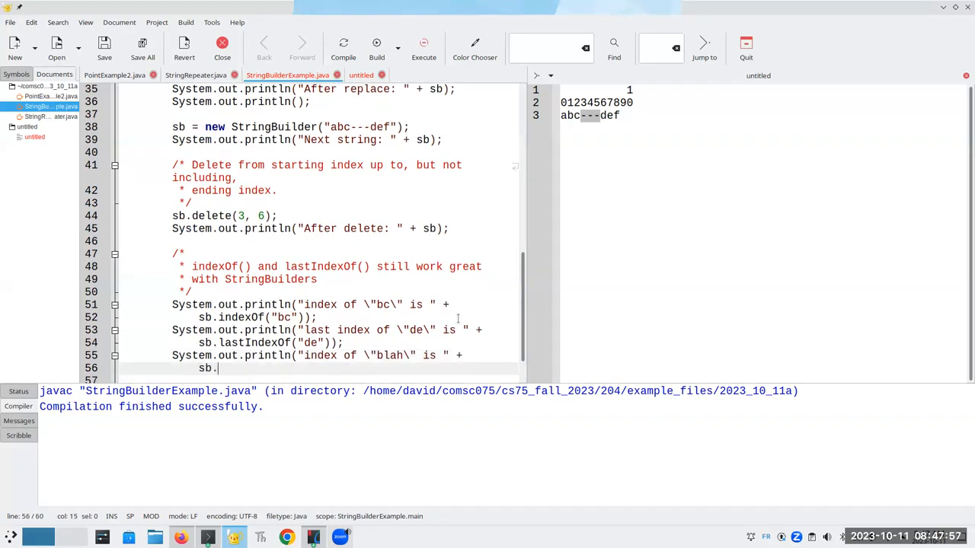
type("indexOf(\"bla")
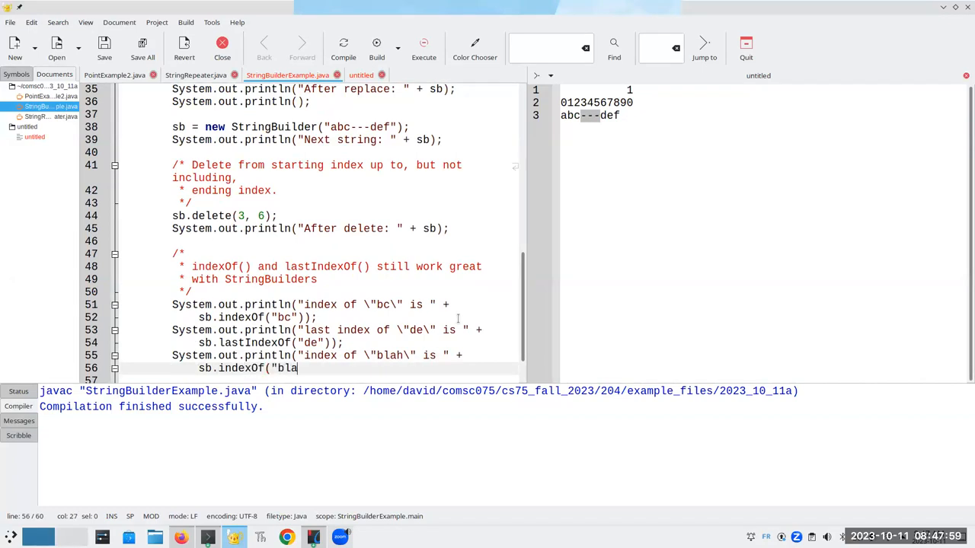
type("h\"));")
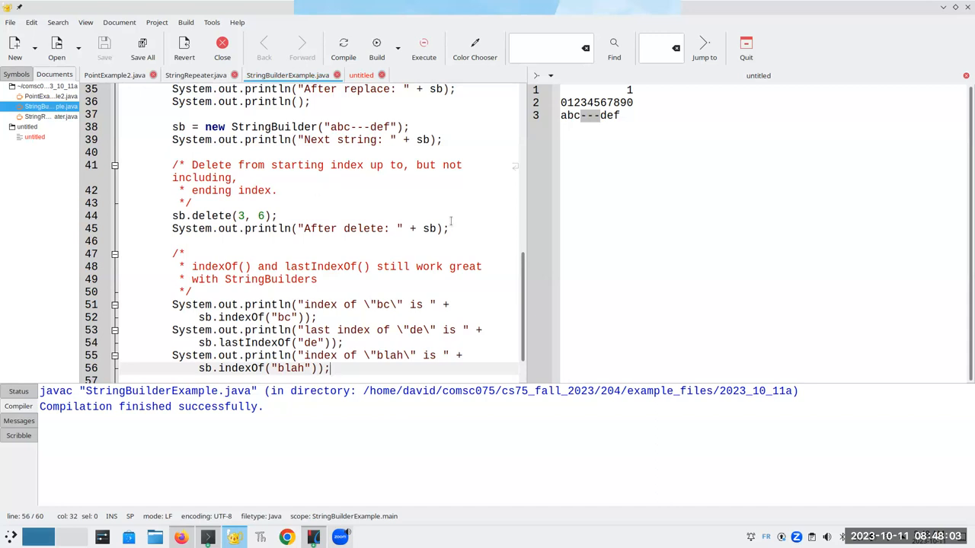
type("System.out.println();")
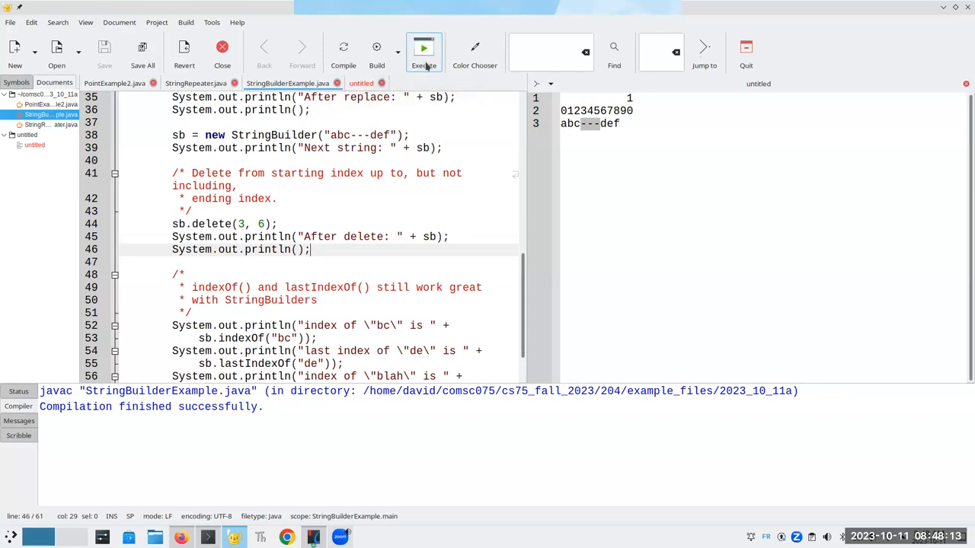
Run the program and view indexOf results: bc is 1, de is 3, blah is -1.
left_click(424, 48)
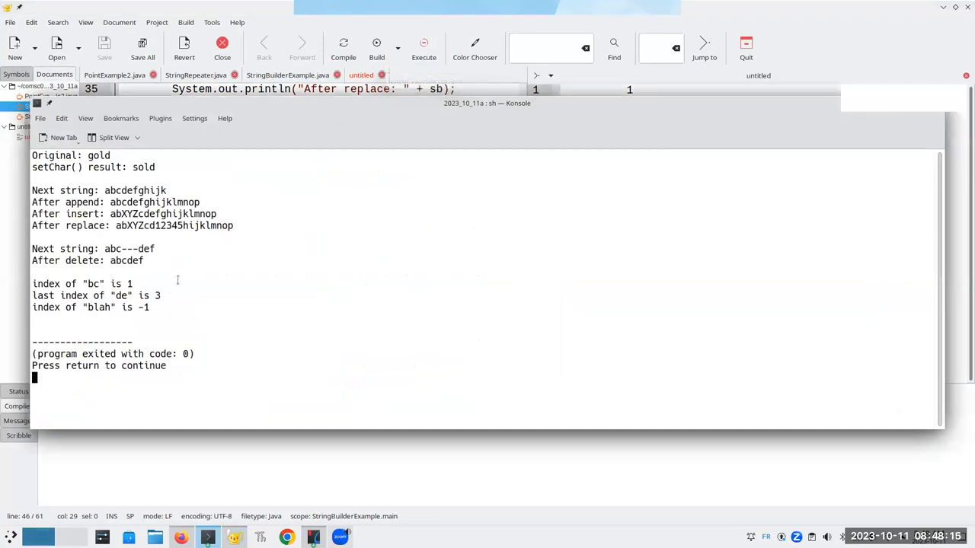
mouse_move(171, 324)
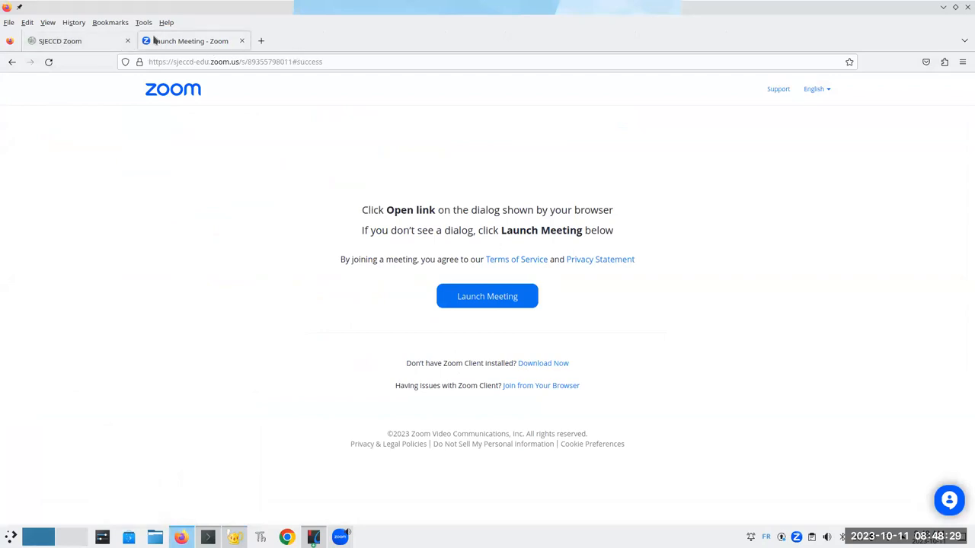
Search the Java SE 18 docs for StringBuild and open the StringBuilder class page.
left_click(110, 22)
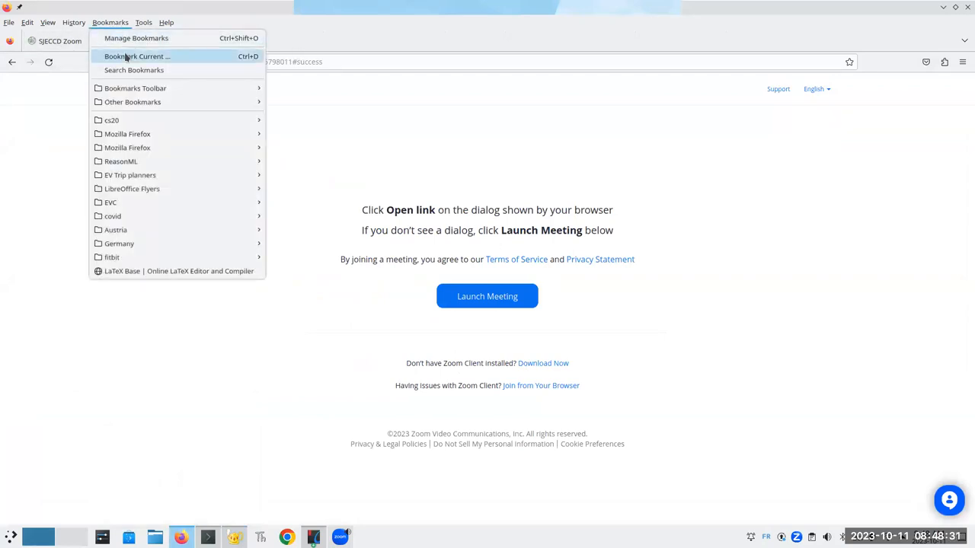
mouse_move(134, 70)
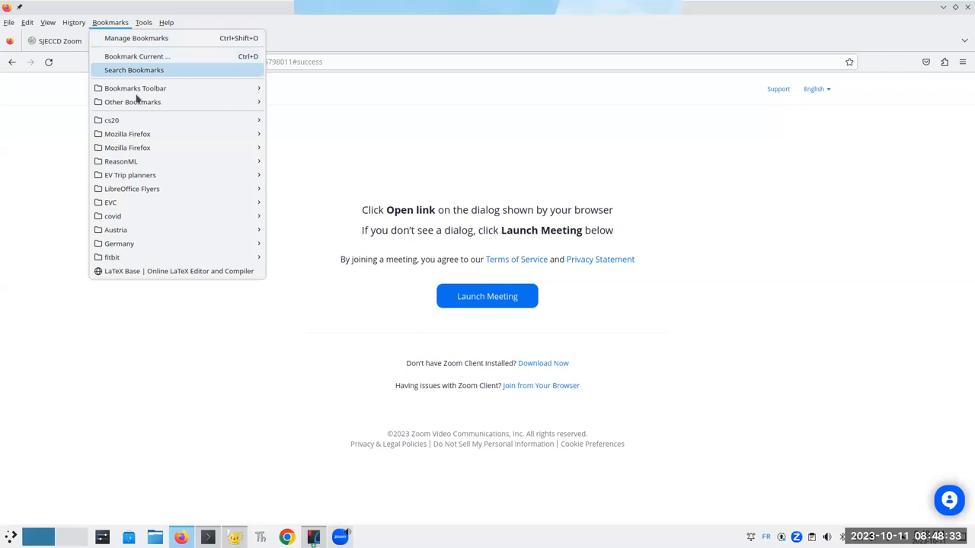
left_click(132, 101)
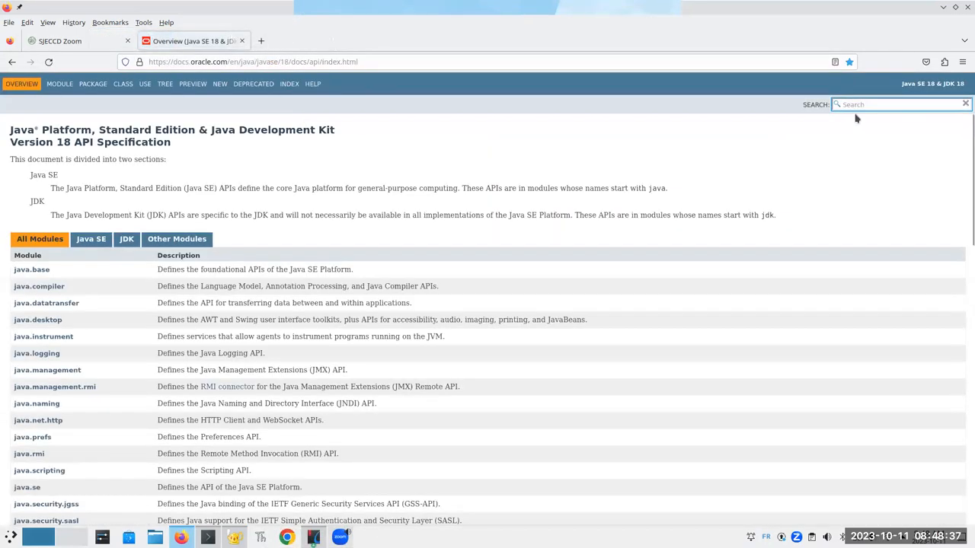
type("StringBuild")
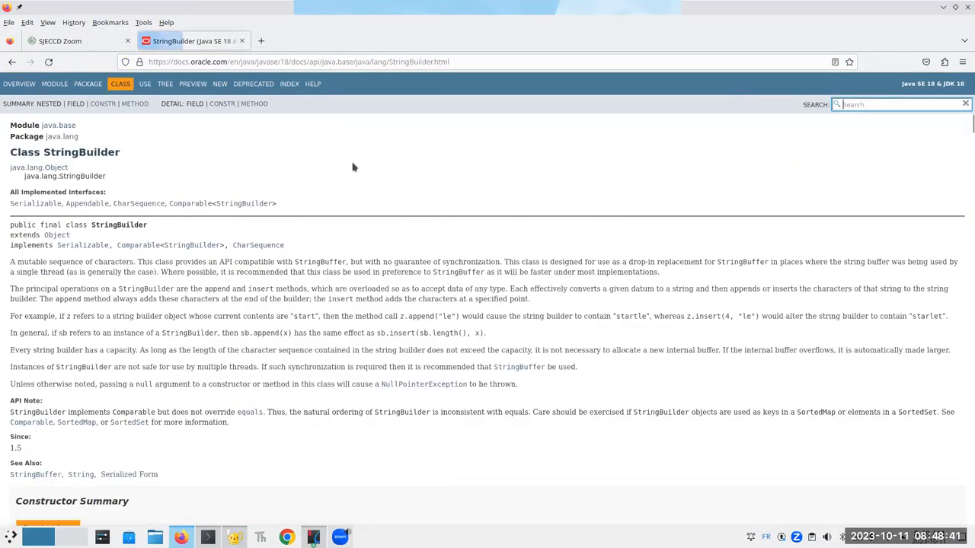
Scroll through StringBuilder's Method Summary past indexOf and lastIndexOf to trimToSize.
scroll("down", 3)
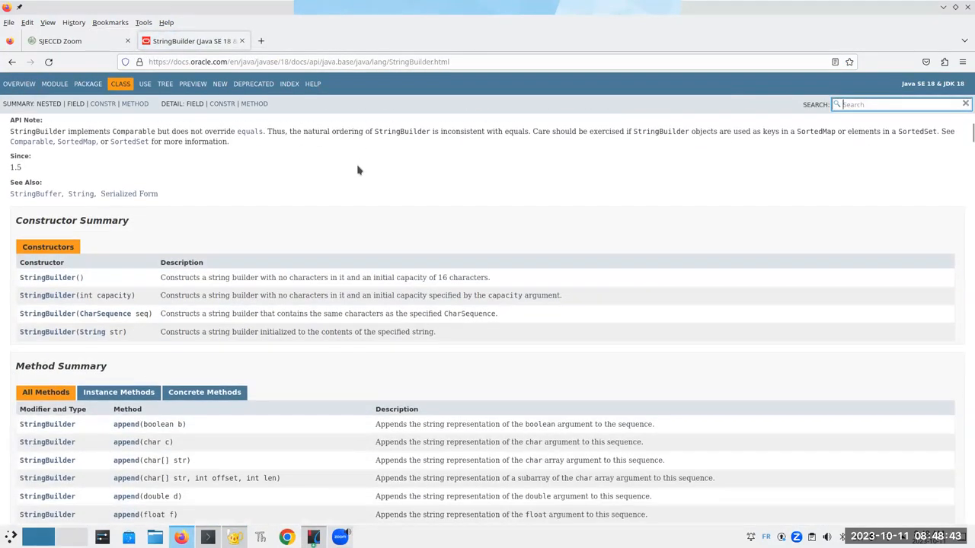
scroll("down", 3)
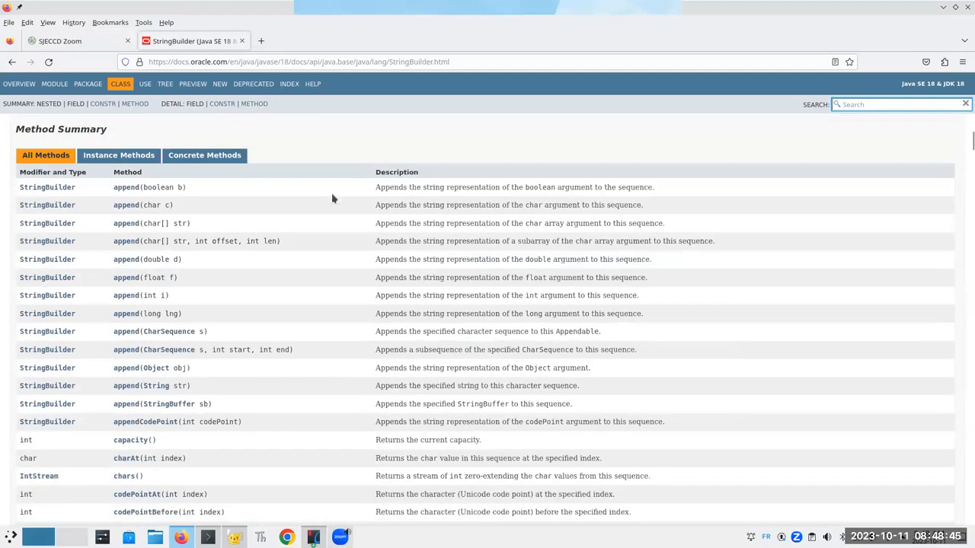
mouse_move(165, 216)
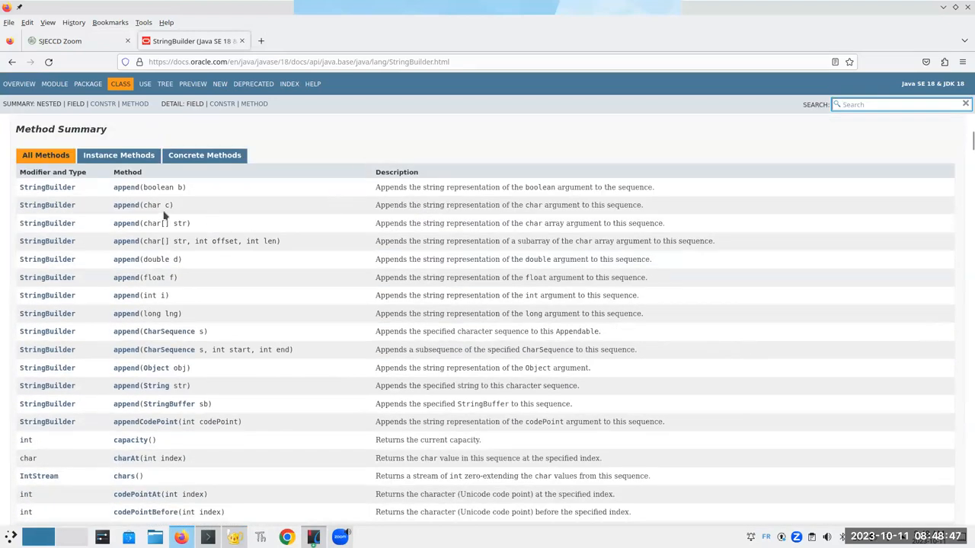
scroll("down", 3)
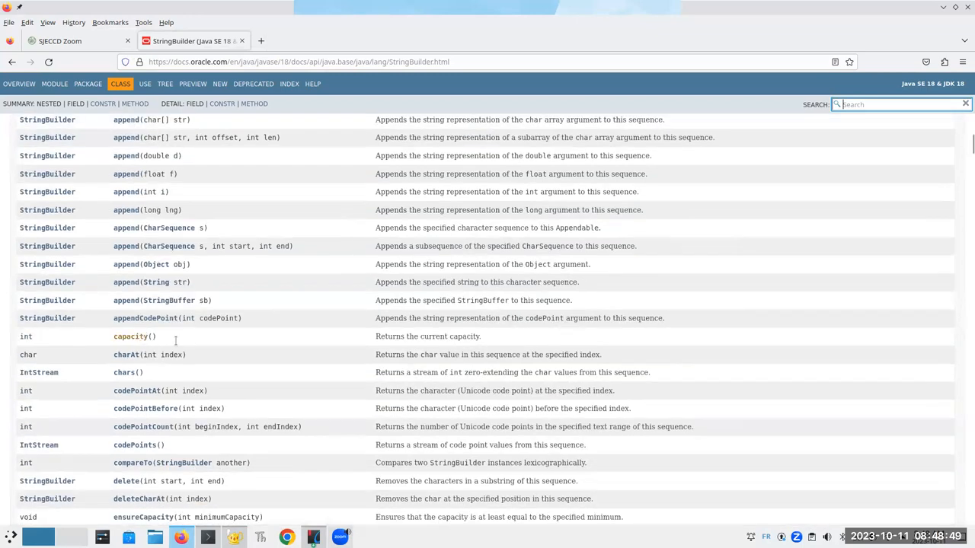
mouse_move(131, 336)
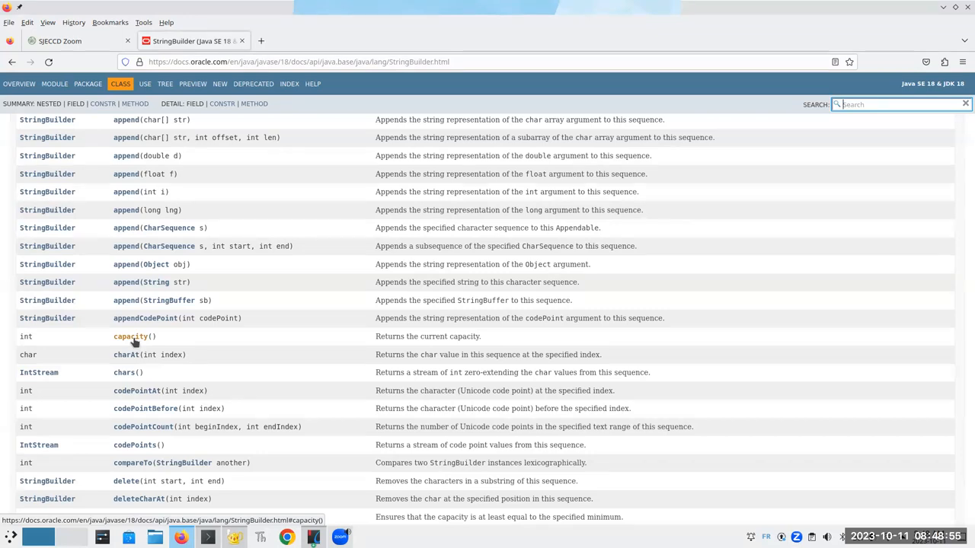
mouse_move(126, 354)
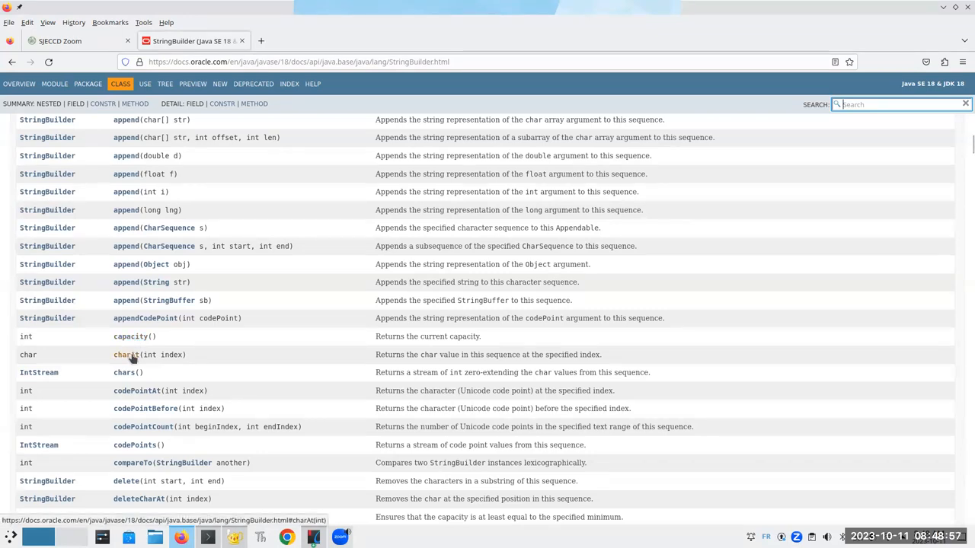
scroll("down", 3)
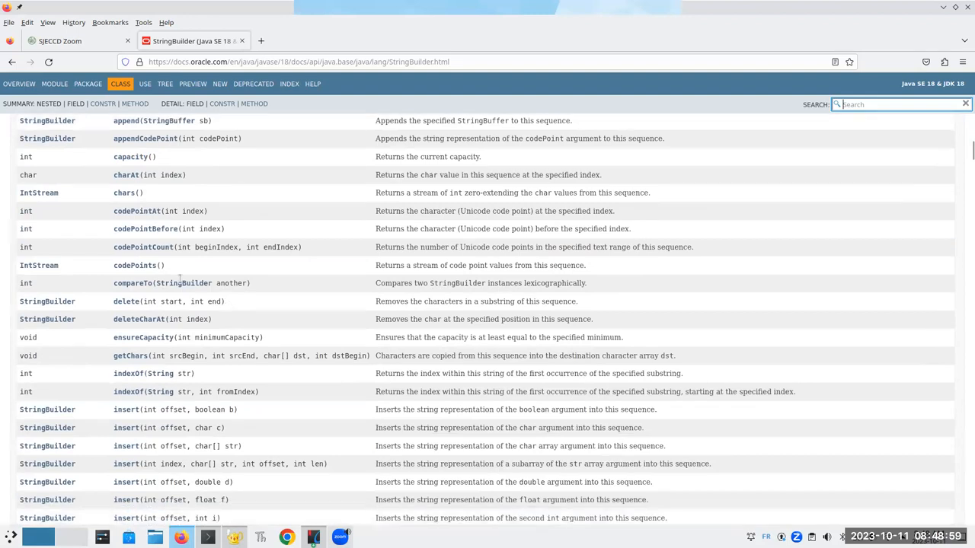
scroll("down", 3)
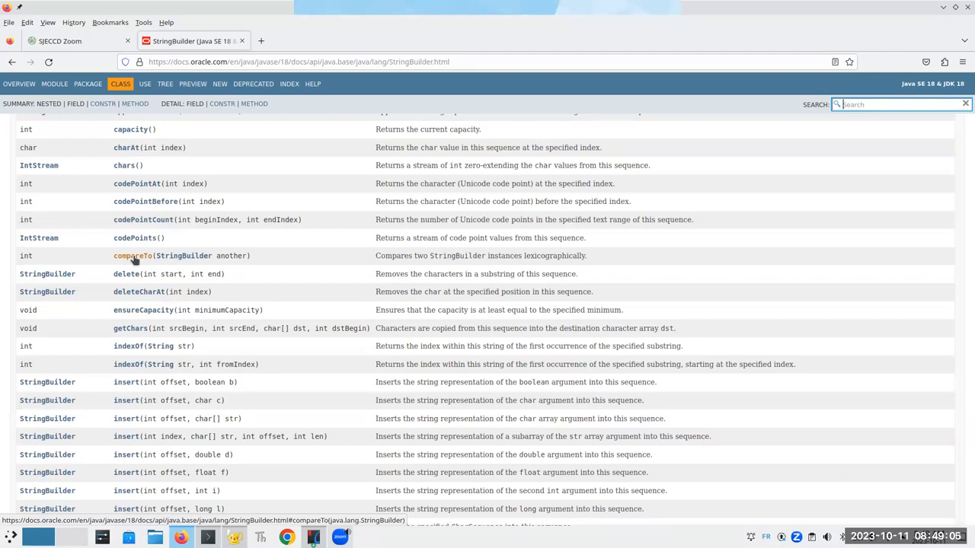
mouse_move(129, 328)
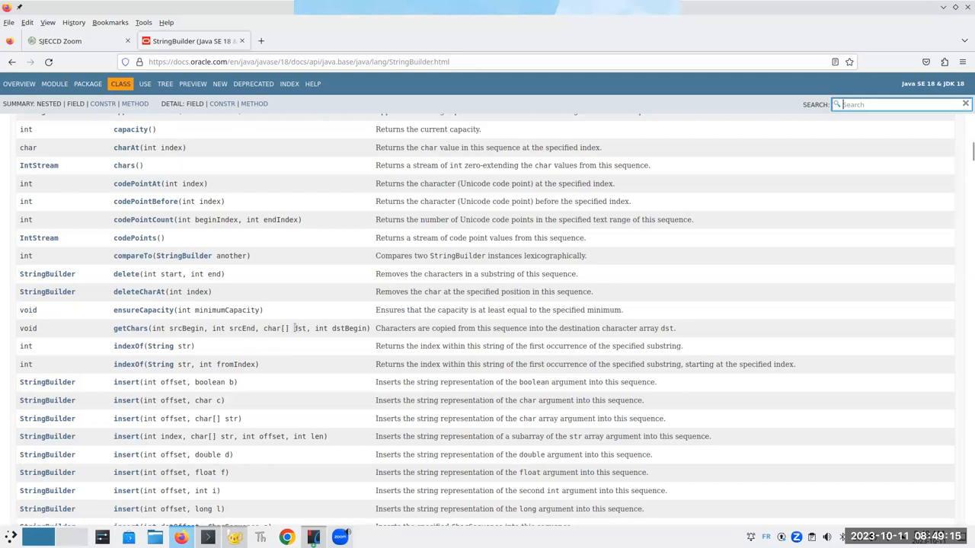
mouse_move(103, 357)
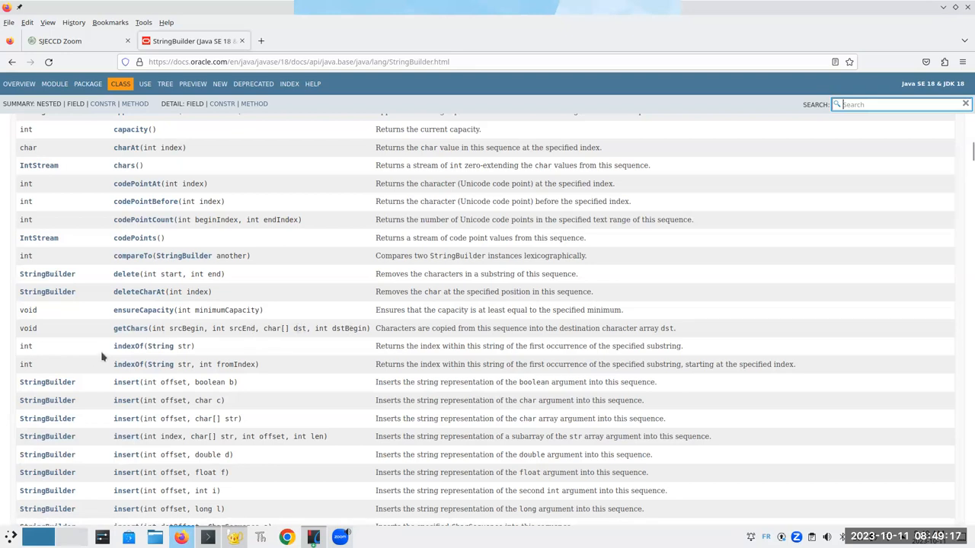
scroll("down", 3)
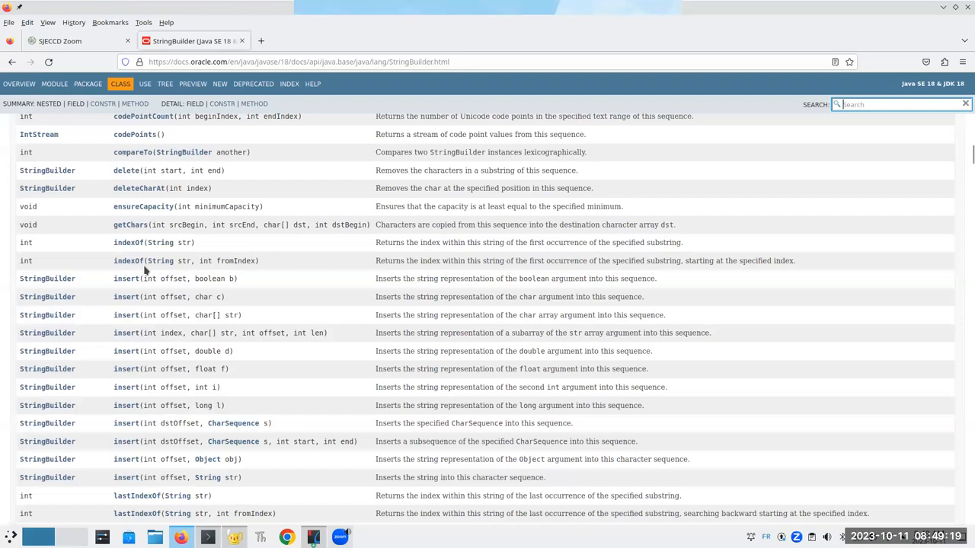
mouse_move(144, 350)
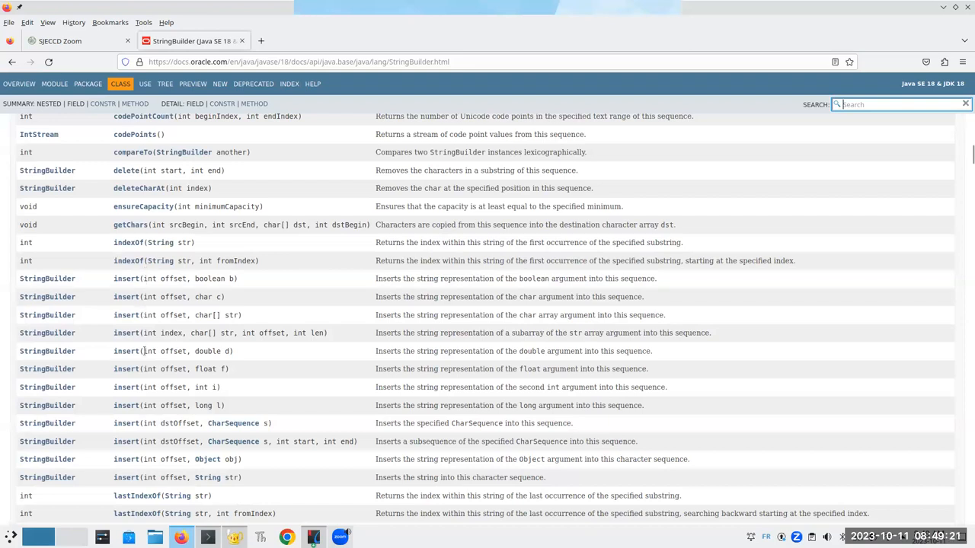
scroll("down", 3)
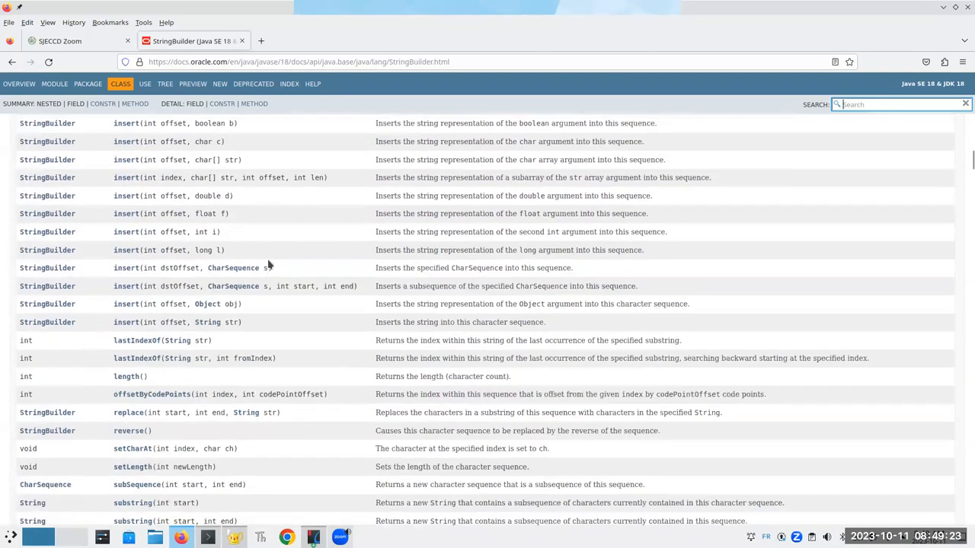
scroll("down", 3)
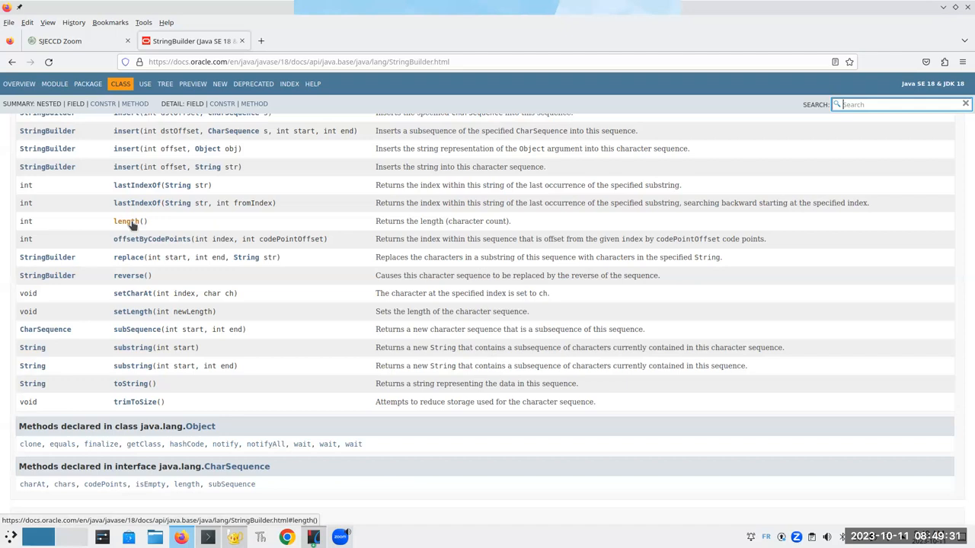
mouse_move(130, 383)
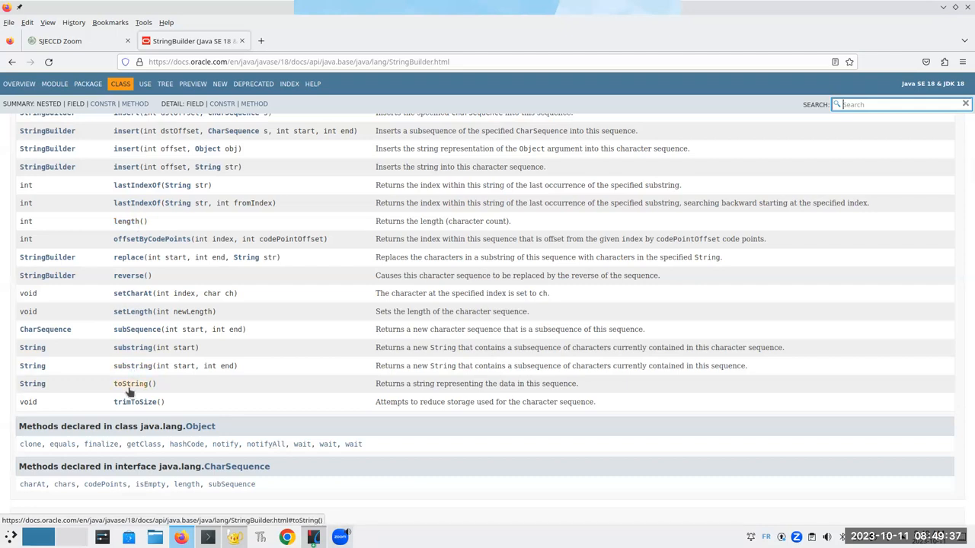
mouse_move(32, 383)
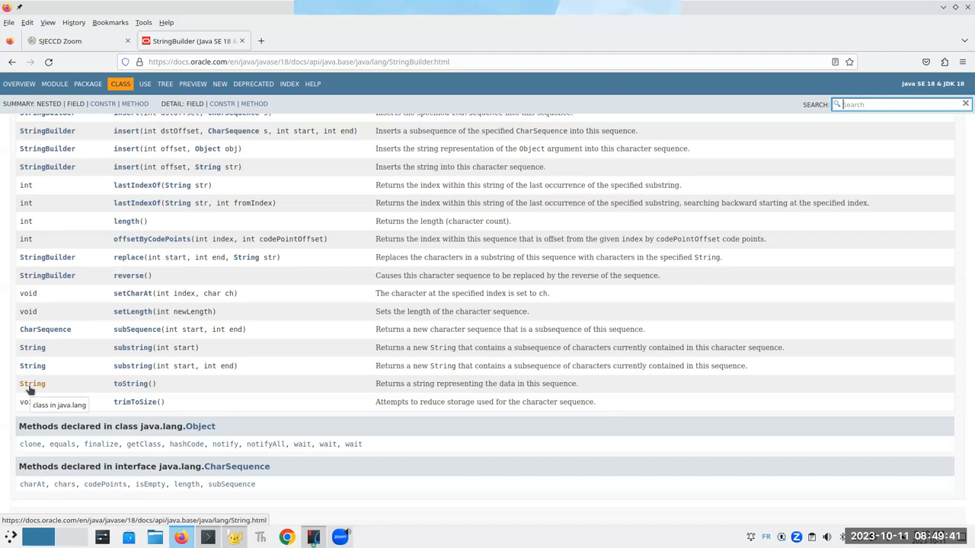
mouse_move(133, 347)
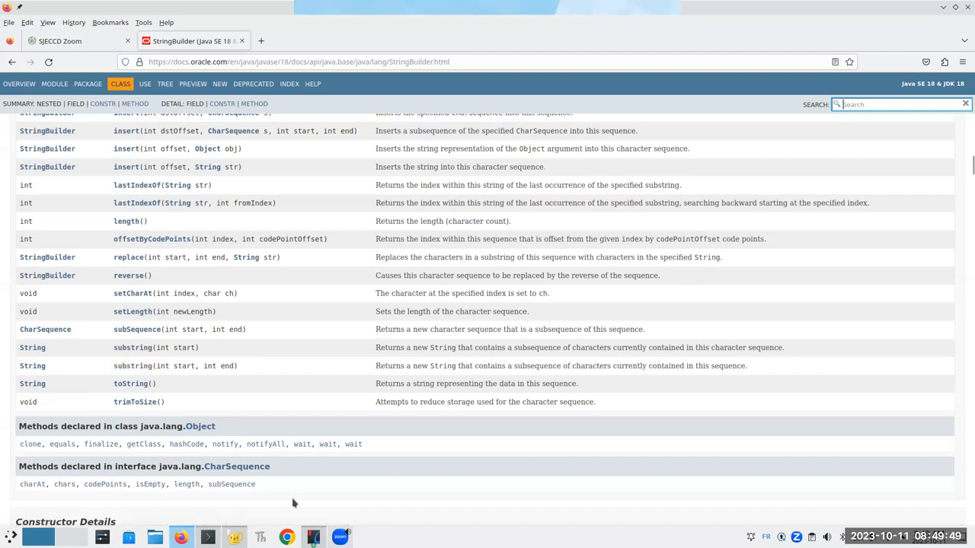
mouse_move(312, 537)
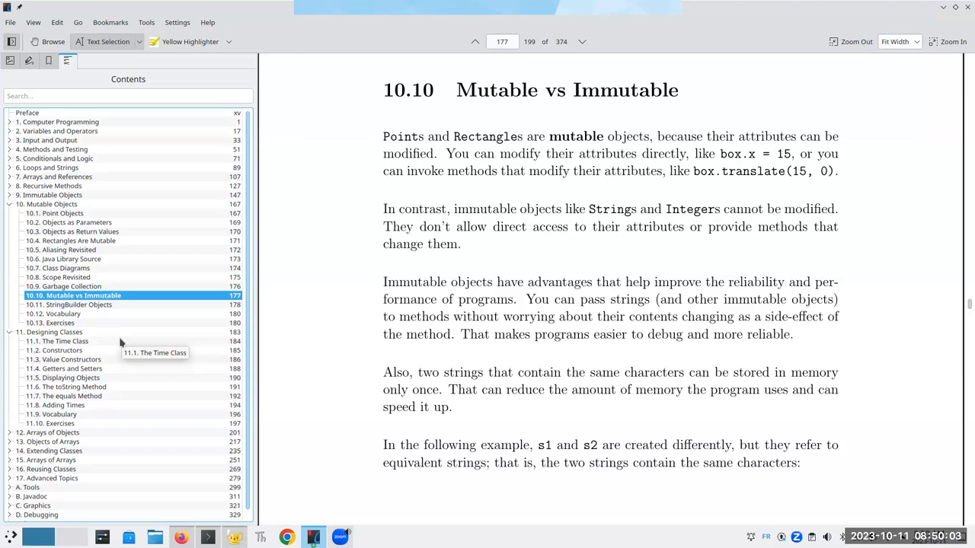
mouse_move(102, 340)
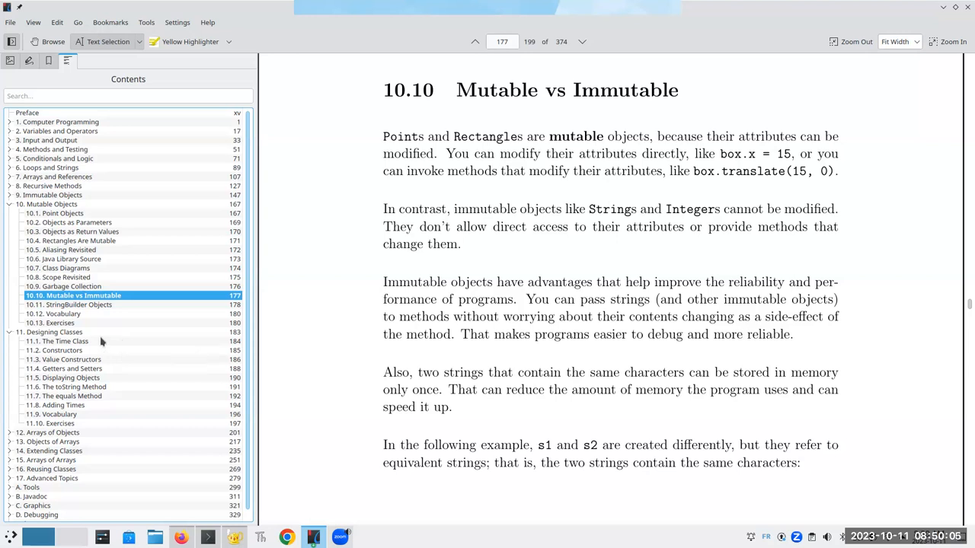
mouse_move(76, 335)
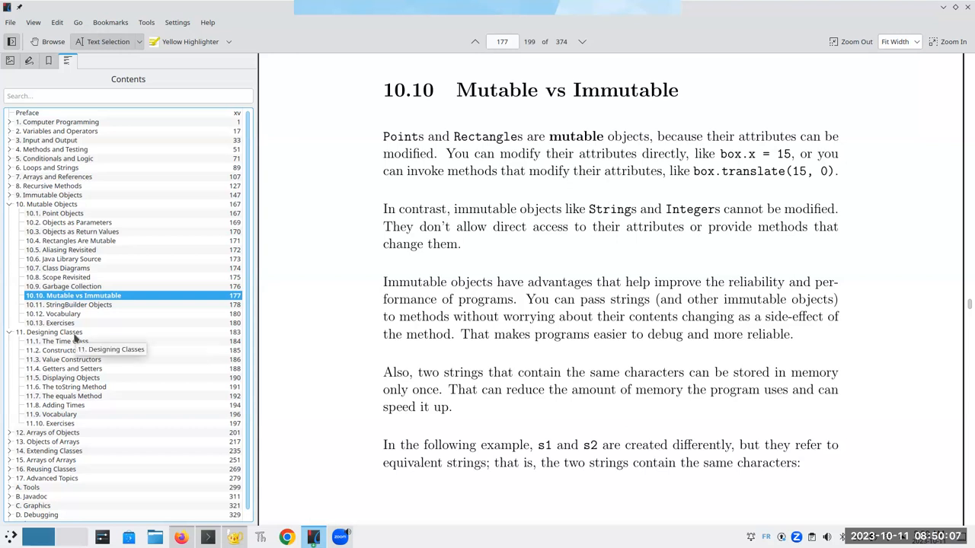
mouse_move(77, 341)
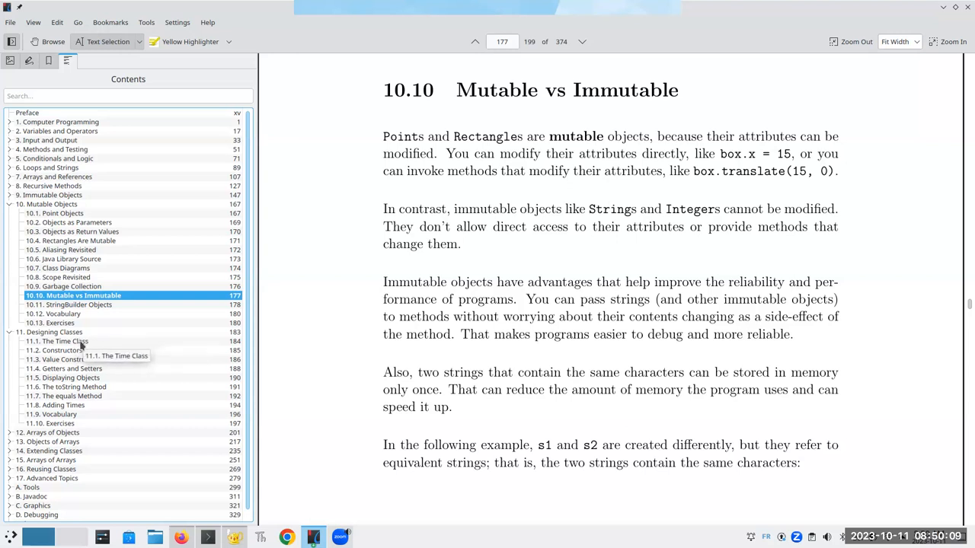
mouse_move(76, 359)
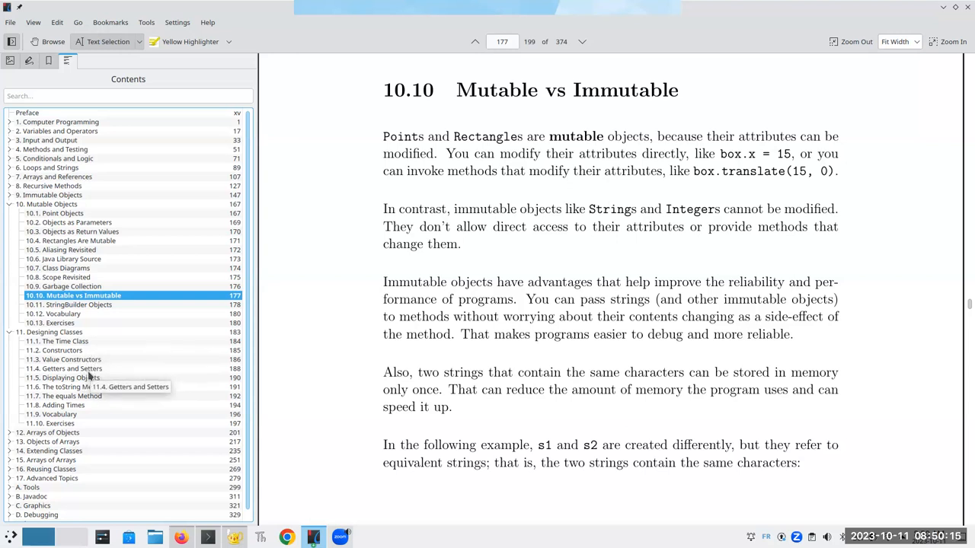
mouse_move(647, 73)
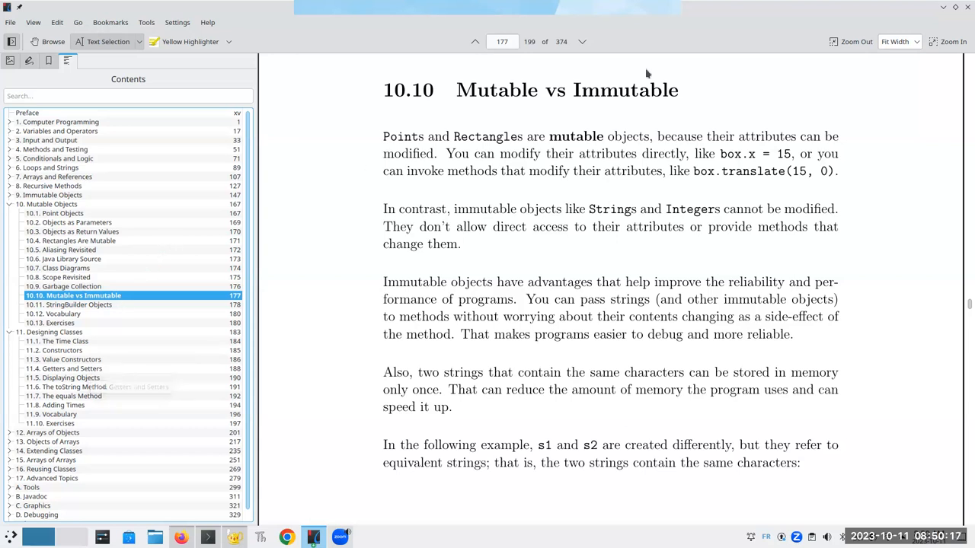